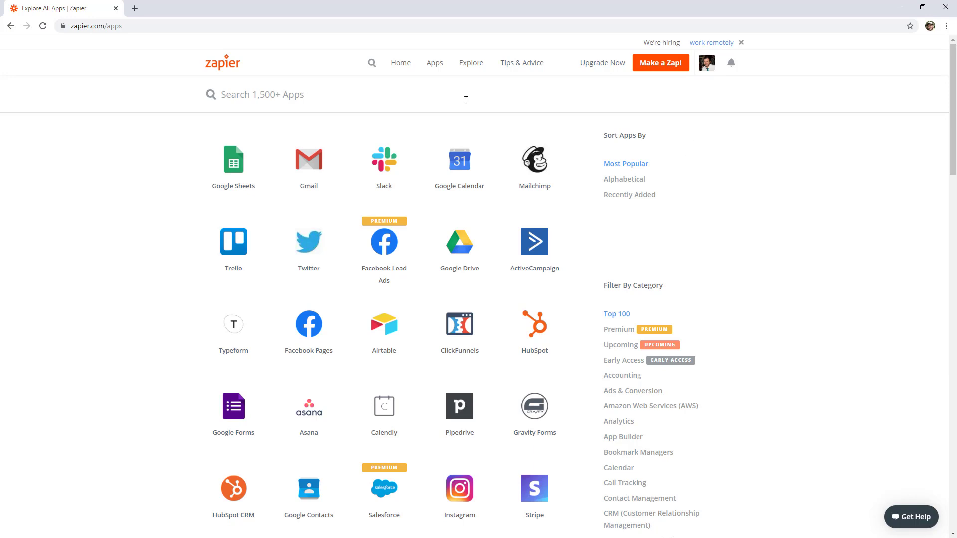
{"action": "mouse_move", "coordinate": [434, 62]}
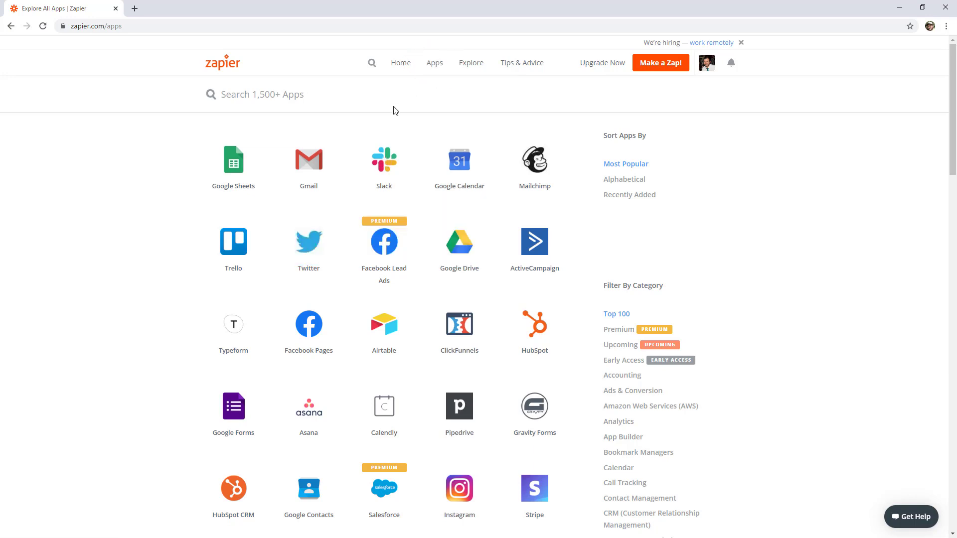
{"action": "mouse_move", "coordinate": [188, 245]}
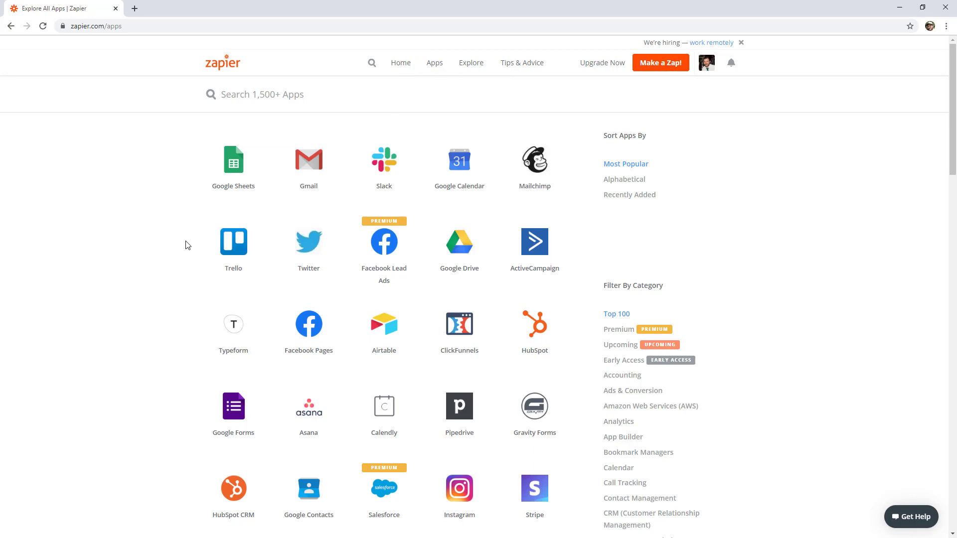
{"action": "mouse_move", "coordinate": [203, 198]}
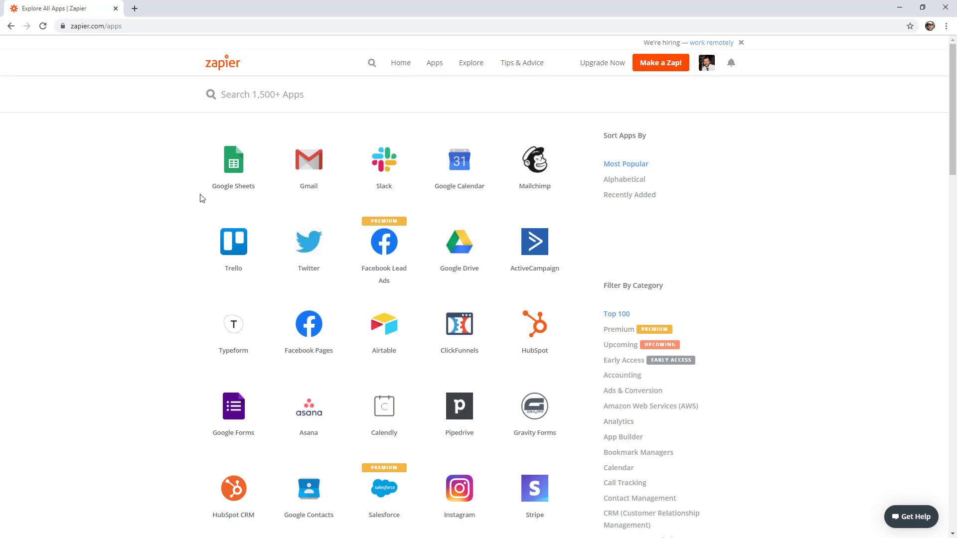
{"action": "mouse_move", "coordinate": [177, 201]}
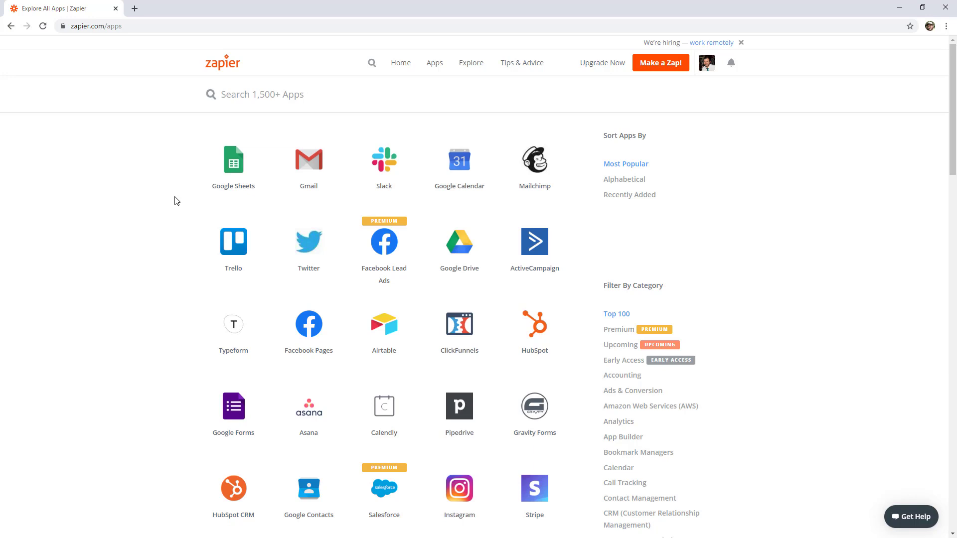
Open the Google Sheets integrations page from the app directory
{"action": "left_click", "coordinate": [233, 160]}
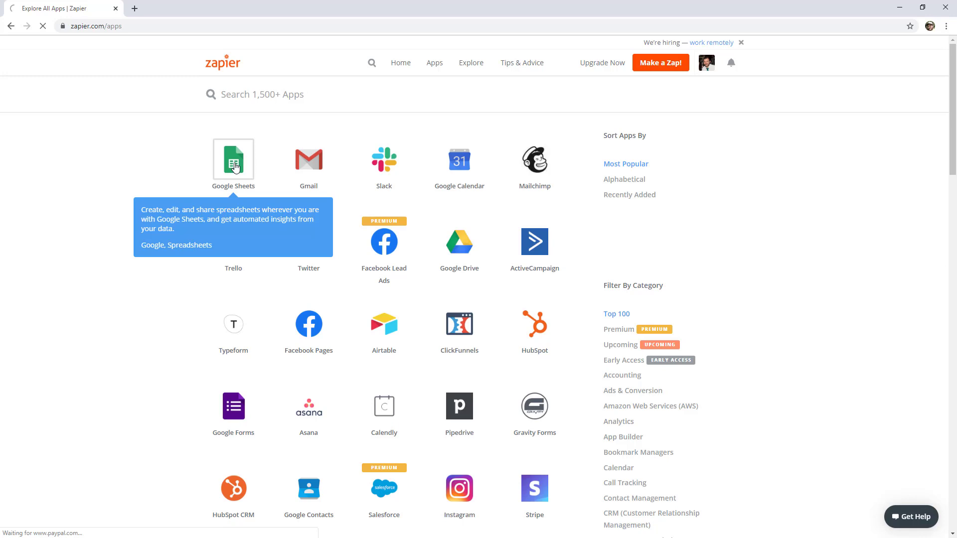
Scroll to the supported section and show the six Google Sheets triggers
{"action": "left_click", "coordinate": [233, 160]}
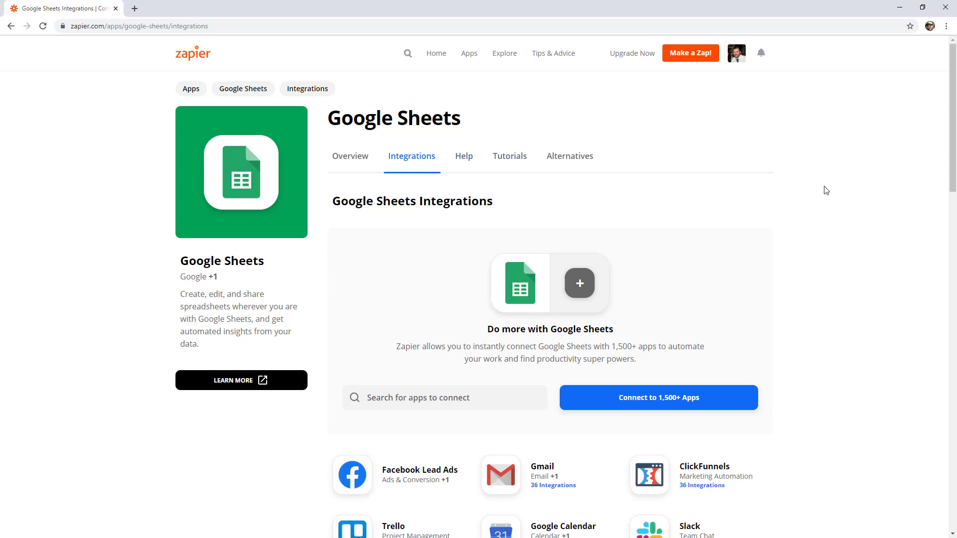
{"action": "scroll", "scroll_direction": "down", "scroll_amount": 3}
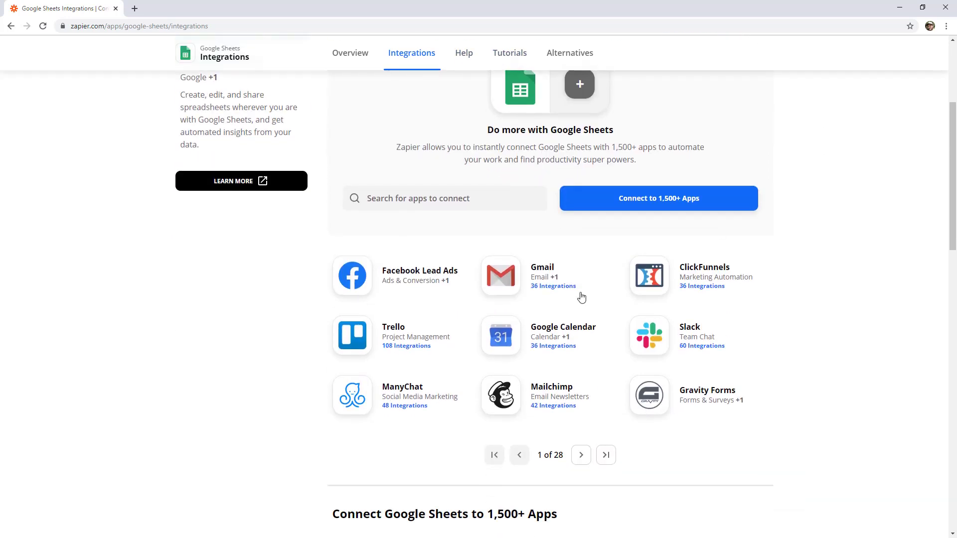
{"action": "mouse_move", "coordinate": [690, 288]}
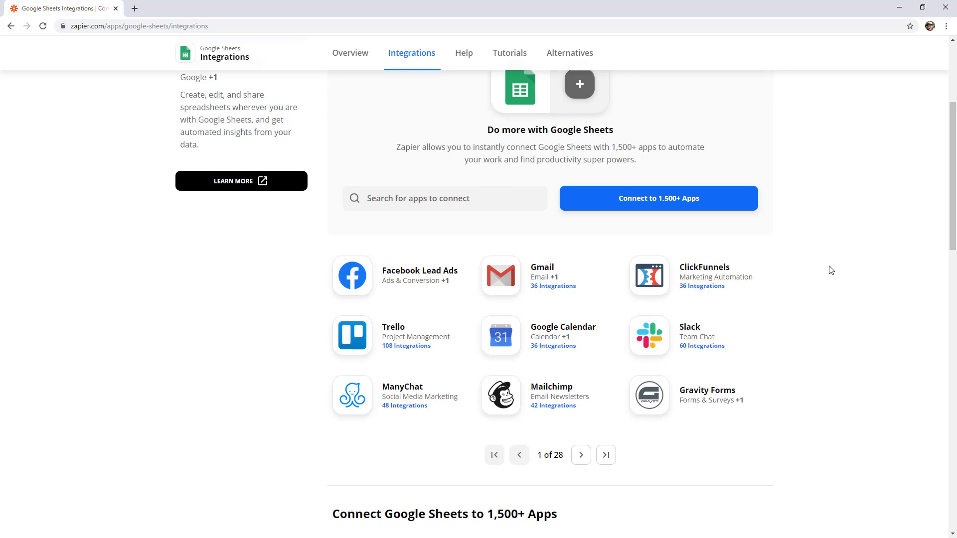
{"action": "scroll", "scroll_direction": "down", "scroll_amount": 3}
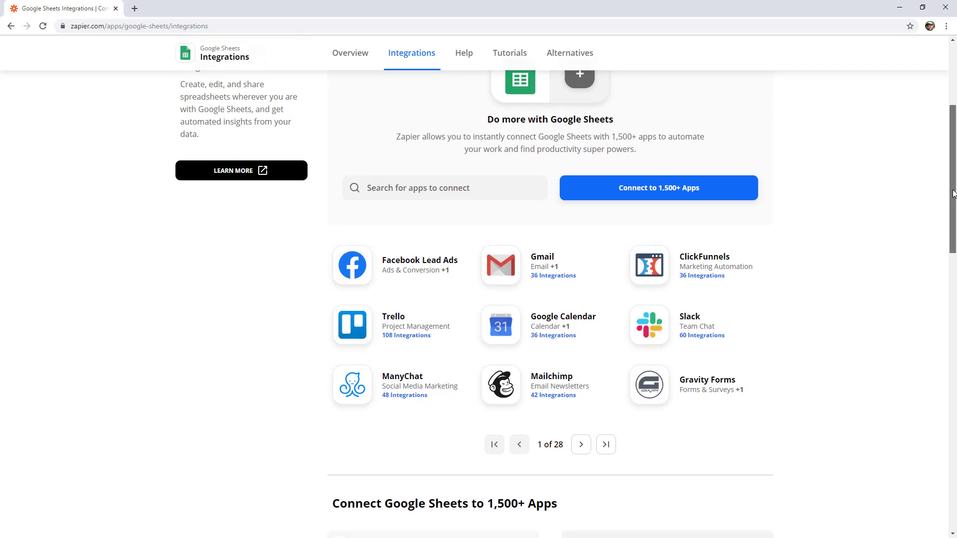
{"action": "scroll", "scroll_direction": "down", "scroll_amount": 3}
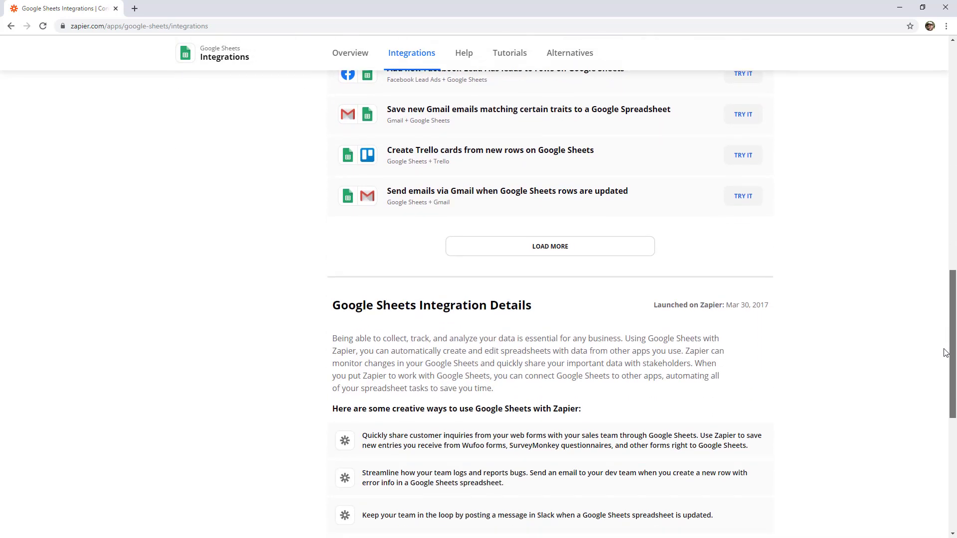
{"action": "scroll", "scroll_direction": "down", "scroll_amount": 3}
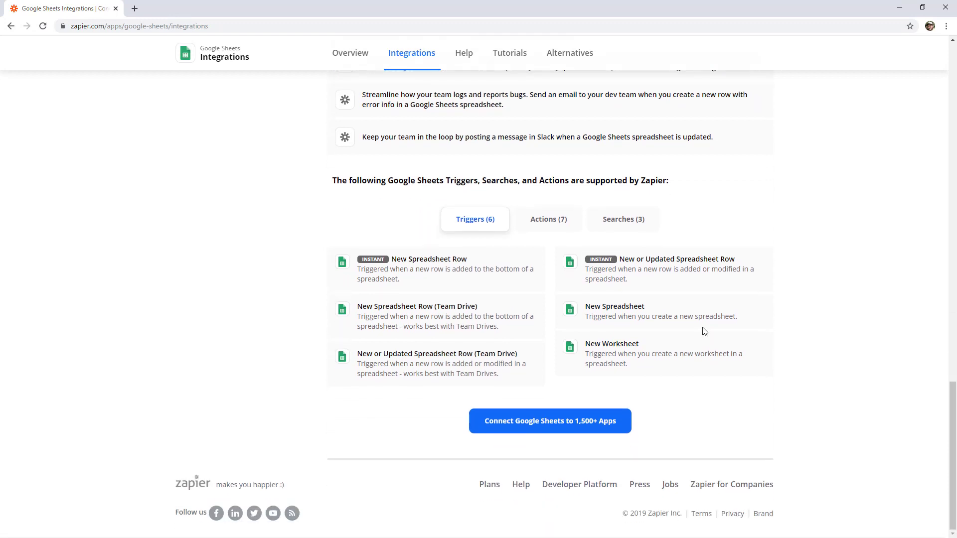
{"action": "mouse_move", "coordinate": [753, 211]}
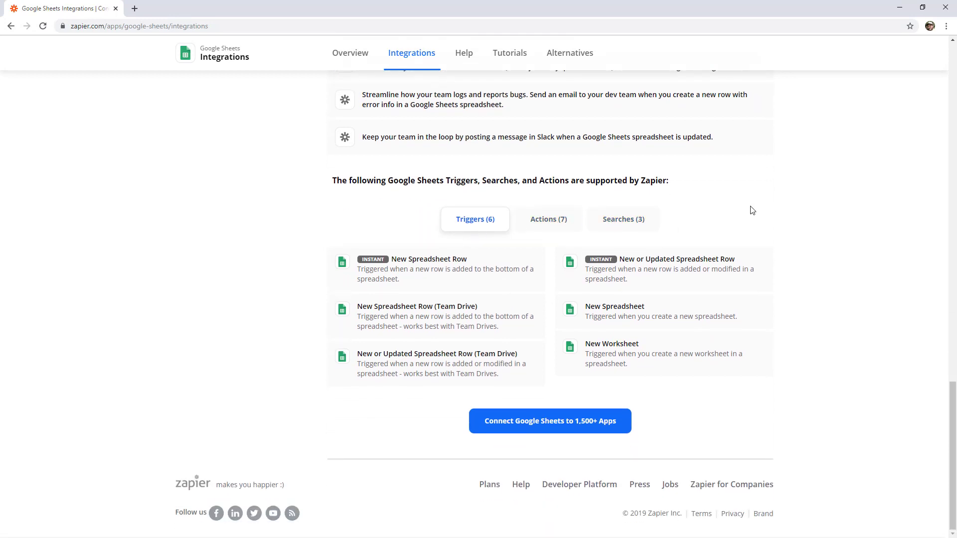
{"action": "mouse_move", "coordinate": [730, 216]}
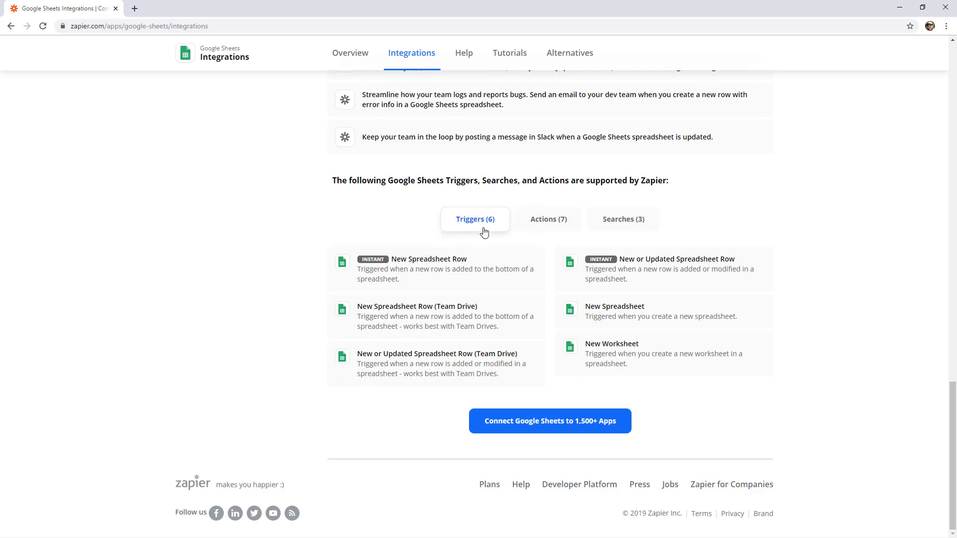
{"action": "double_click", "coordinate": [419, 259]}
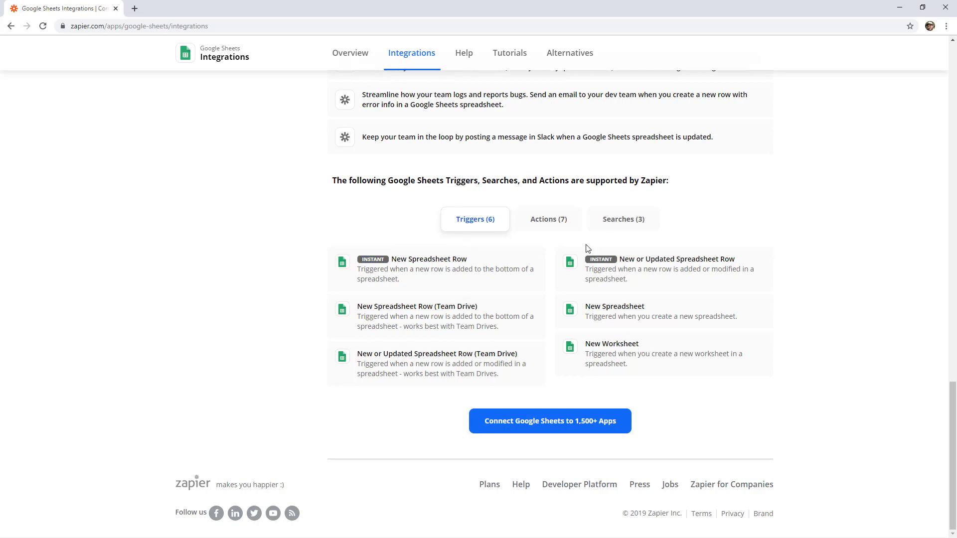
Show the seven actions Google Sheets supports, such as creating and updating rows
{"action": "left_click", "coordinate": [547, 218]}
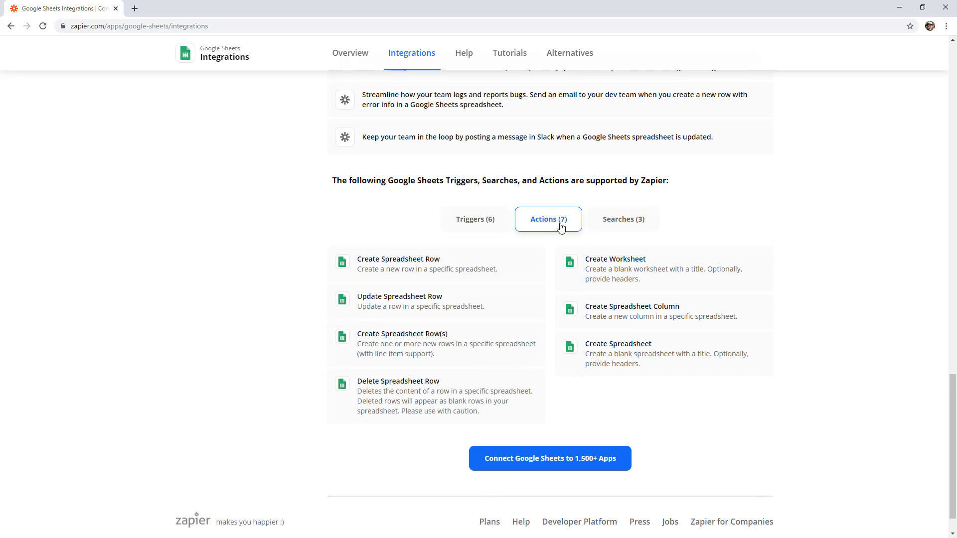
{"action": "mouse_move", "coordinate": [446, 266]}
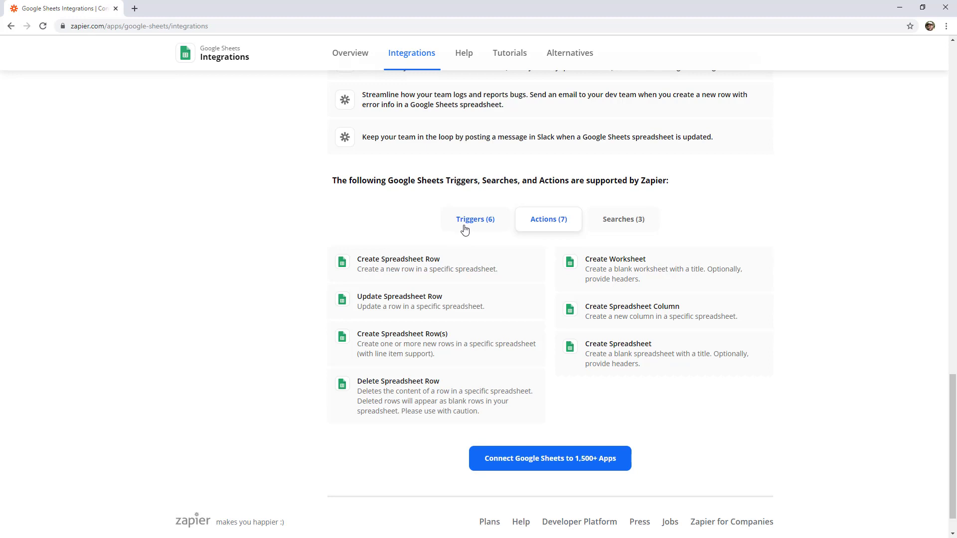
{"action": "mouse_move", "coordinate": [479, 219]}
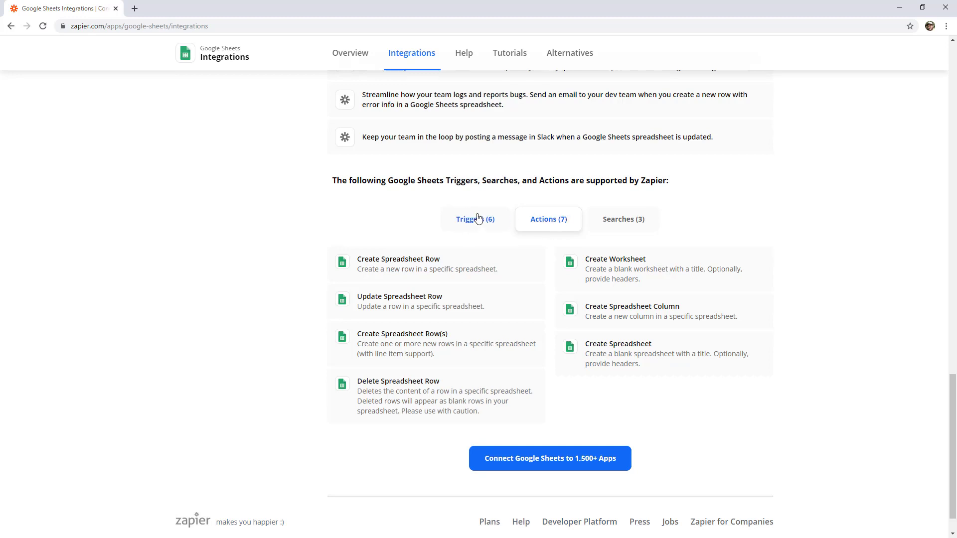
{"action": "mouse_move", "coordinate": [483, 193]}
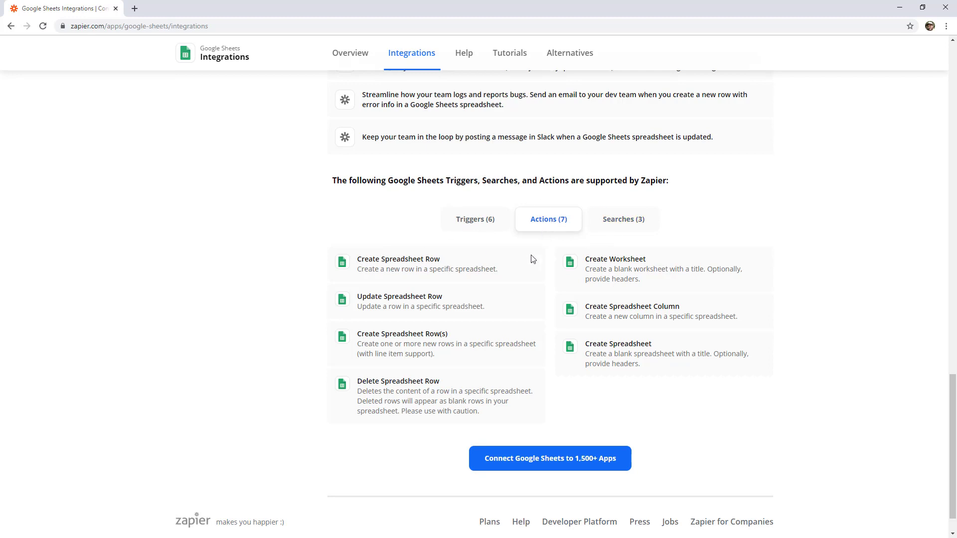
{"action": "mouse_move", "coordinate": [520, 262]}
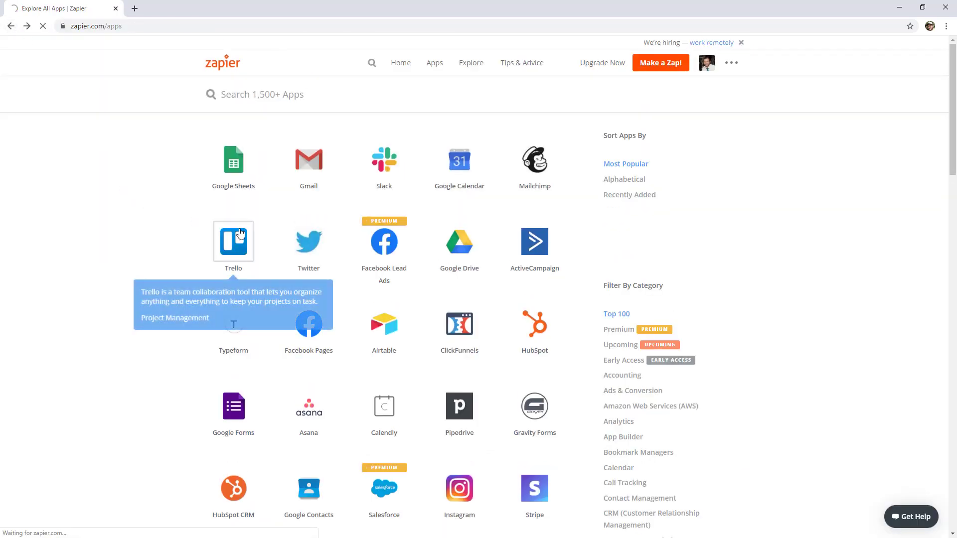
Open the Trello integrations page and review its 13 triggers and 18 actions
{"action": "left_click", "coordinate": [234, 240]}
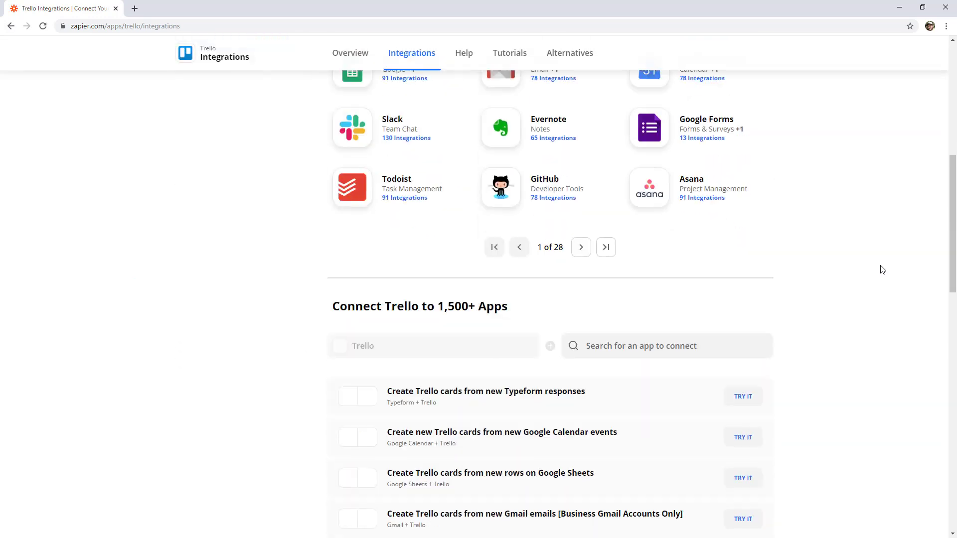
{"action": "scroll", "scroll_direction": "down", "scroll_amount": 3}
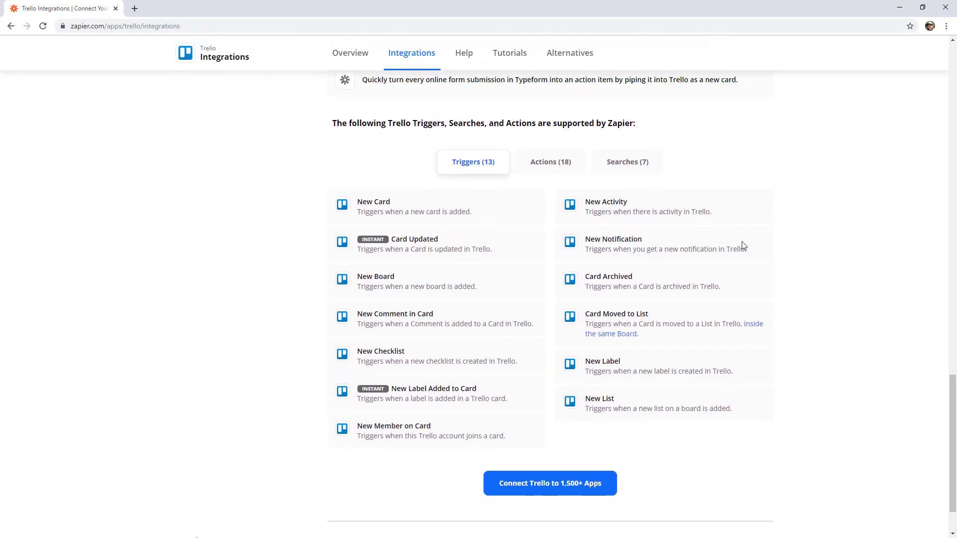
{"action": "scroll", "scroll_direction": "down", "scroll_amount": 3}
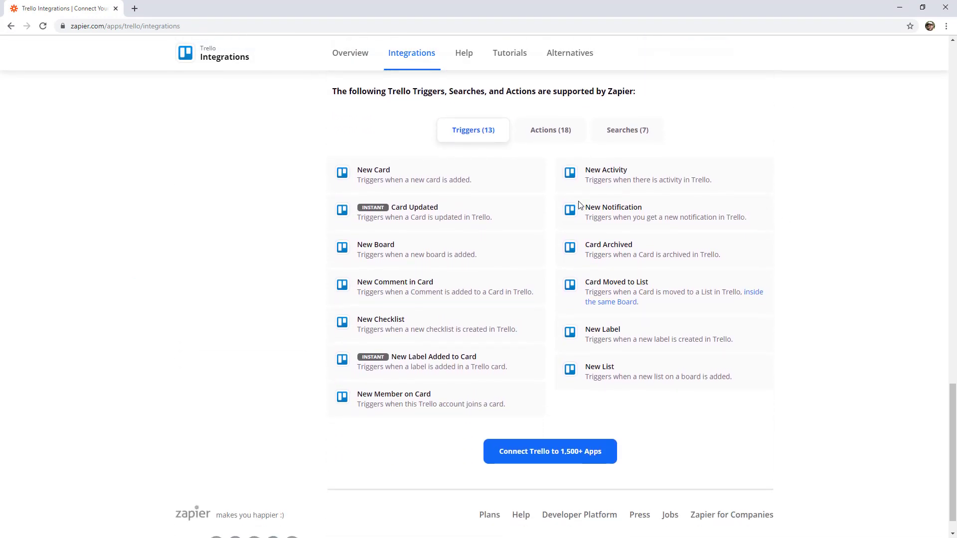
{"action": "mouse_move", "coordinate": [331, 135]}
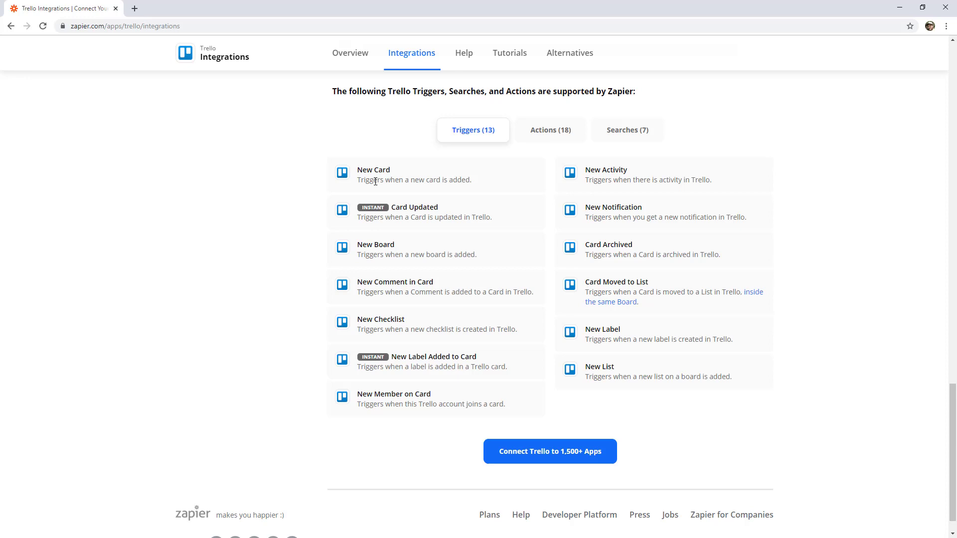
{"action": "mouse_move", "coordinate": [625, 167]}
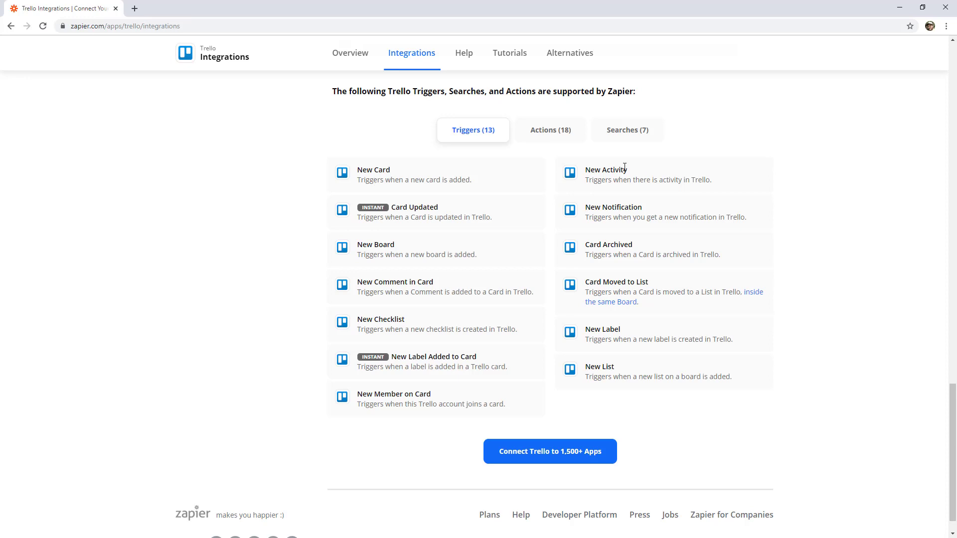
{"action": "mouse_move", "coordinate": [610, 191]}
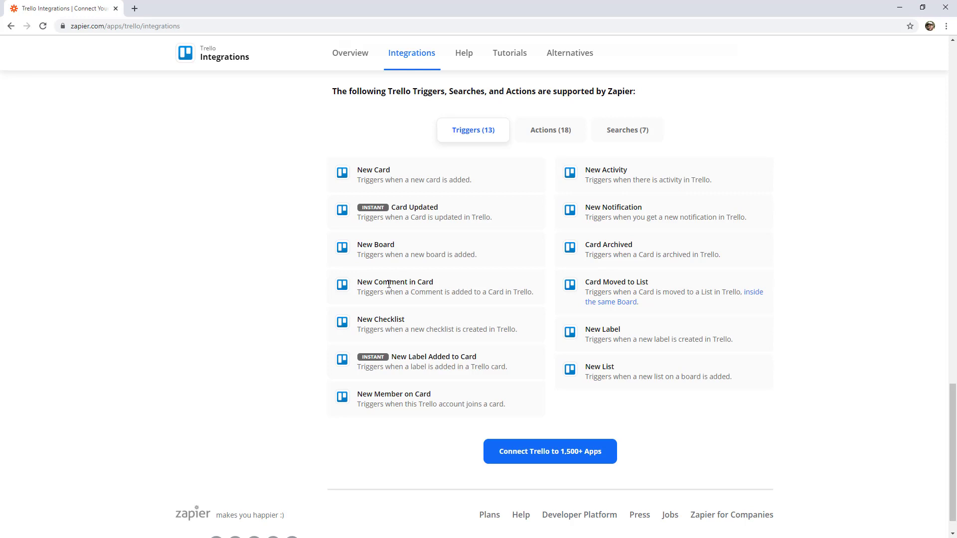
{"action": "mouse_move", "coordinate": [386, 284]}
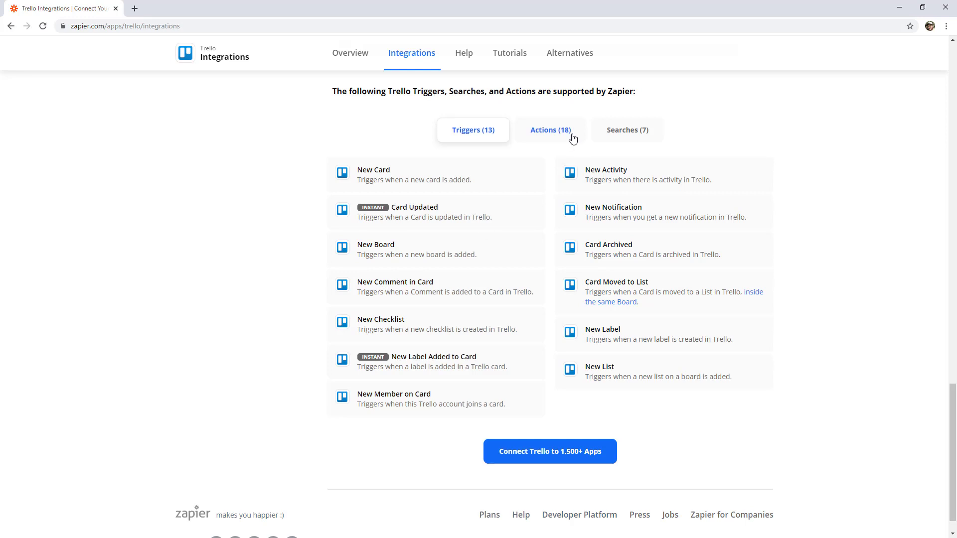
{"action": "left_click", "coordinate": [550, 130]}
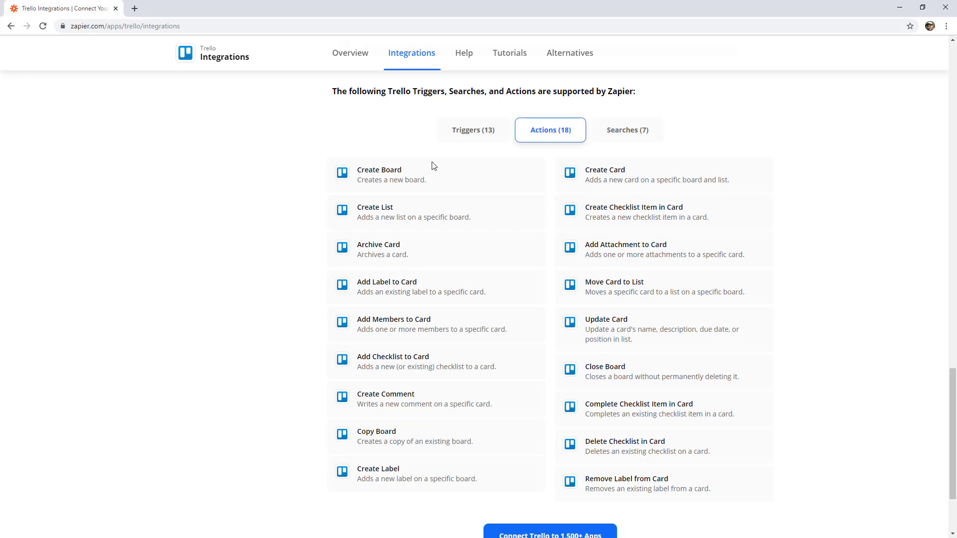
{"action": "double_click", "coordinate": [604, 169]}
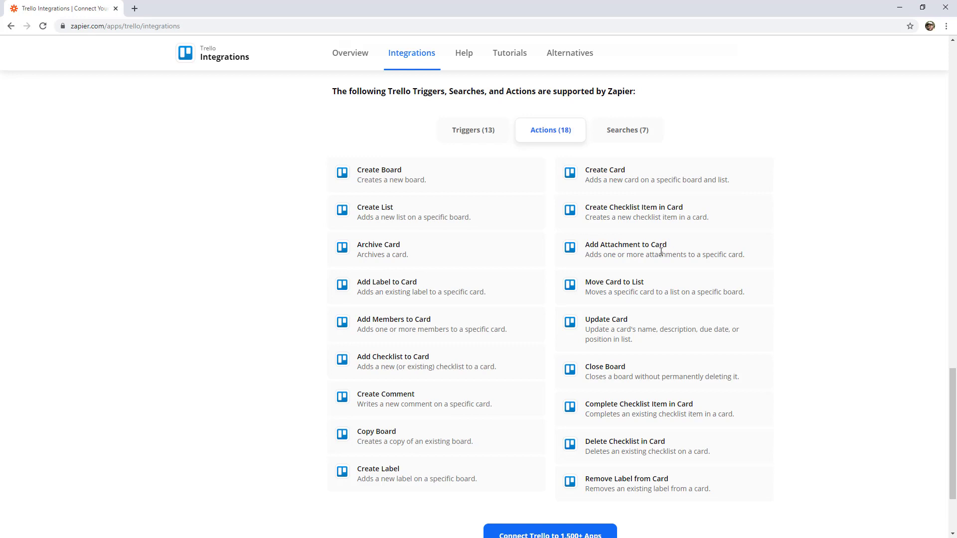
{"action": "mouse_move", "coordinate": [718, 278]}
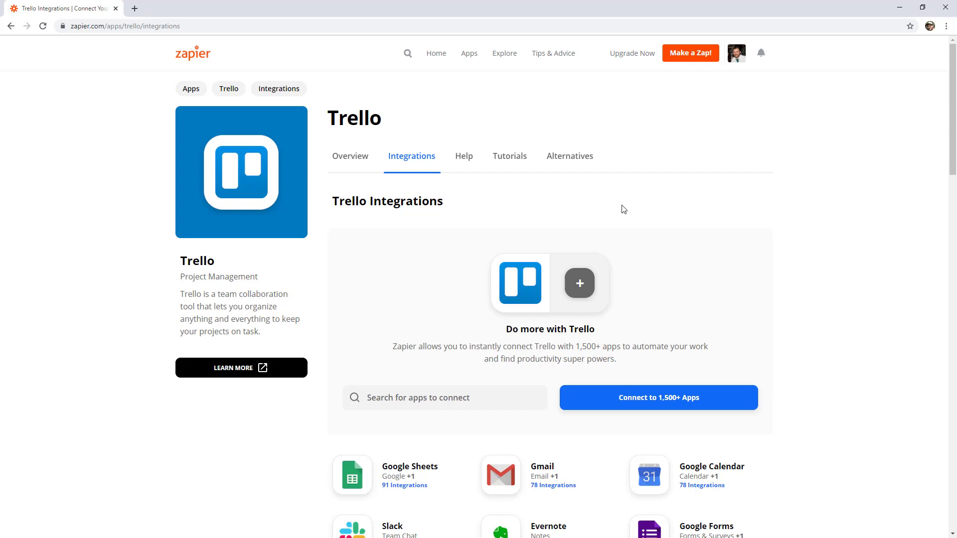
{"action": "mouse_move", "coordinate": [618, 202]}
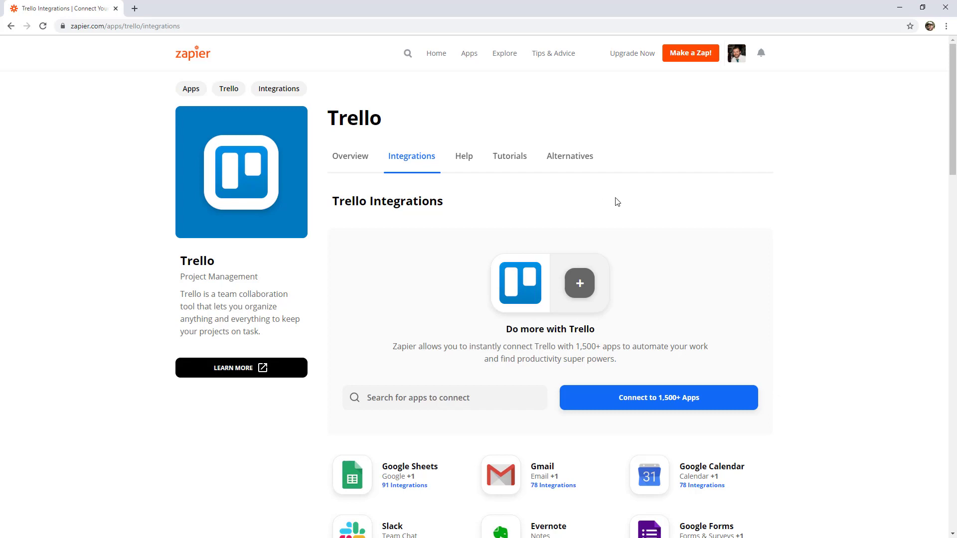
{"action": "mouse_move", "coordinate": [504, 55]}
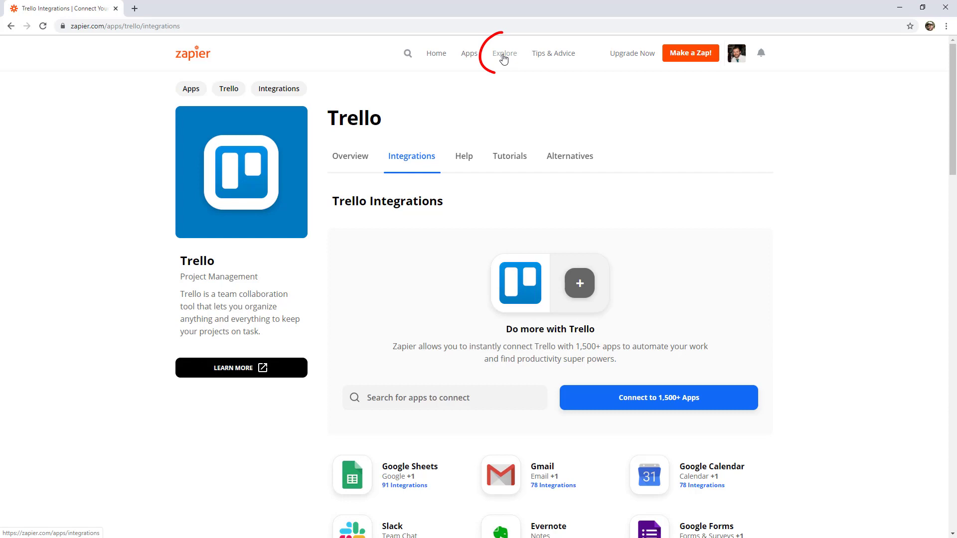
Open Explore and pair Google Sheets with Trello to see matching workflow ideas
{"action": "left_click", "coordinate": [505, 53]}
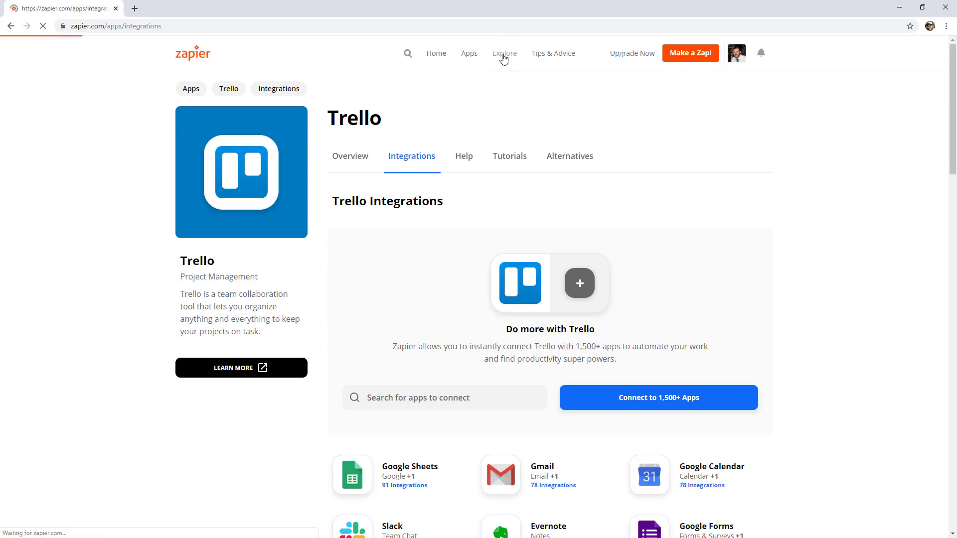
{"action": "left_click", "coordinate": [504, 53]}
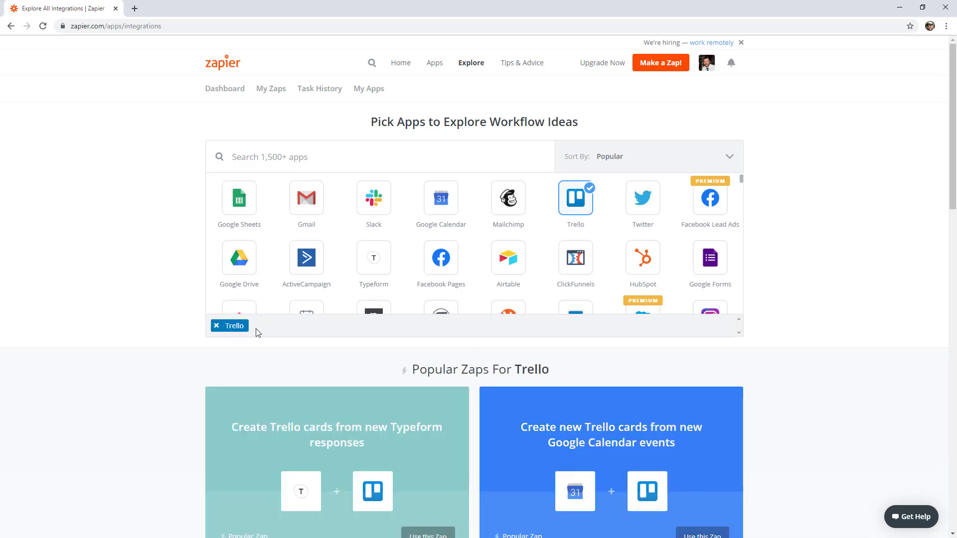
{"action": "left_click", "coordinate": [239, 198]}
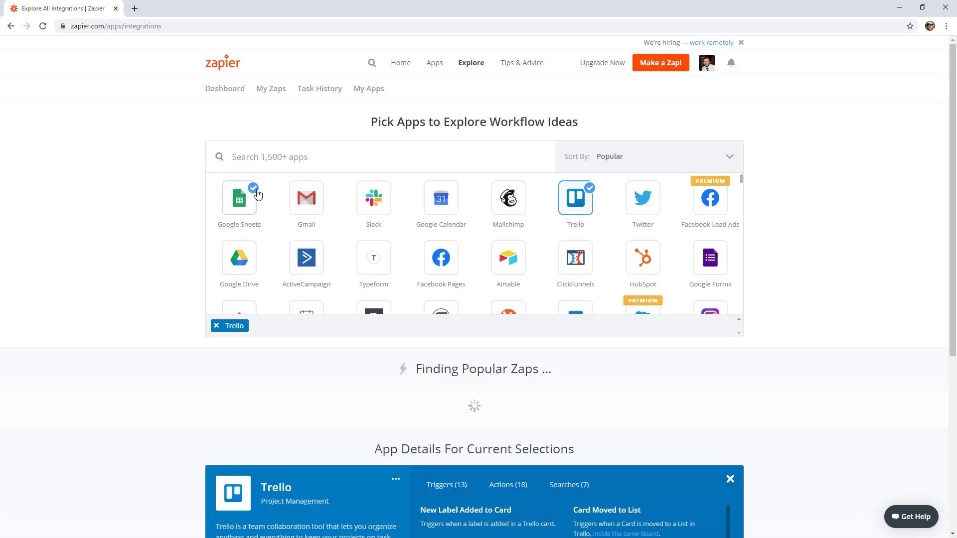
{"action": "left_click", "coordinate": [239, 198]}
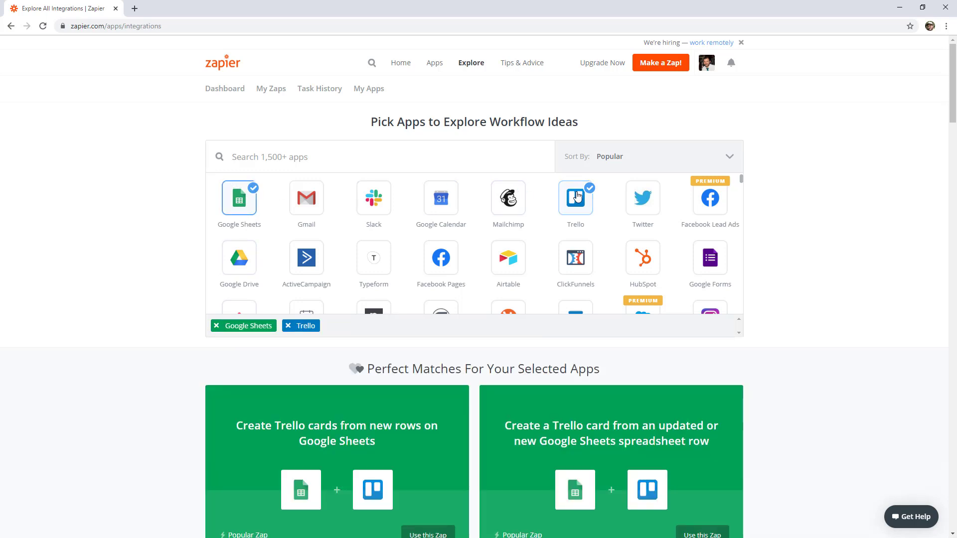
{"action": "scroll", "scroll_direction": "down", "scroll_amount": 3}
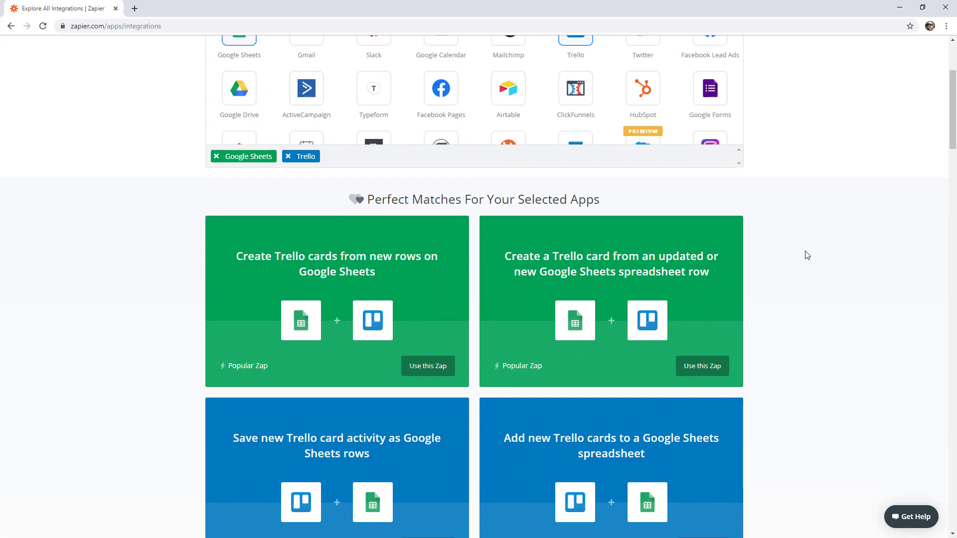
{"action": "scroll", "scroll_direction": "down", "scroll_amount": 3}
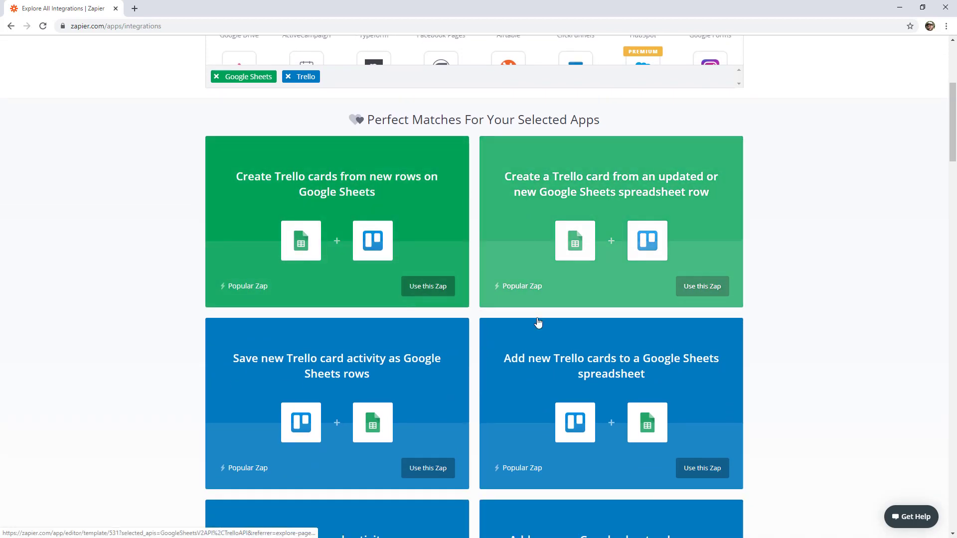
{"action": "mouse_move", "coordinate": [810, 240]}
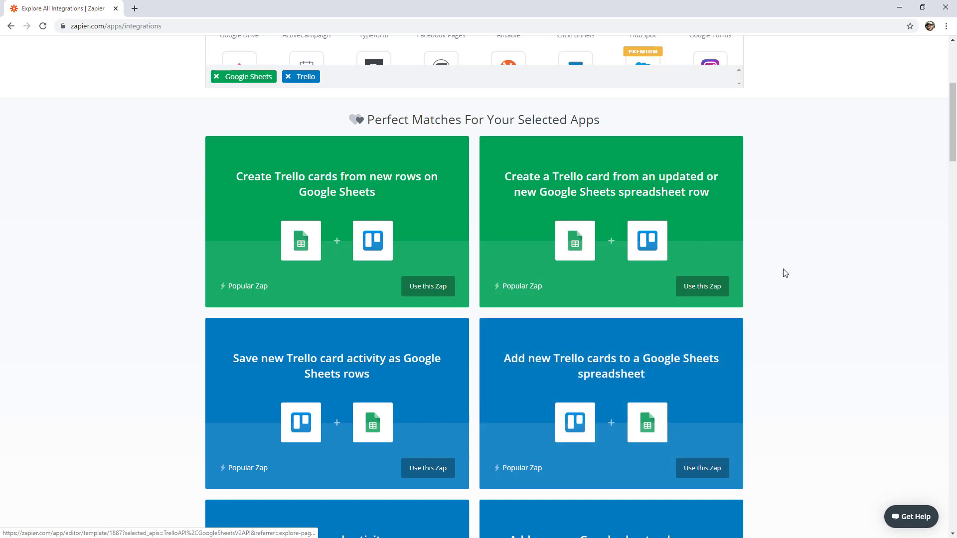
{"action": "scroll", "scroll_direction": "down", "scroll_amount": 3}
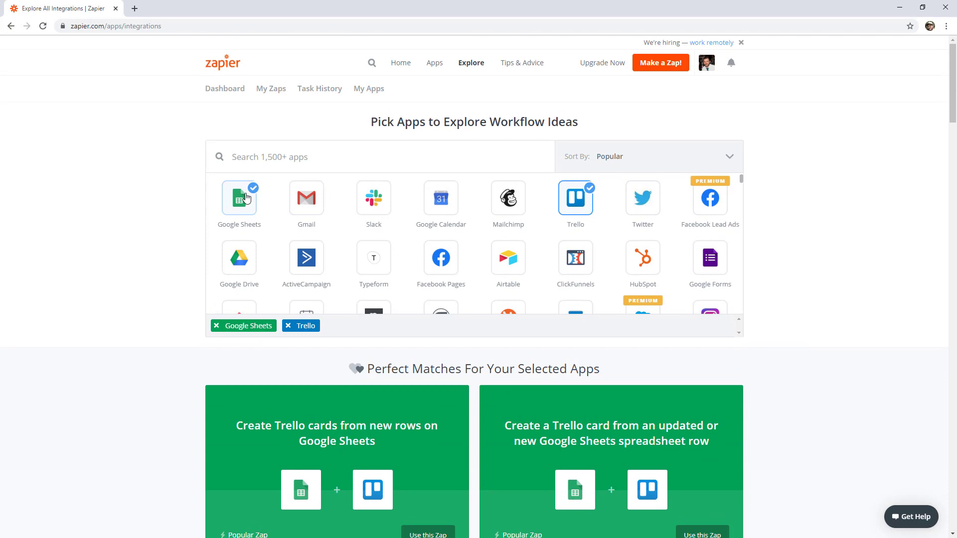
Swap Google Sheets for Gmail, then pair ActiveCampaign with Trello and review the matches
{"action": "left_click", "coordinate": [238, 198]}
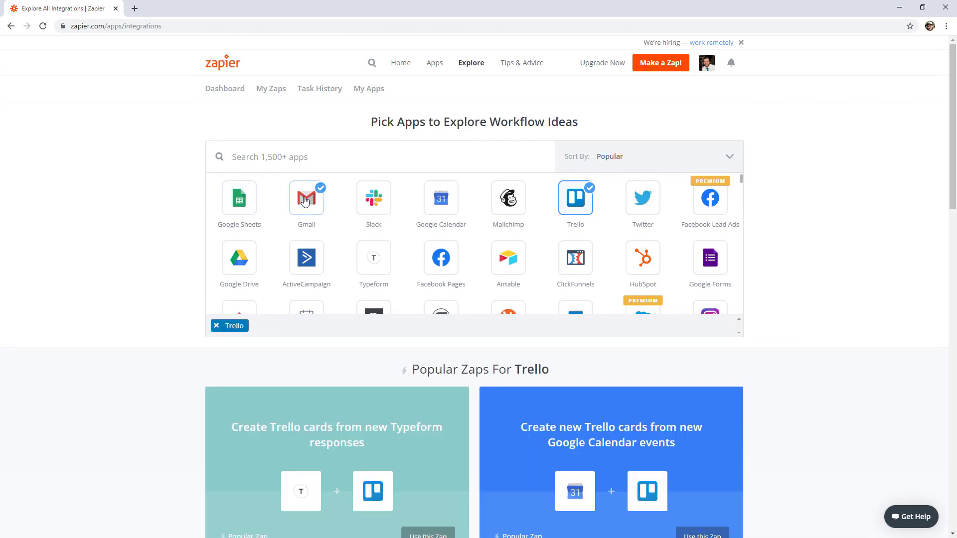
{"action": "left_click", "coordinate": [306, 198]}
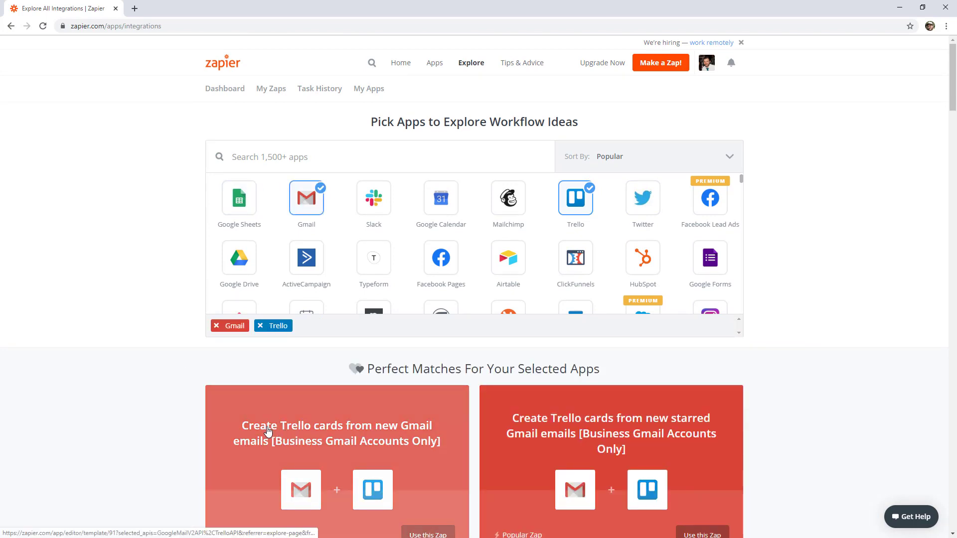
{"action": "mouse_move", "coordinate": [380, 434]}
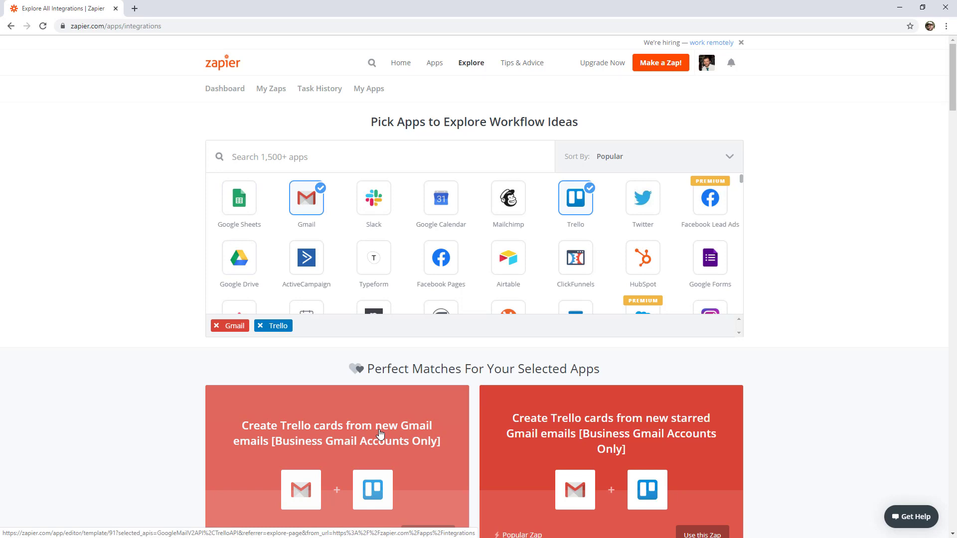
{"action": "left_click", "coordinate": [305, 258]}
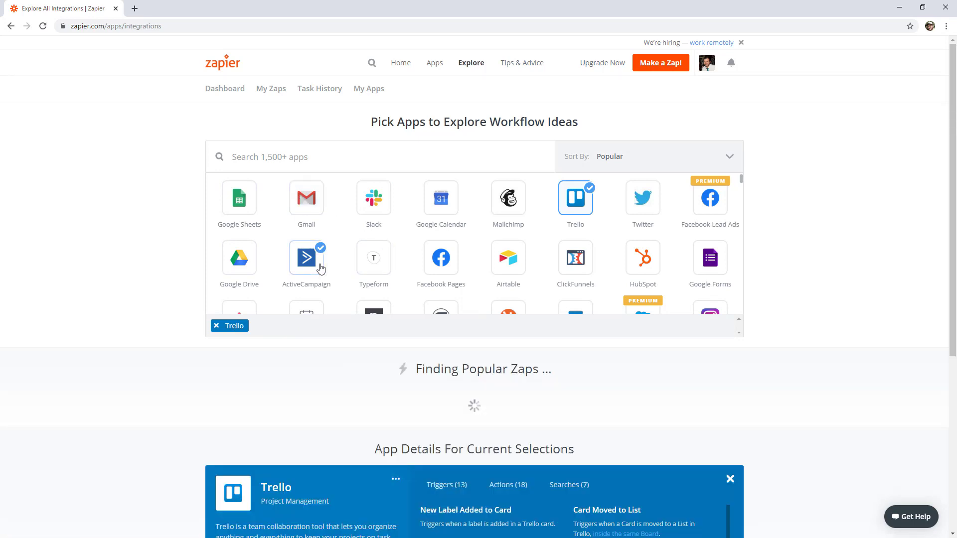
{"action": "left_click", "coordinate": [305, 257]}
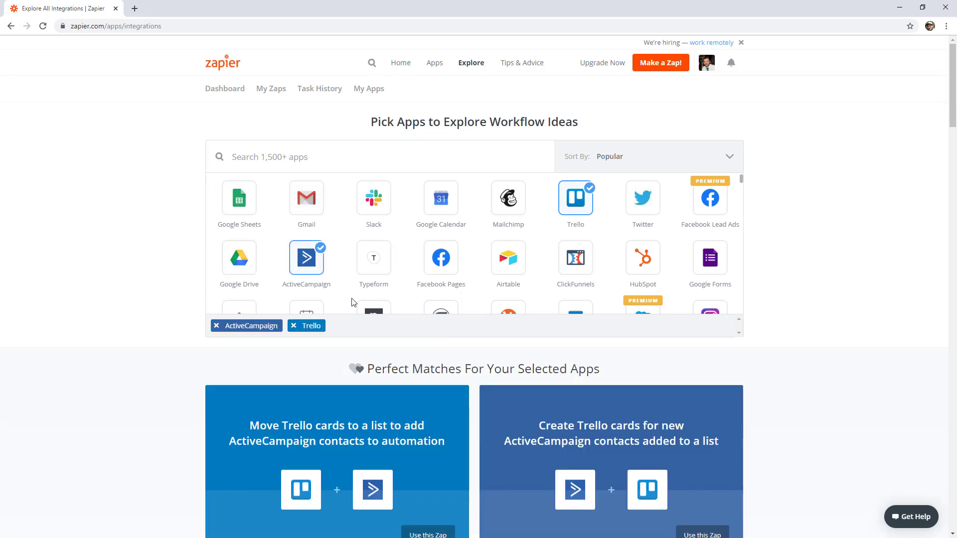
{"action": "scroll", "scroll_direction": "down", "scroll_amount": 3}
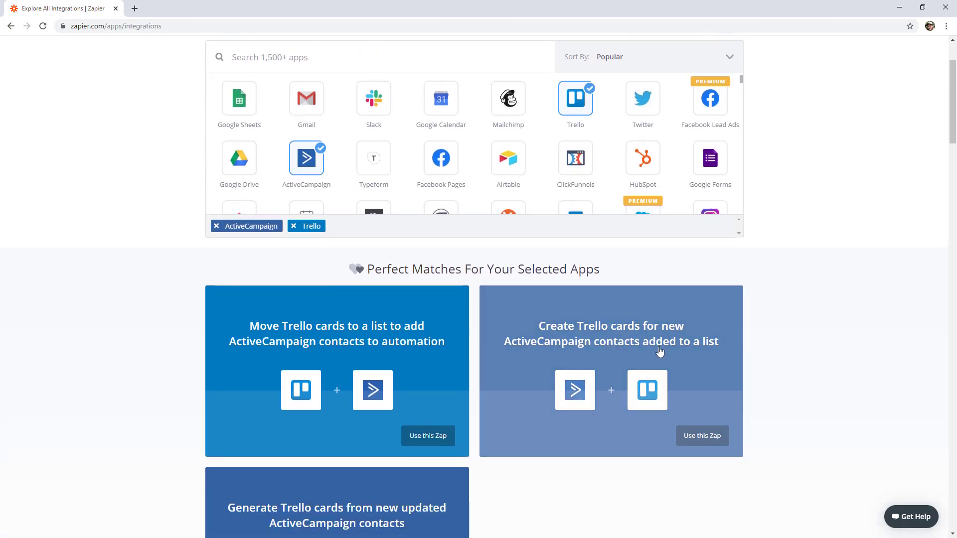
{"action": "scroll", "scroll_direction": "down", "scroll_amount": 3}
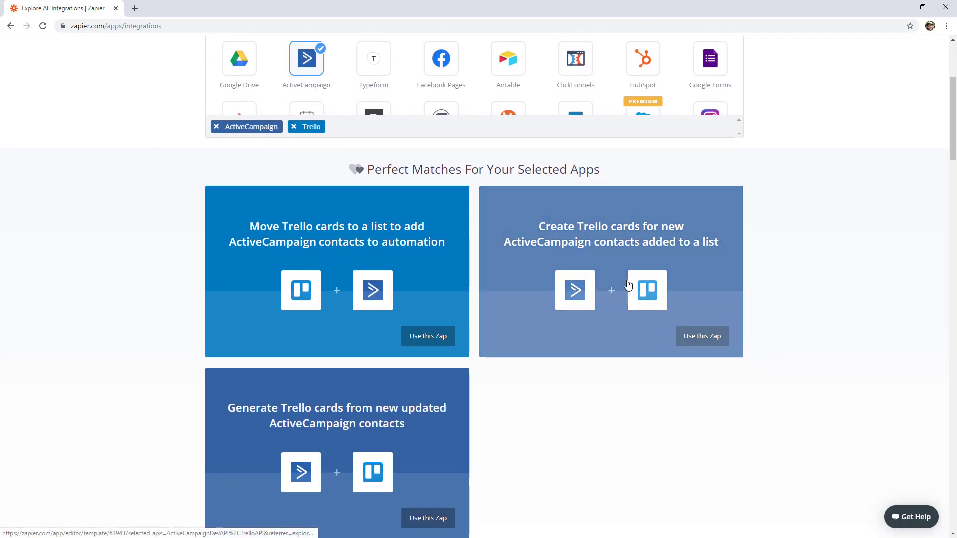
{"action": "mouse_move", "coordinate": [824, 298]}
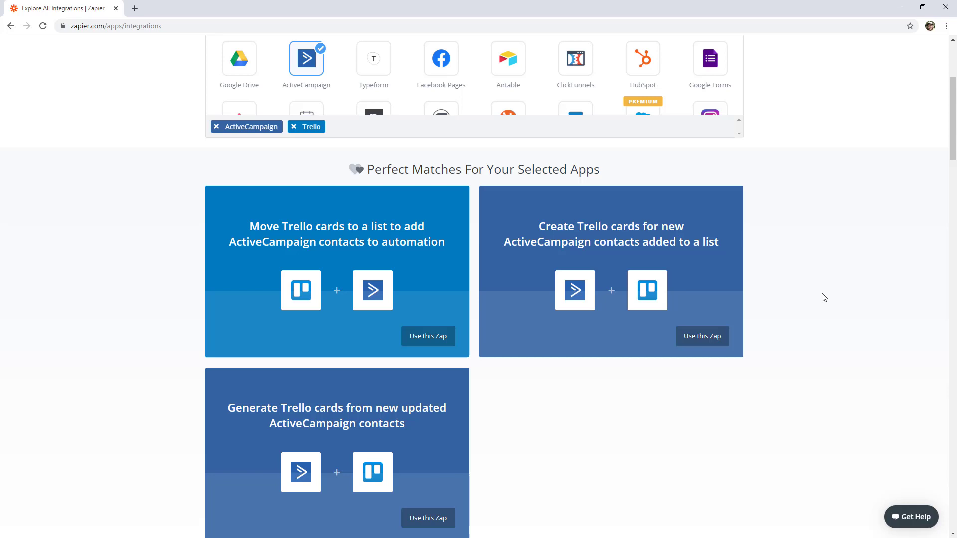
{"action": "mouse_move", "coordinate": [808, 296]}
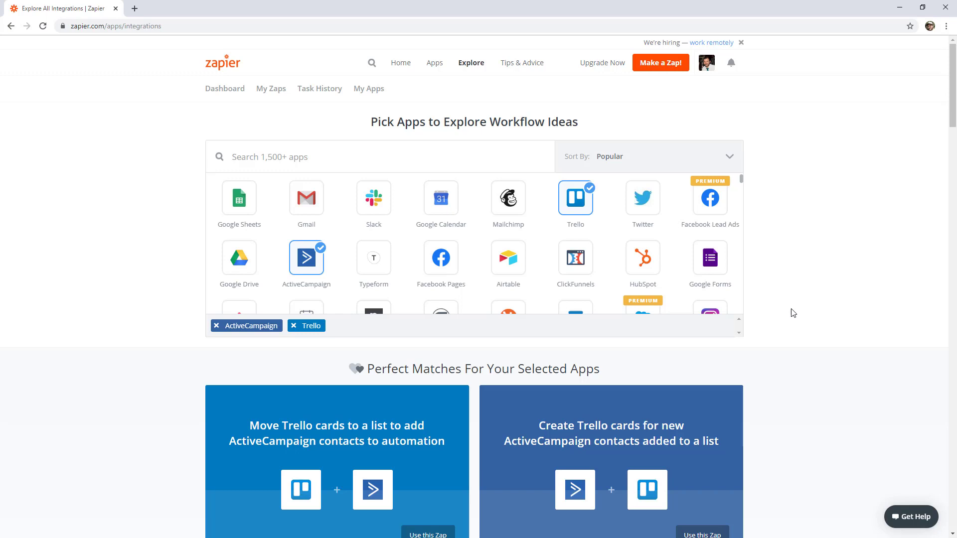
{"action": "mouse_move", "coordinate": [595, 212]}
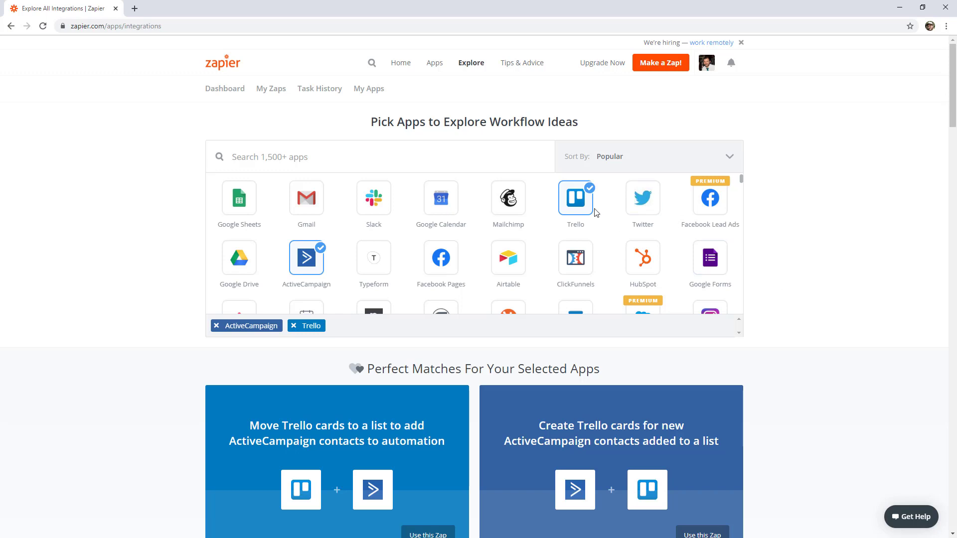
Search 'ty' to pair Typeform with ActiveCampaign and review the matching Zaps
{"action": "type", "text": "typef"}
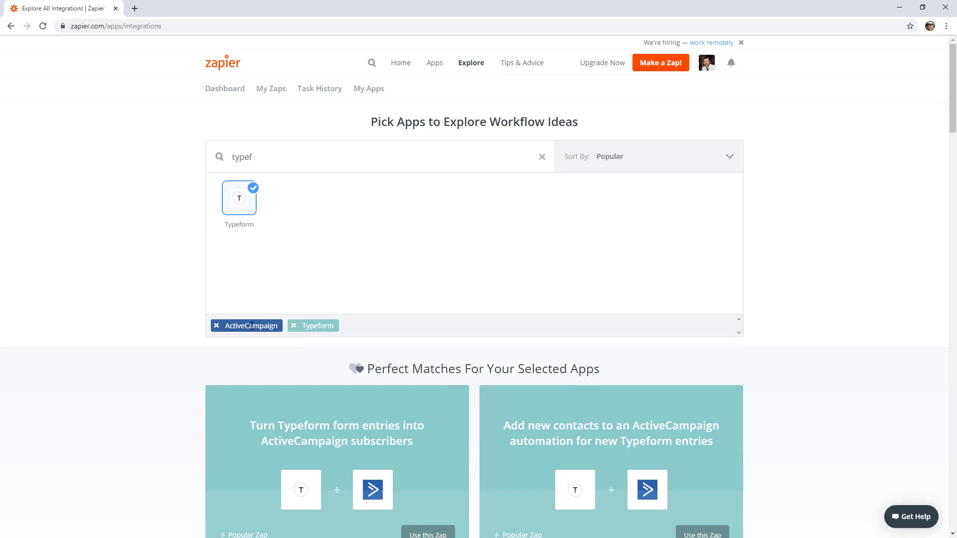
{"action": "scroll", "scroll_direction": "down", "scroll_amount": 3}
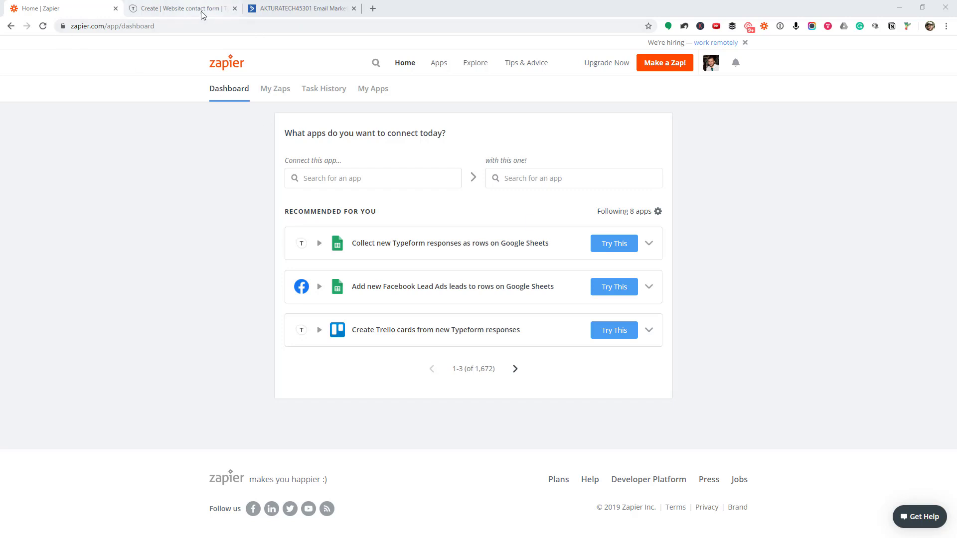
Open the live Website contact form from Typeform's Share panel, then switch to ActiveCampaign
{"action": "left_click", "coordinate": [177, 8]}
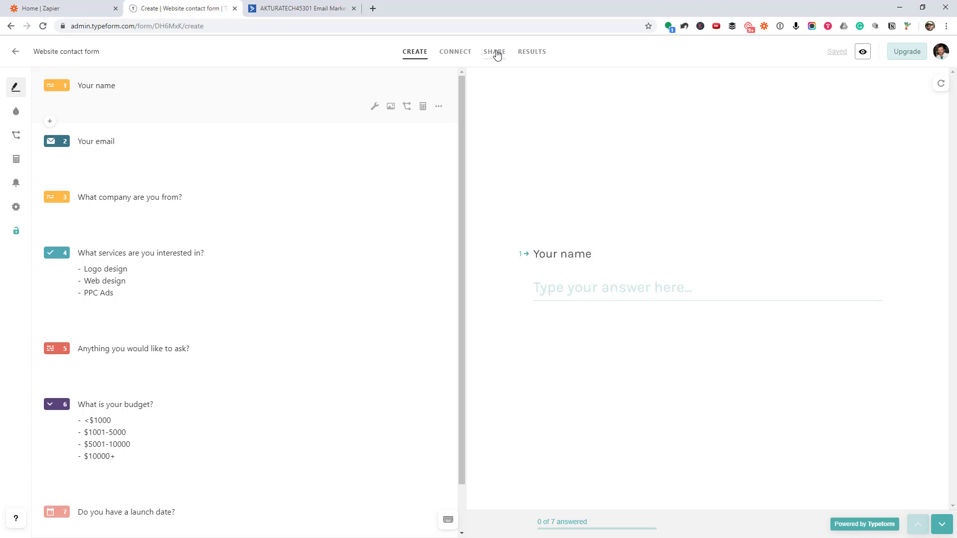
{"action": "left_click", "coordinate": [494, 51]}
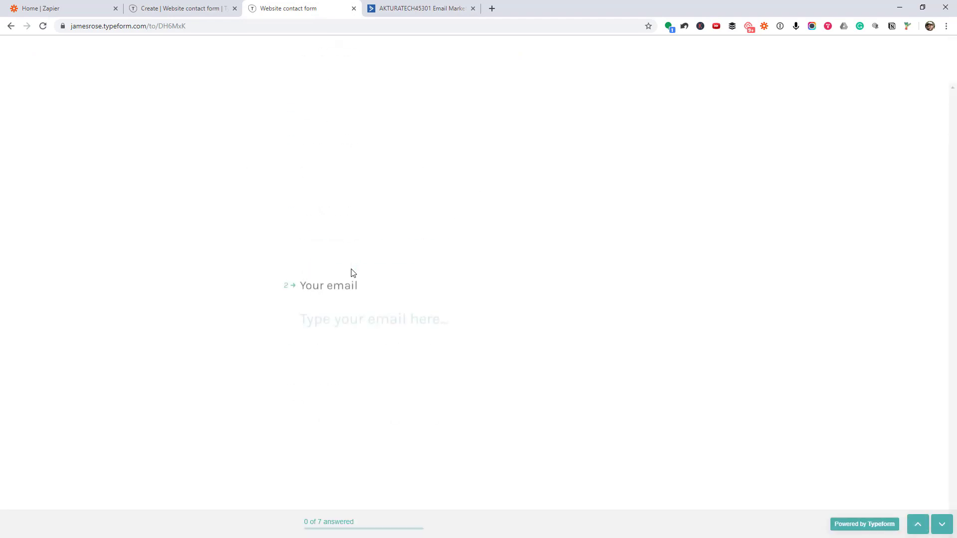
{"action": "left_click", "coordinate": [941, 524]}
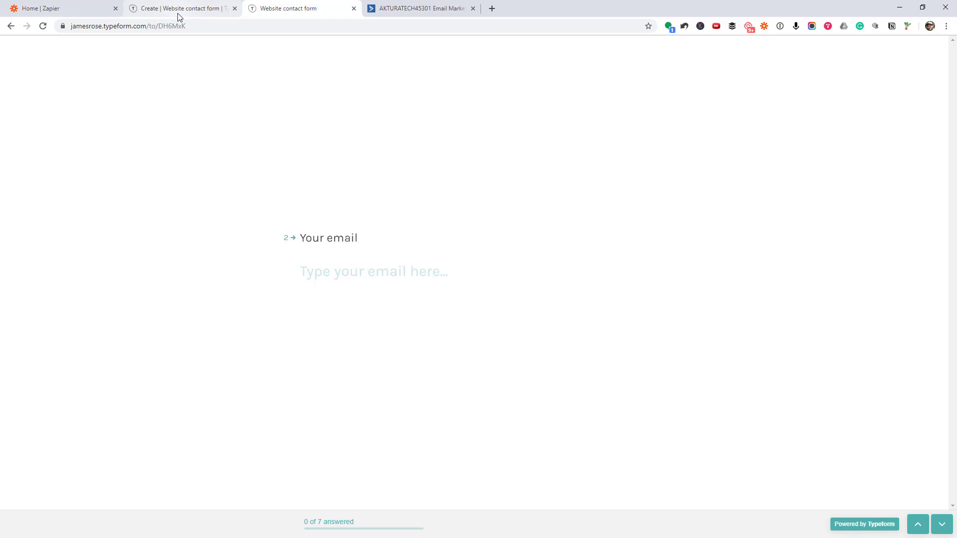
{"action": "left_click", "coordinate": [420, 8]}
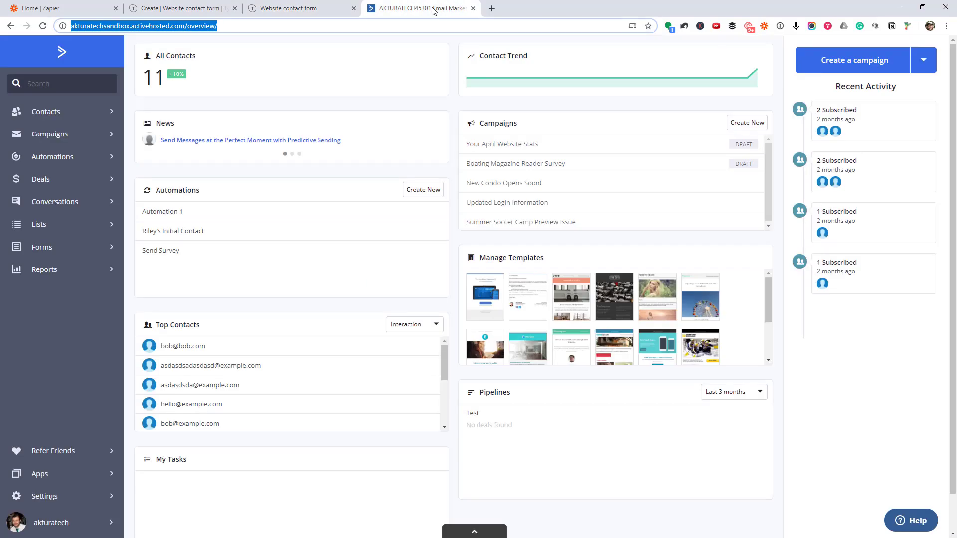
{"action": "mouse_move", "coordinate": [402, 112]}
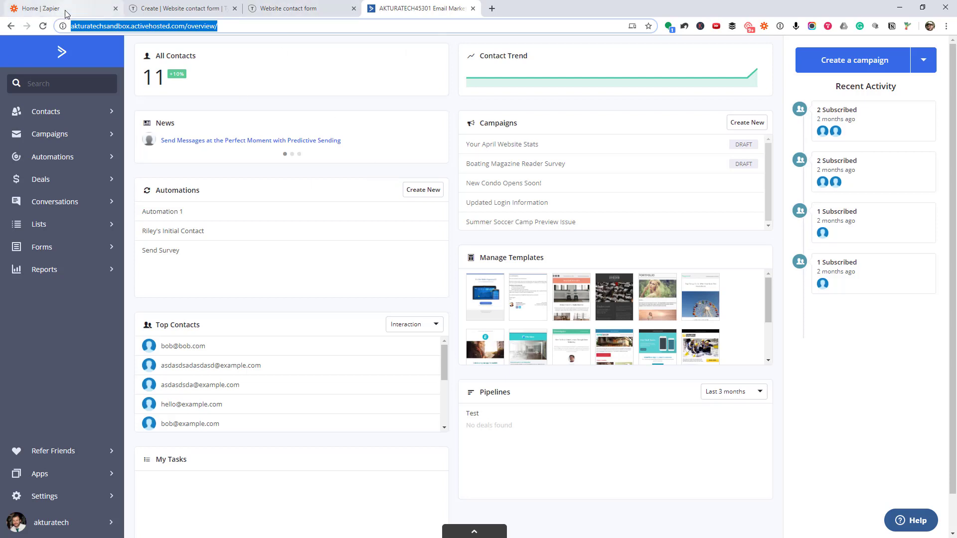
Return to the Zapier home dashboard from the ActiveCampaign overview
{"action": "left_click", "coordinate": [58, 8]}
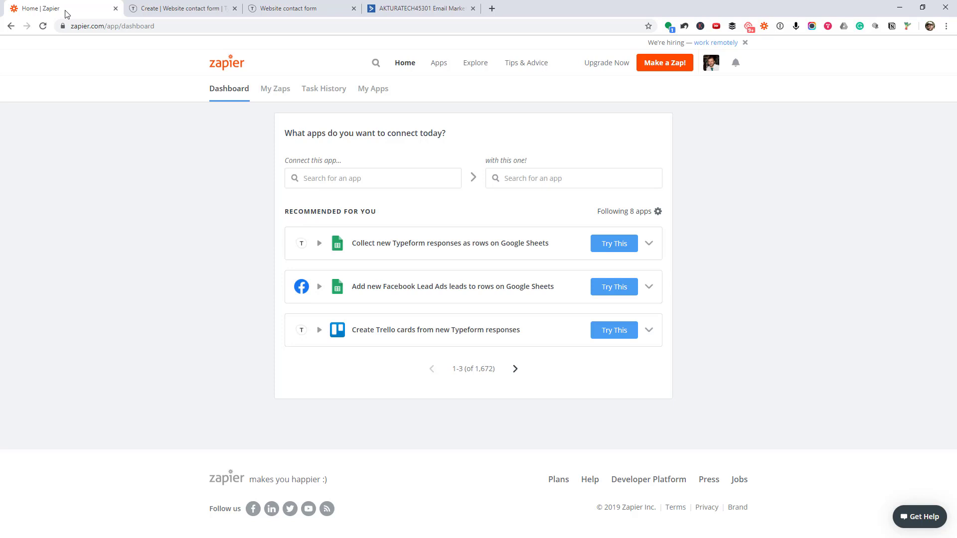
{"action": "mouse_move", "coordinate": [715, 137]}
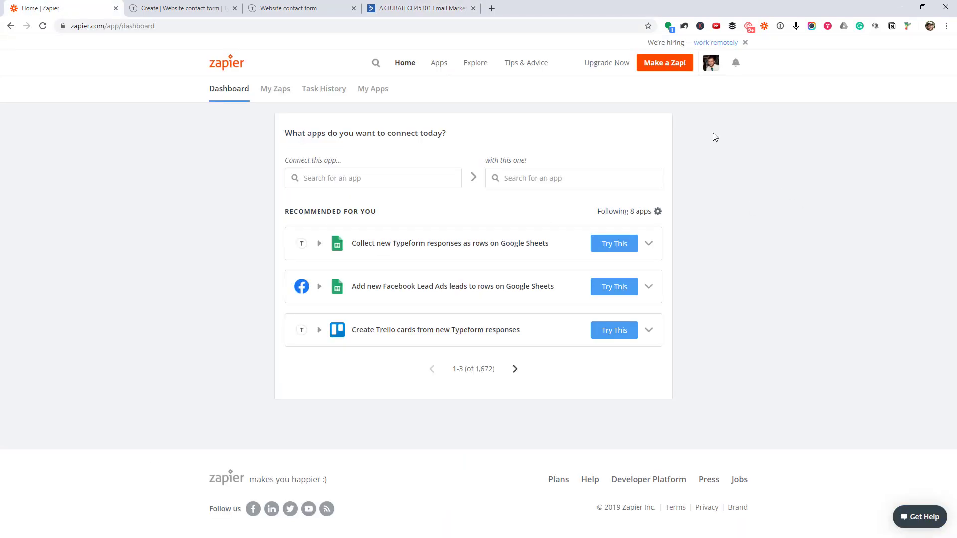
Create a new Zap with Typeform as trigger app and New Entry as the event
{"action": "left_click", "coordinate": [664, 62]}
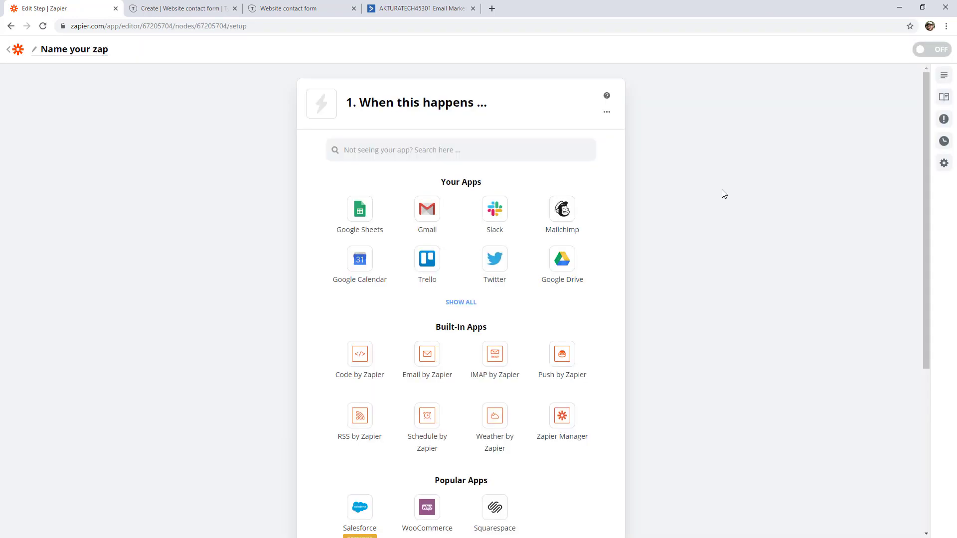
{"action": "mouse_move", "coordinate": [514, 109]}
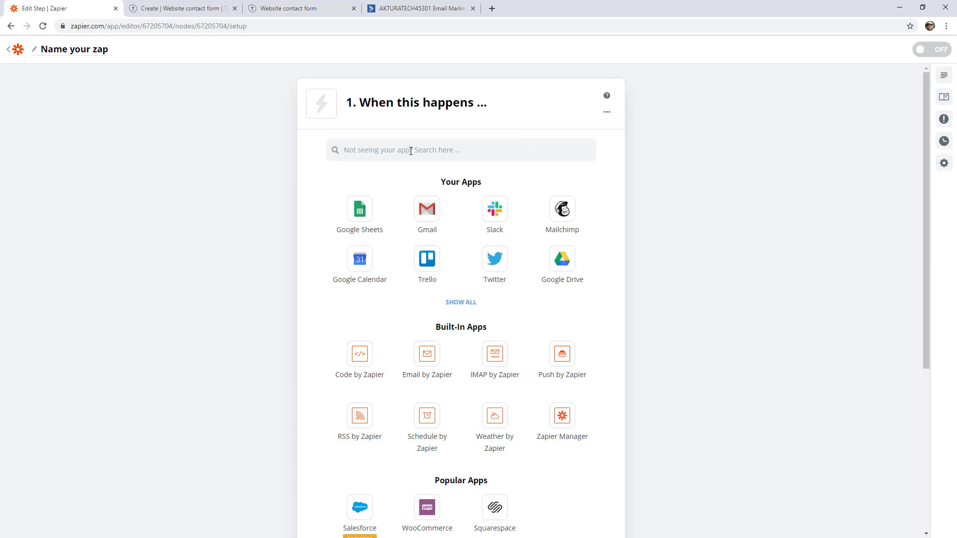
{"action": "type", "text": "type"}
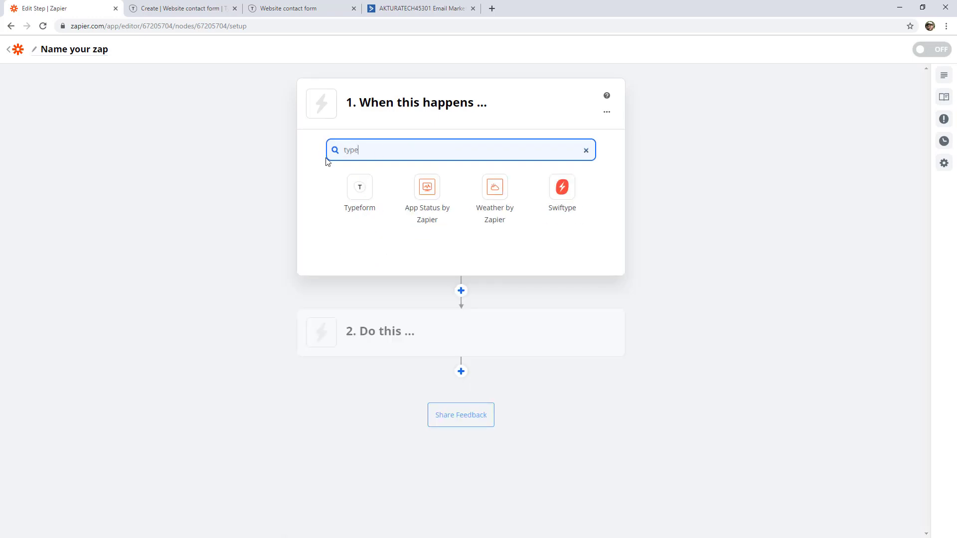
{"action": "left_click", "coordinate": [359, 188]}
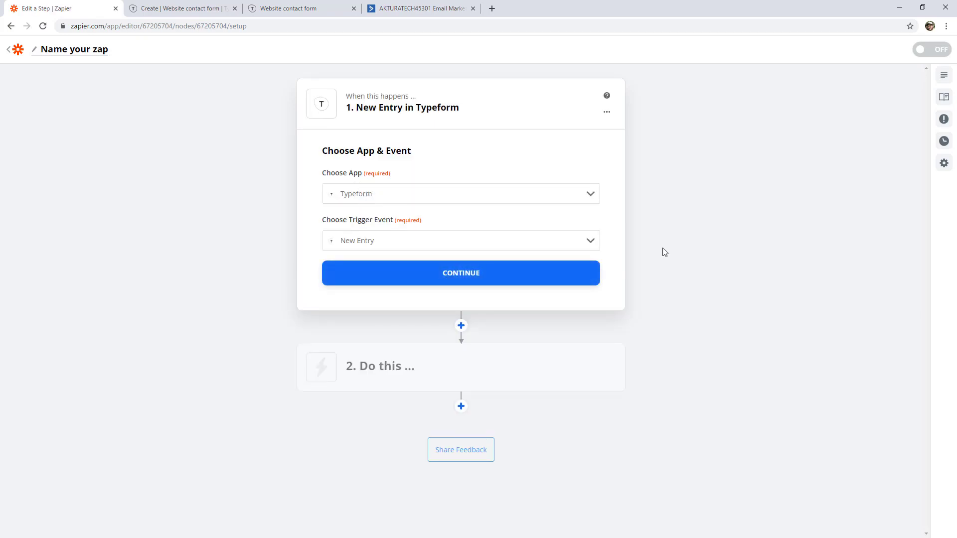
{"action": "left_click", "coordinate": [460, 240]}
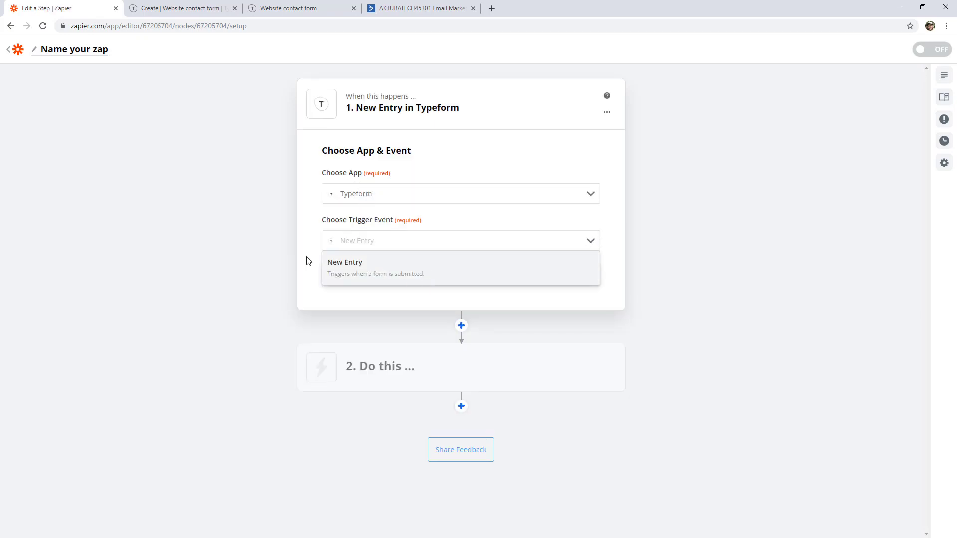
{"action": "left_click", "coordinate": [346, 262]}
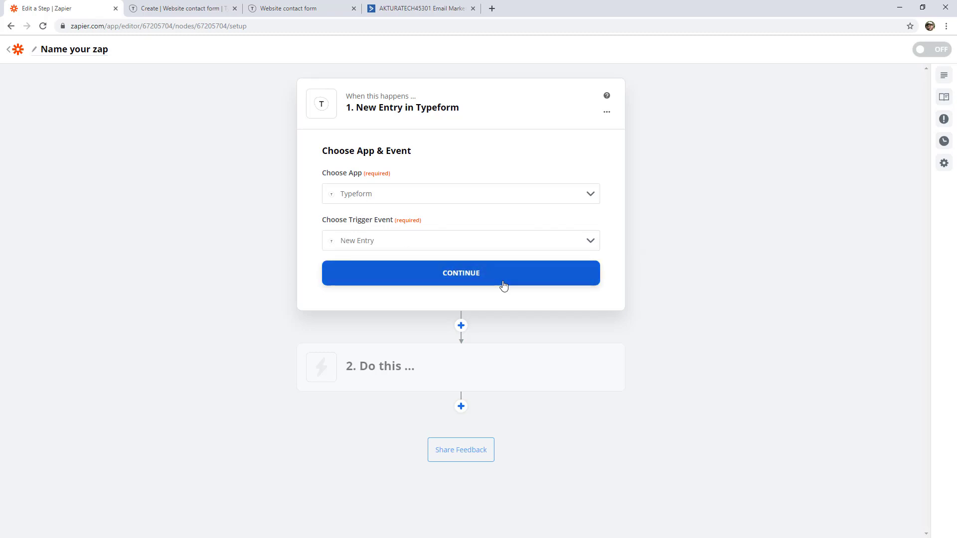
{"action": "left_click", "coordinate": [460, 272]}
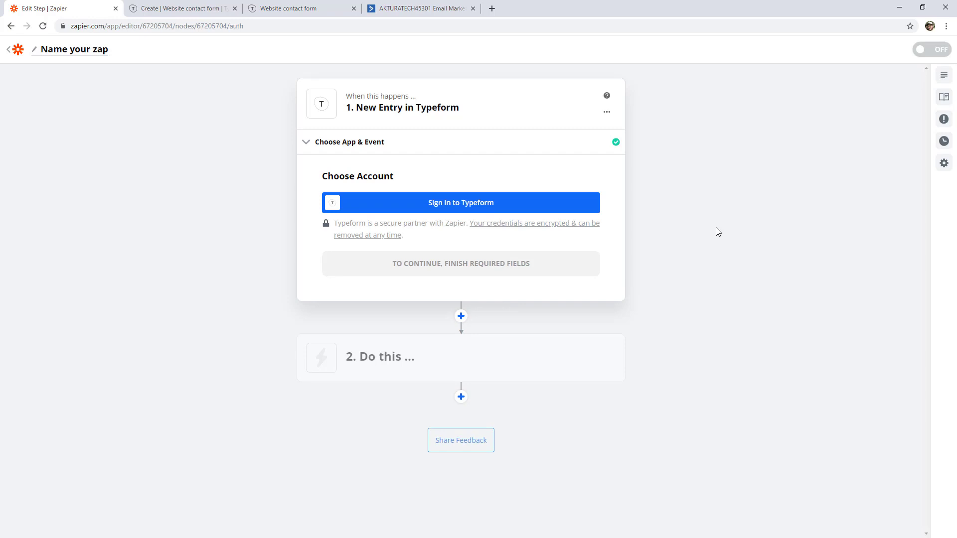
{"action": "mouse_move", "coordinate": [651, 215]}
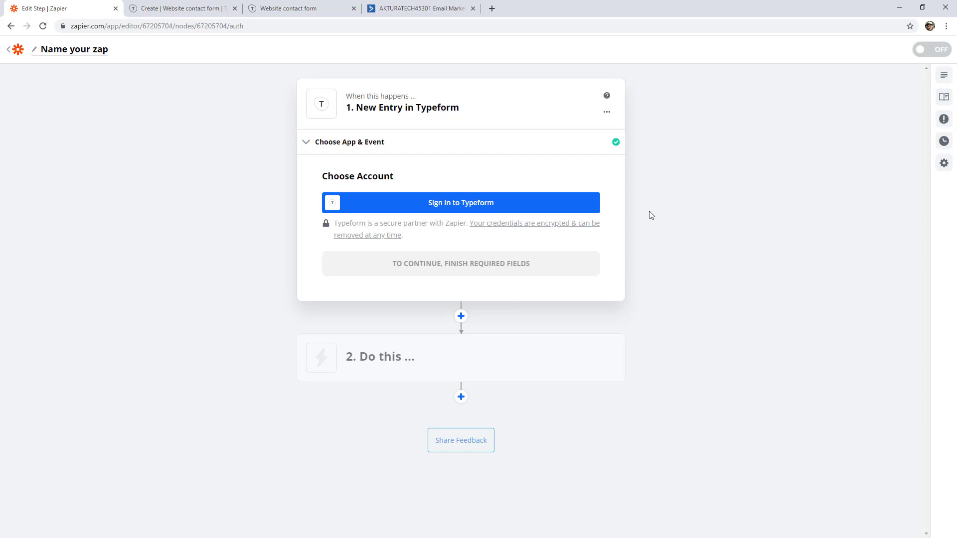
{"action": "mouse_move", "coordinate": [475, 204]}
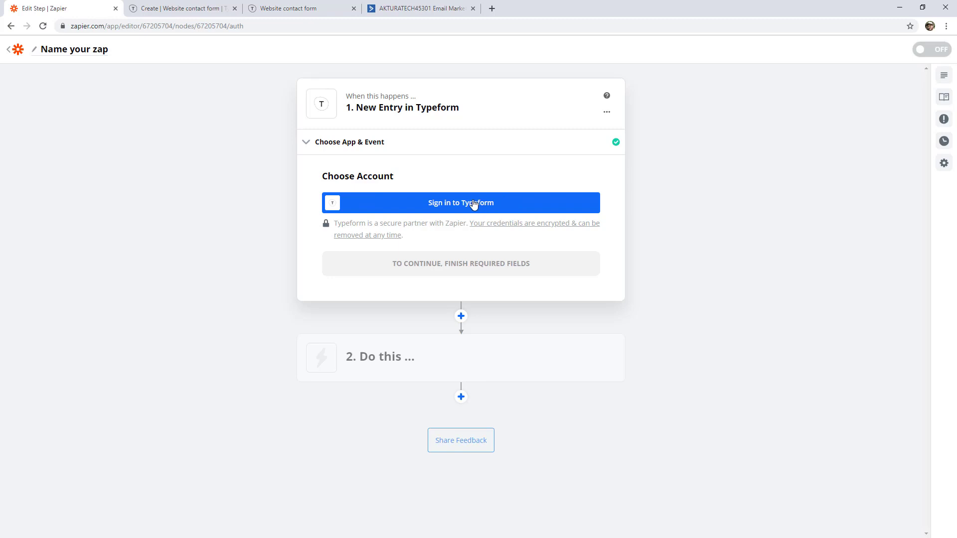
Sign in to Typeform, accept Zapier's access permissions, and continue with the connected account
{"action": "left_click", "coordinate": [460, 203]}
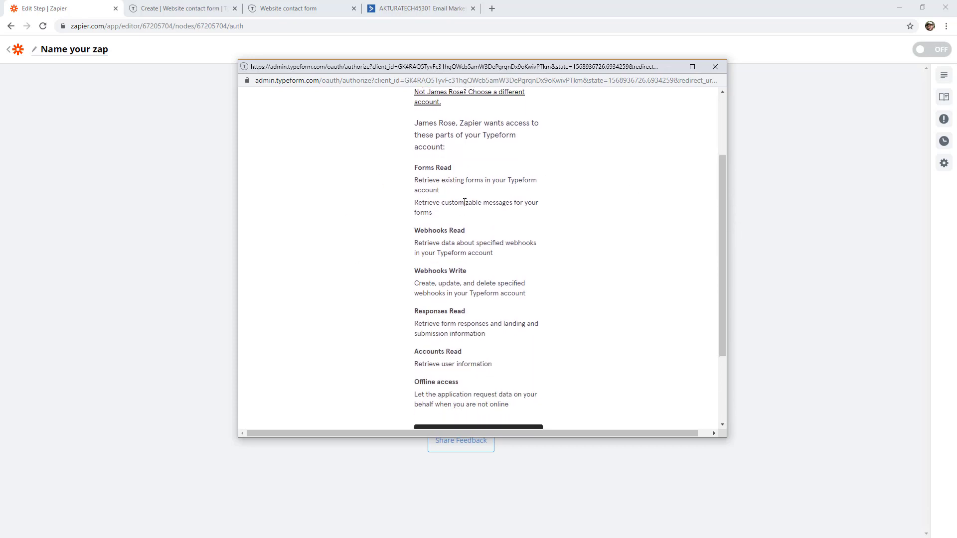
{"action": "scroll", "scroll_direction": "down", "scroll_amount": 3}
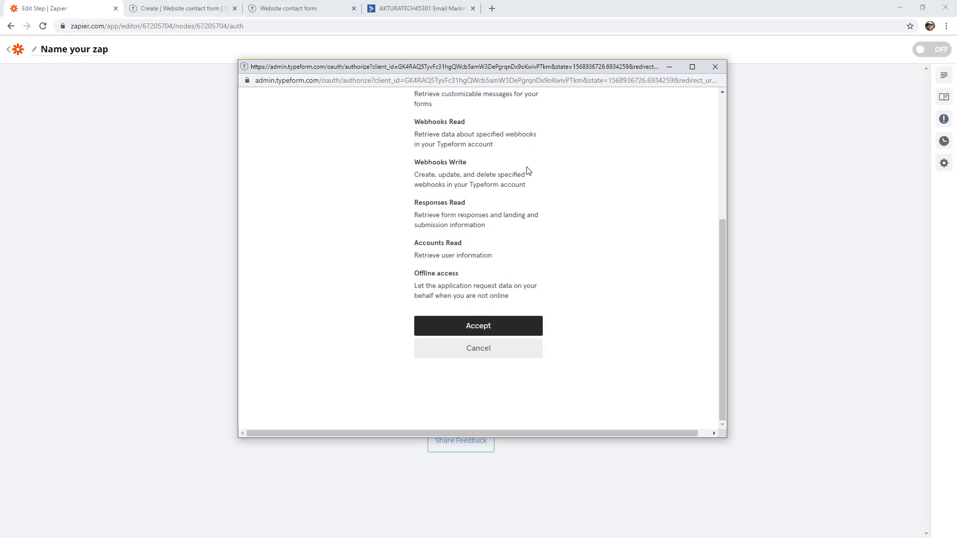
{"action": "mouse_move", "coordinate": [482, 308]}
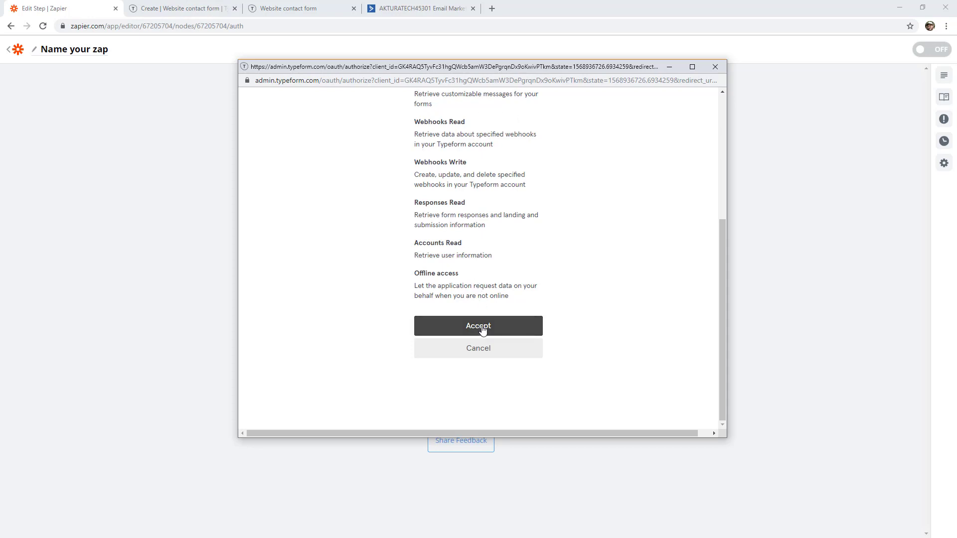
{"action": "left_click", "coordinate": [479, 326]}
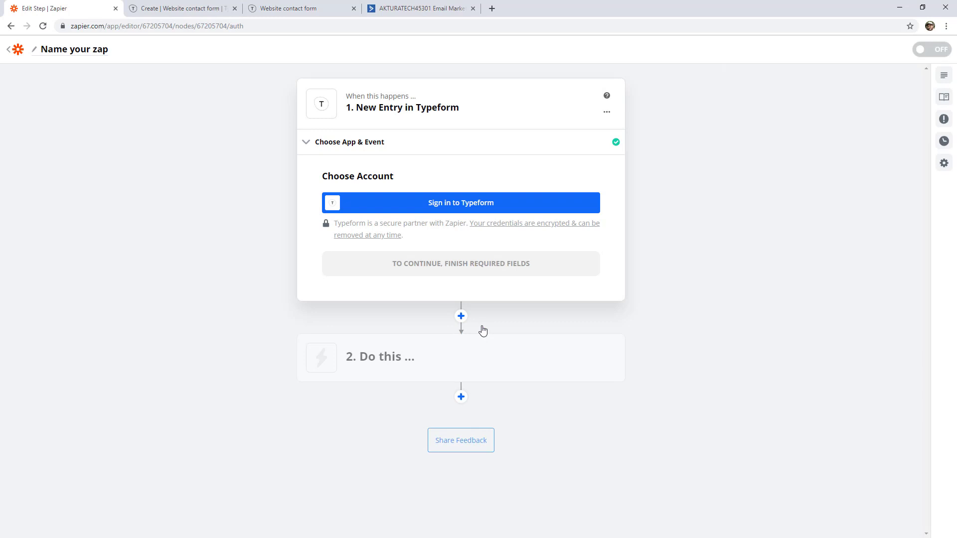
{"action": "left_click", "coordinate": [461, 203]}
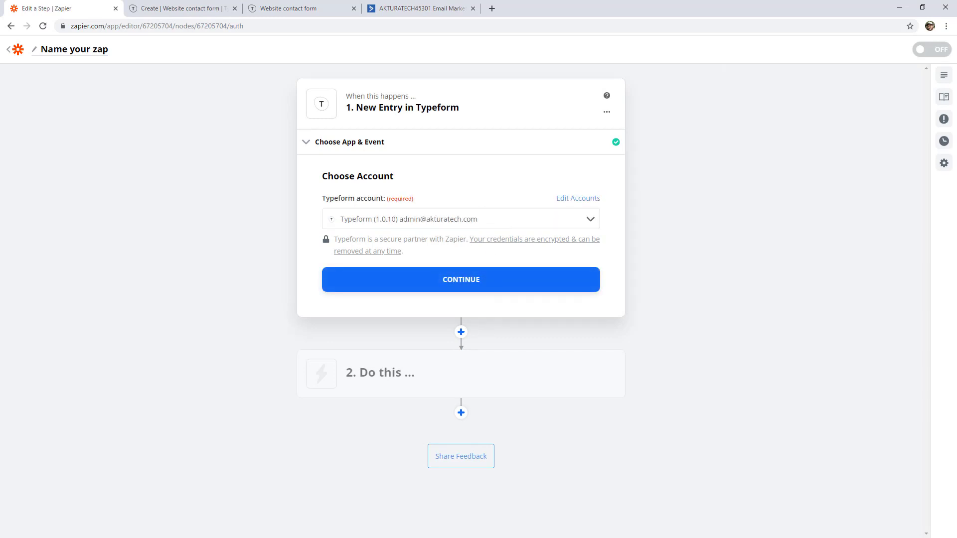
{"action": "left_click", "coordinate": [460, 280]}
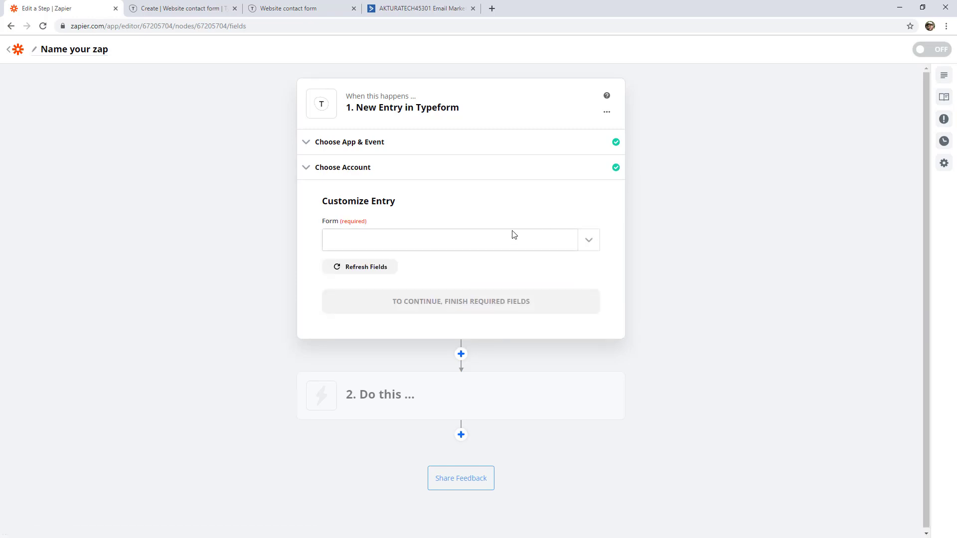
{"action": "mouse_move", "coordinate": [514, 234]}
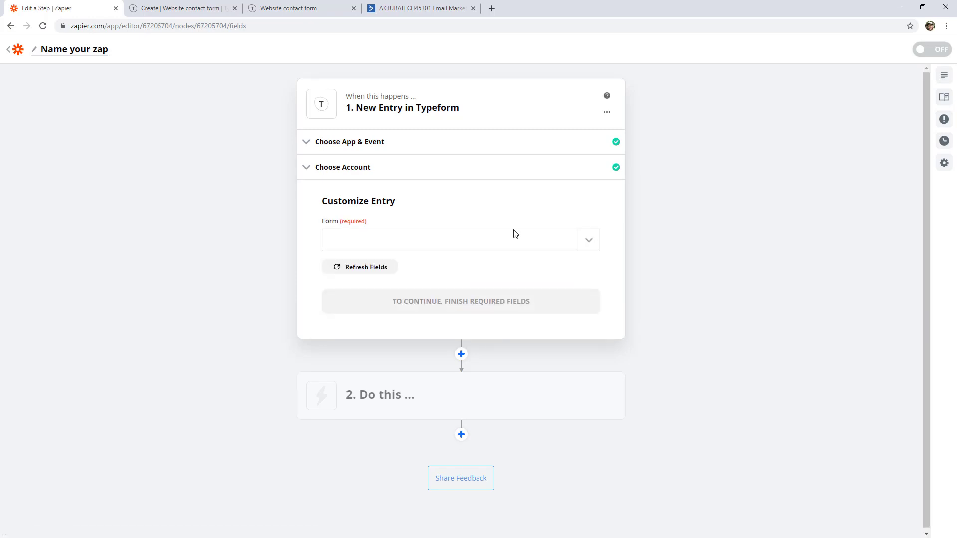
{"action": "mouse_move", "coordinate": [362, 230]}
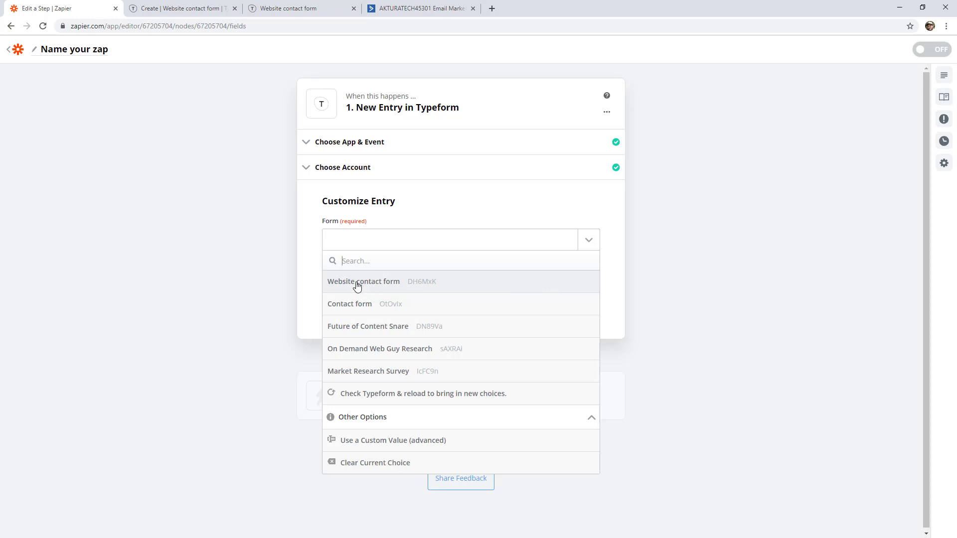
Choose 'Website contact form' as the trigger's form and continue
{"action": "left_click", "coordinate": [363, 281]}
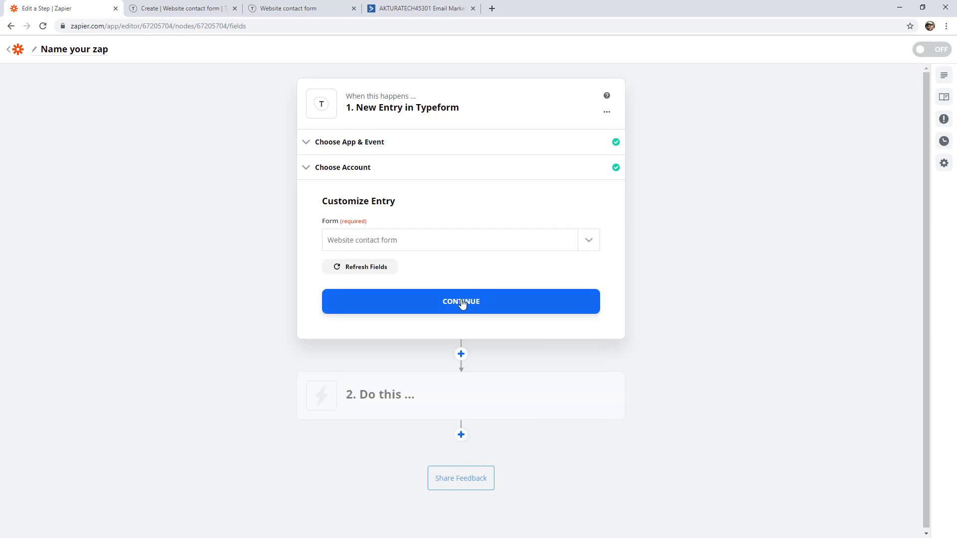
{"action": "left_click", "coordinate": [460, 301]}
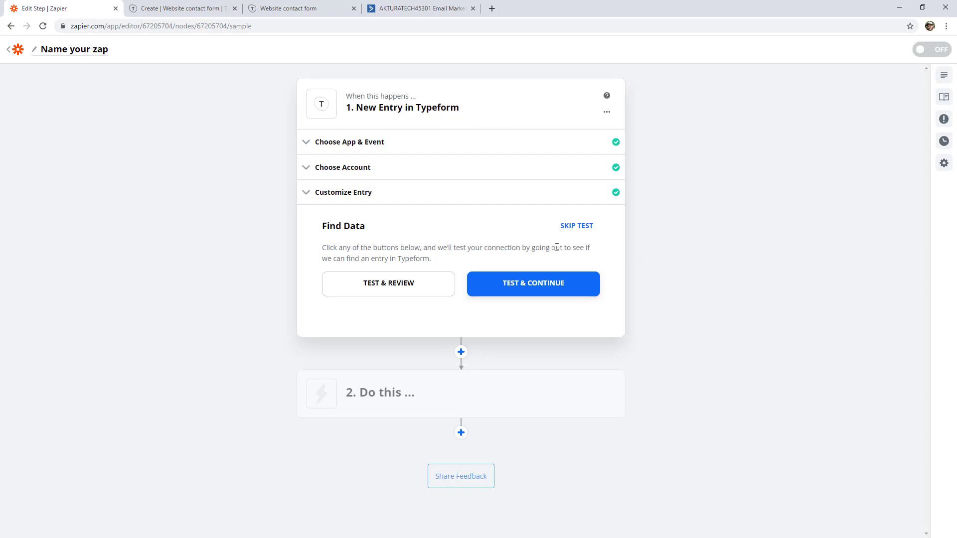
{"action": "mouse_move", "coordinate": [312, 21]}
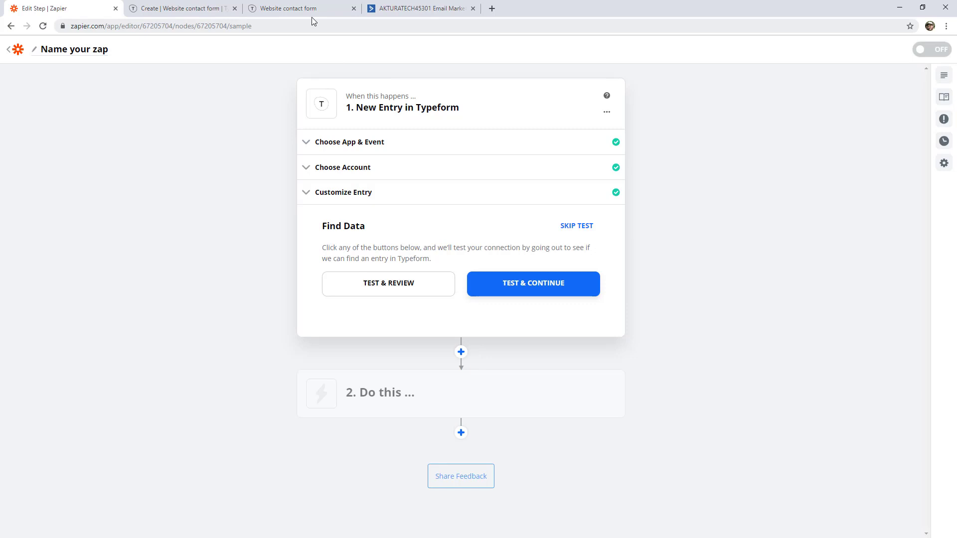
{"action": "mouse_move", "coordinate": [326, 16]}
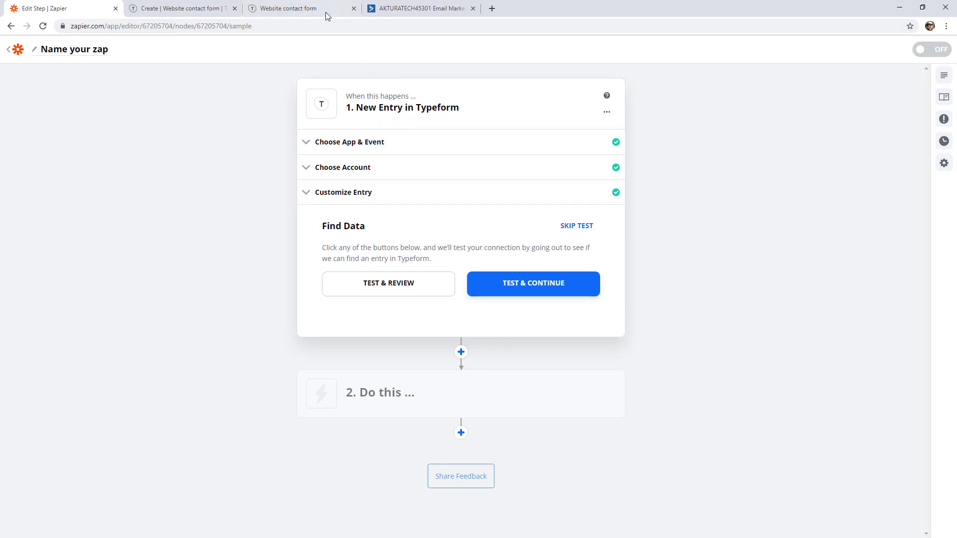
{"action": "mouse_move", "coordinate": [510, 259]}
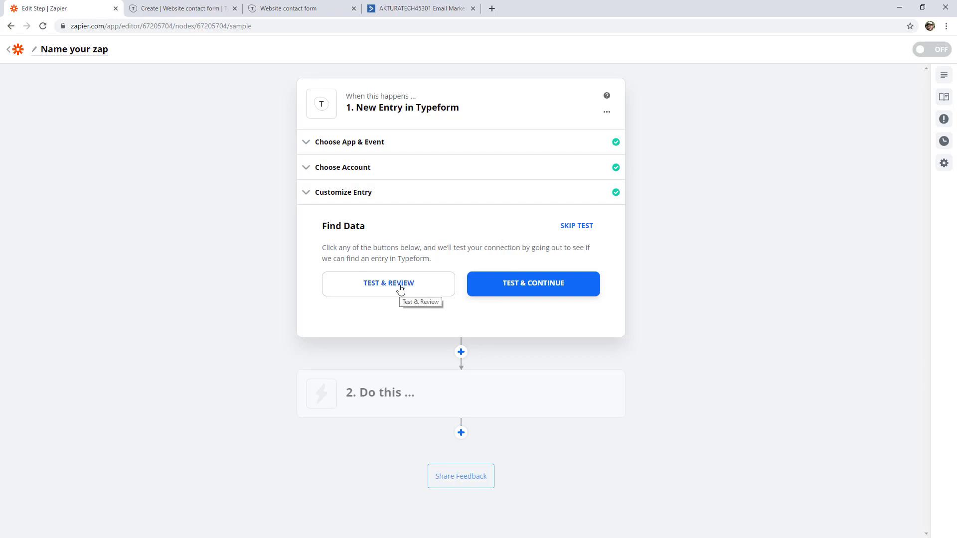
Test the trigger, inspect sample Entry A against the Typeform questions, and finish editing the trigger
{"action": "left_click", "coordinate": [388, 283]}
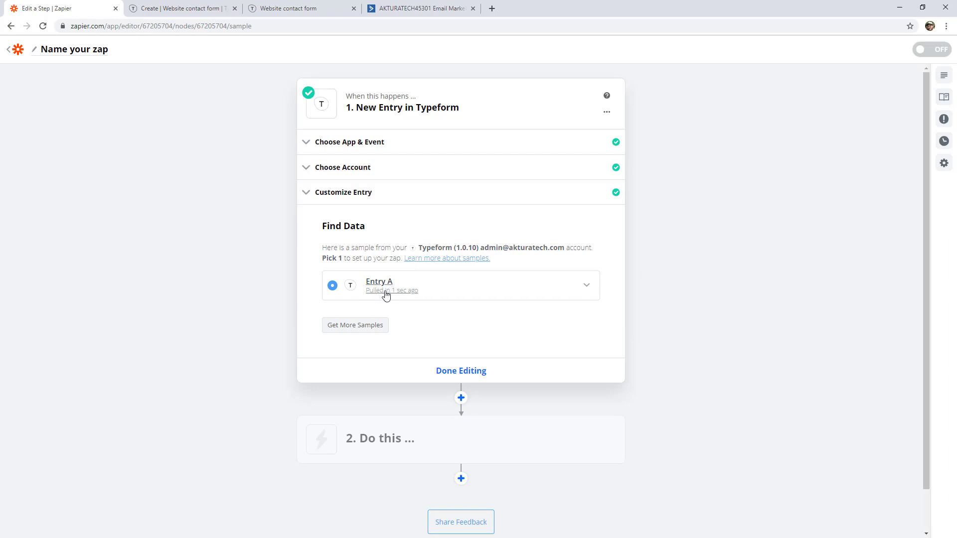
{"action": "mouse_move", "coordinate": [577, 298]}
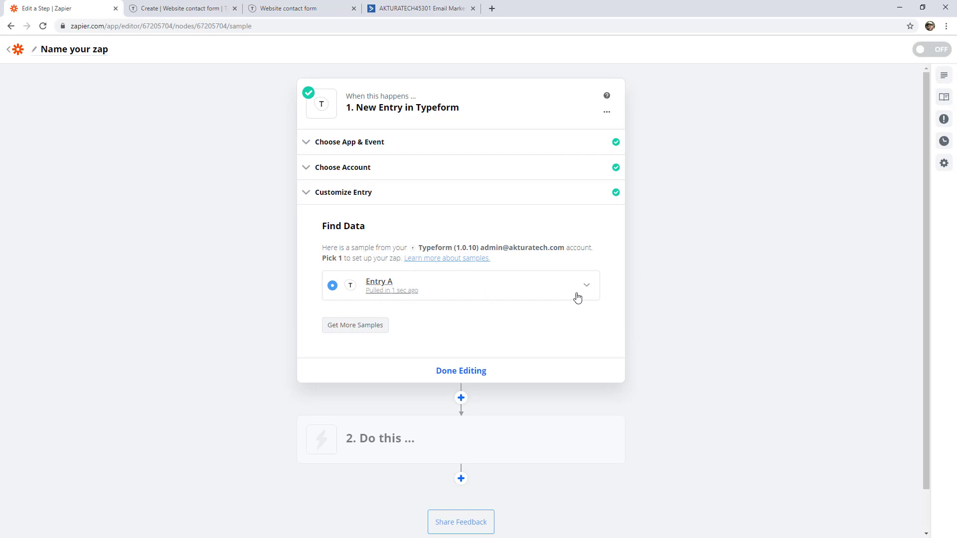
{"action": "mouse_move", "coordinate": [589, 288]}
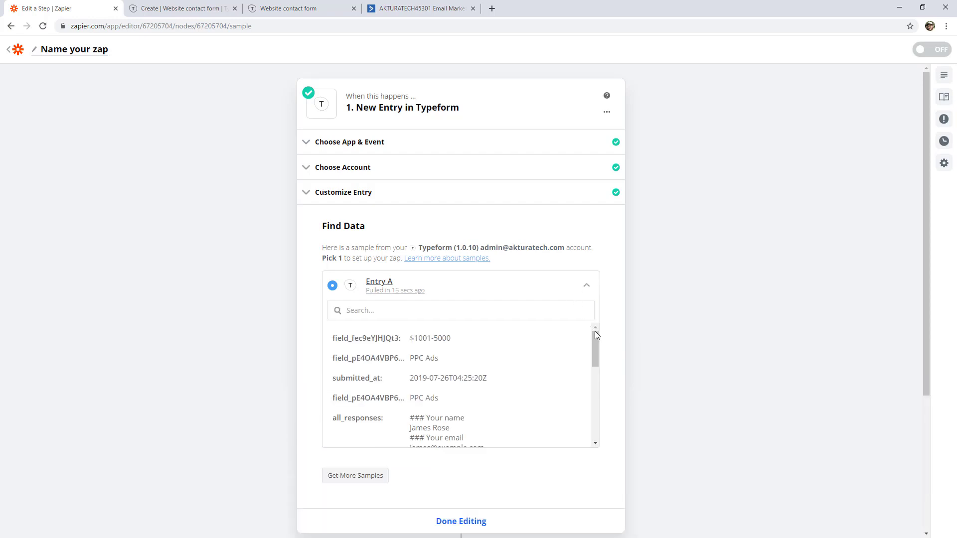
{"action": "scroll", "scroll_direction": "down", "scroll_amount": 3}
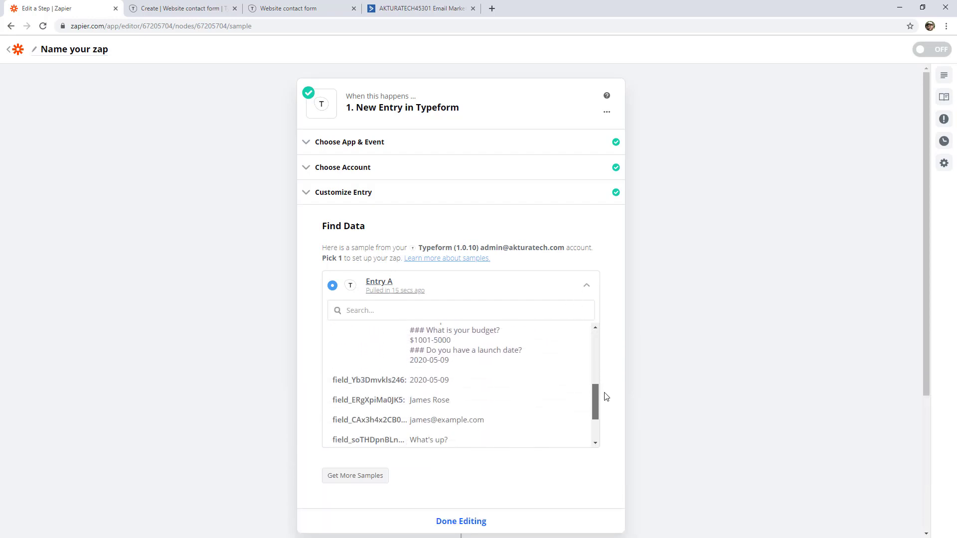
{"action": "scroll", "scroll_direction": "down", "scroll_amount": 3}
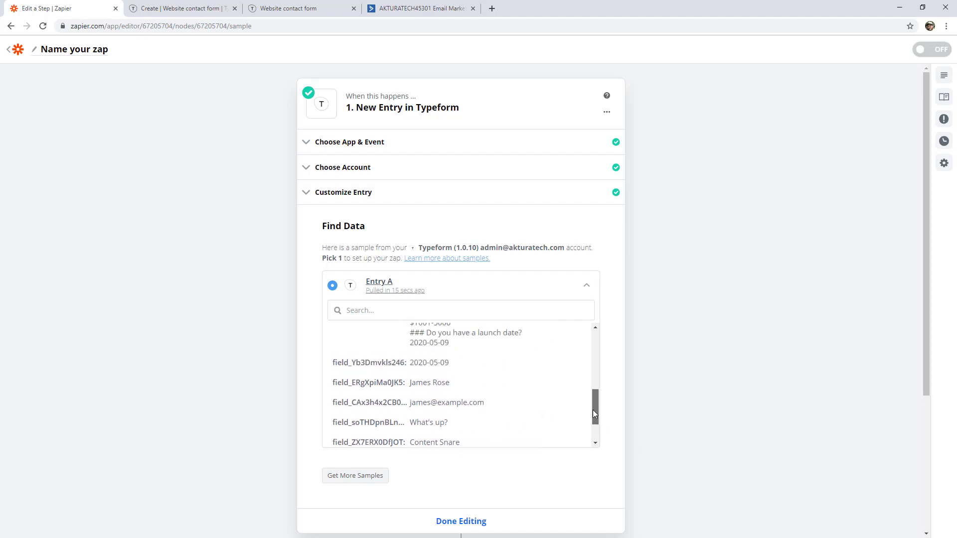
{"action": "left_click", "coordinate": [180, 8]}
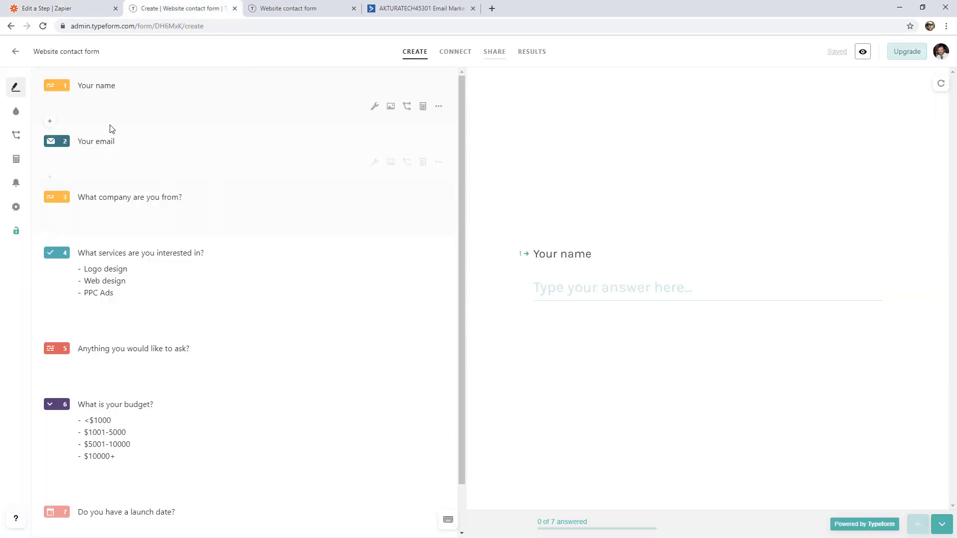
{"action": "mouse_move", "coordinate": [94, 9]}
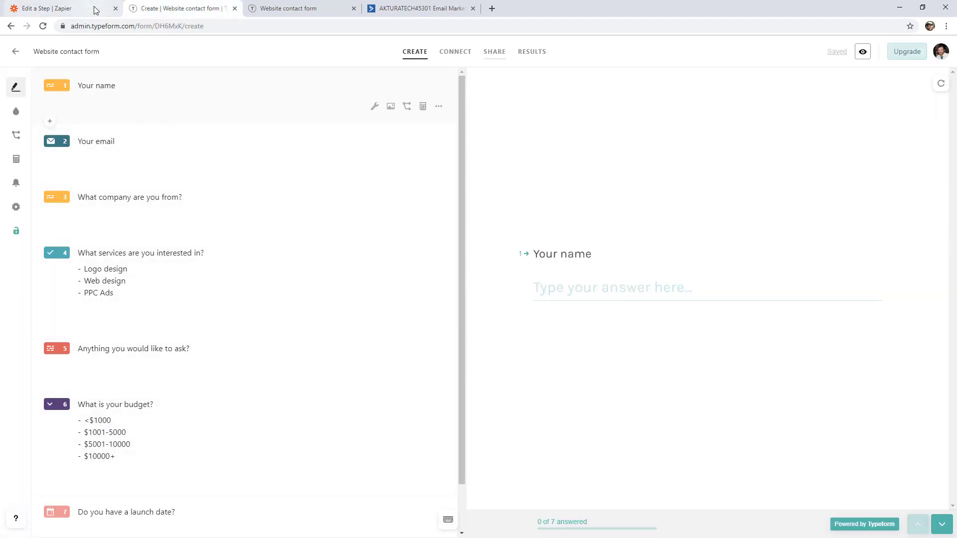
{"action": "left_click", "coordinate": [43, 8]}
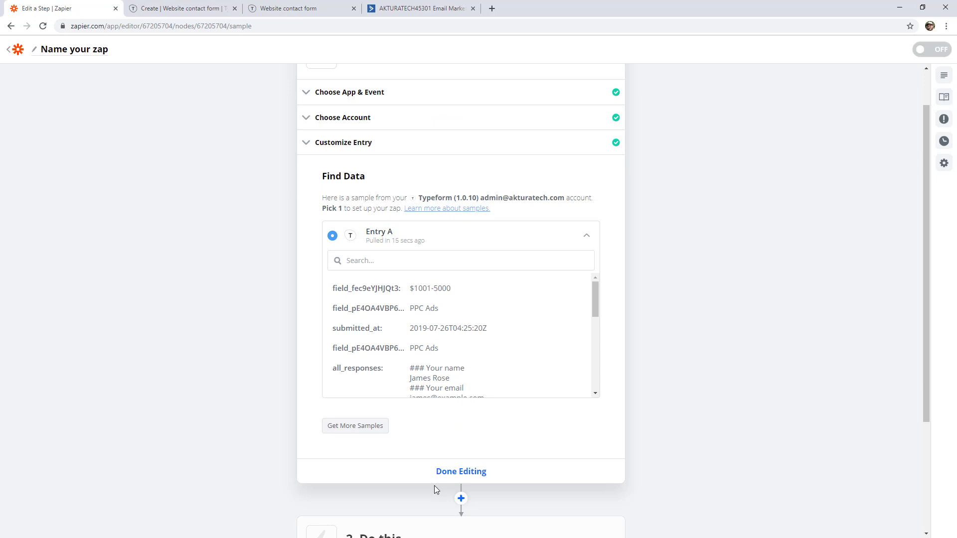
{"action": "left_click", "coordinate": [460, 472]}
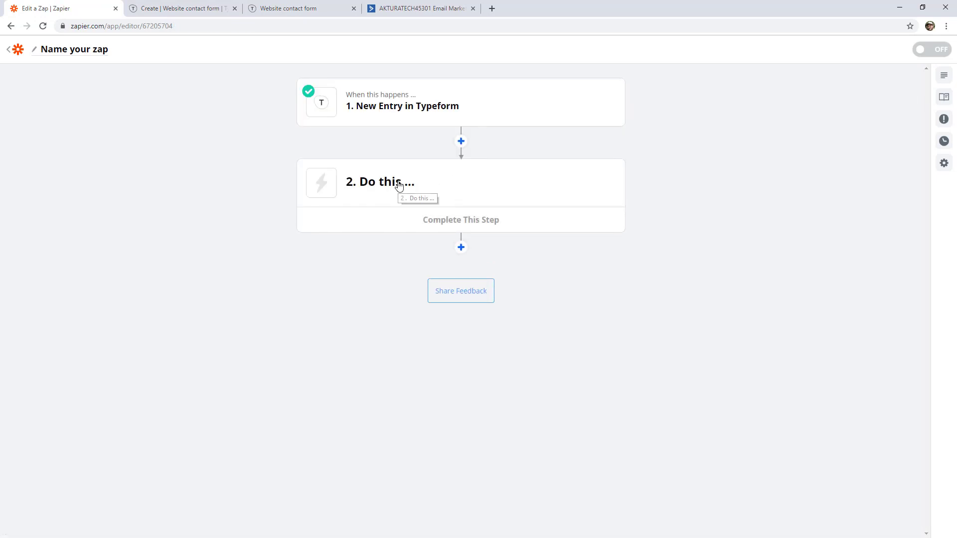
Rename the trigger step to 'New Contact Form Entry'
{"action": "left_click", "coordinate": [380, 182]}
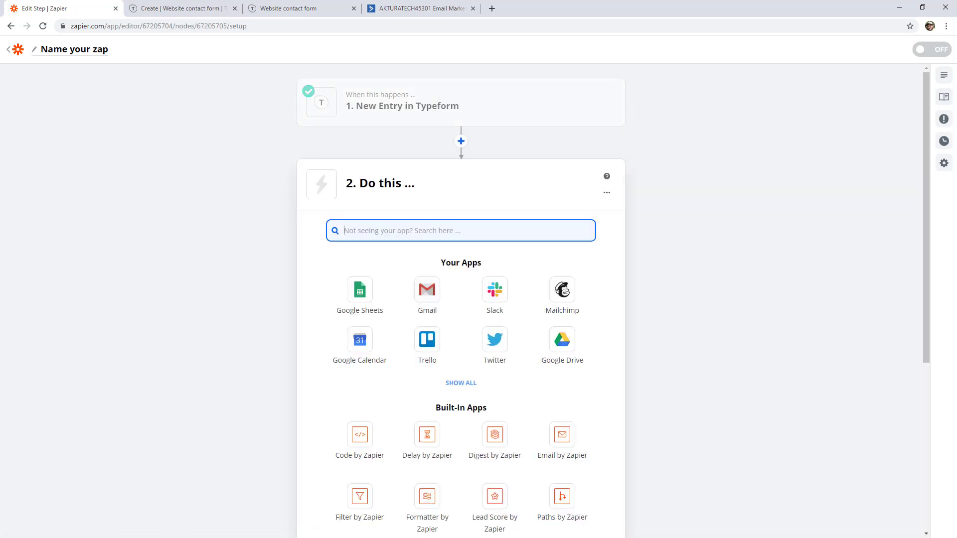
{"action": "left_click", "coordinate": [402, 107]}
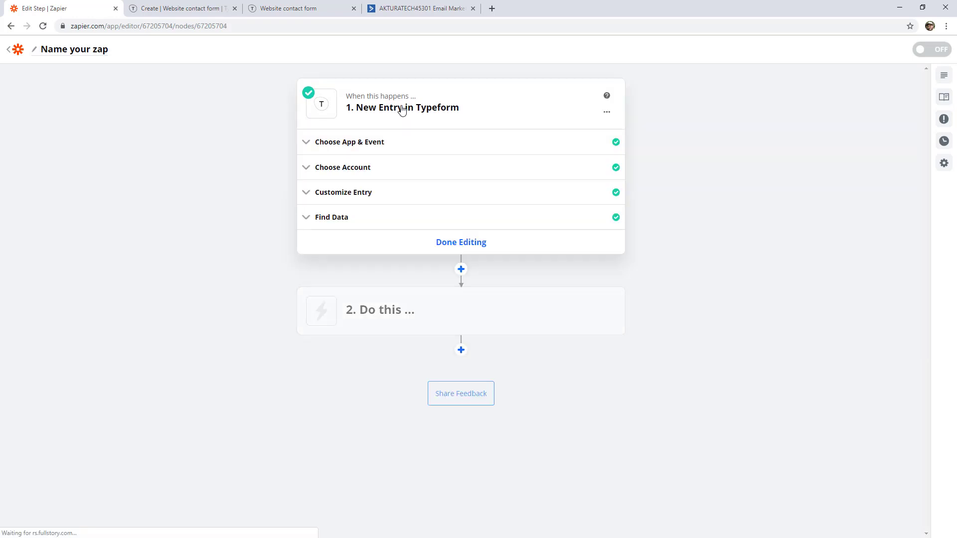
{"action": "mouse_move", "coordinate": [357, 107]}
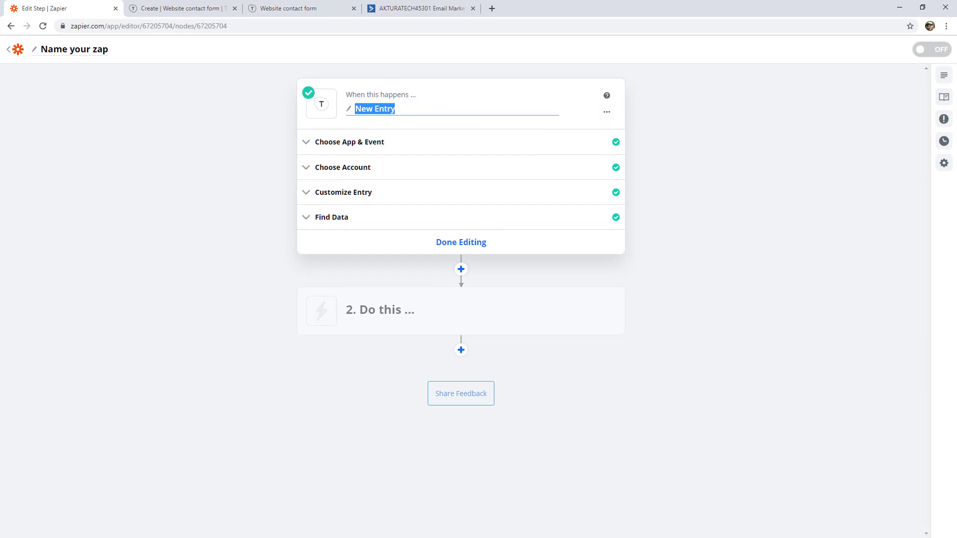
{"action": "type", "text": "New Contact Form Entry"}
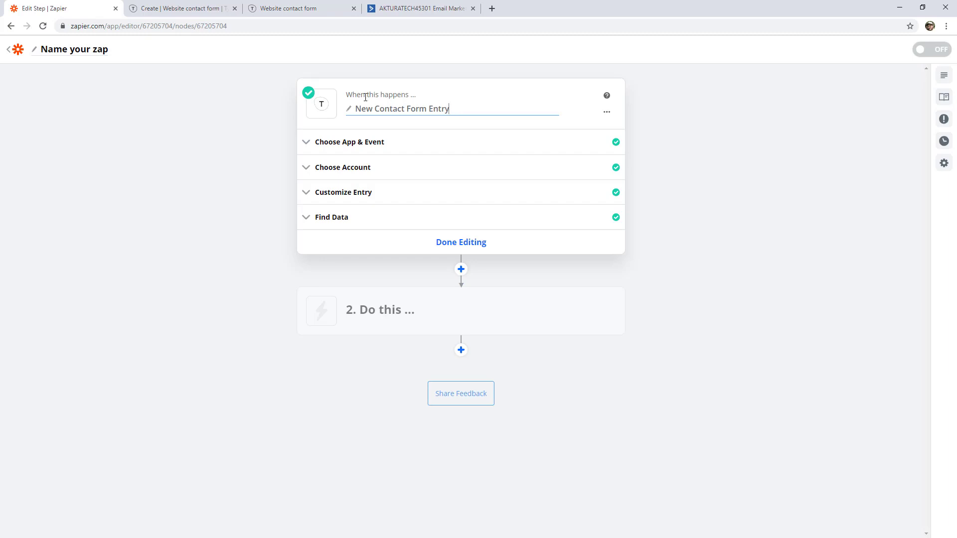
{"action": "mouse_move", "coordinate": [215, 147]}
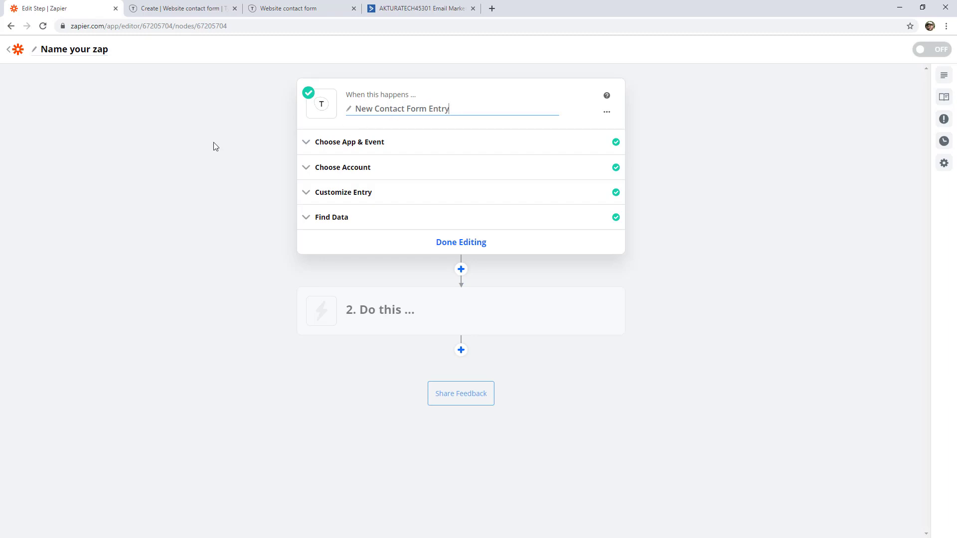
{"action": "left_click", "coordinate": [667, 134]}
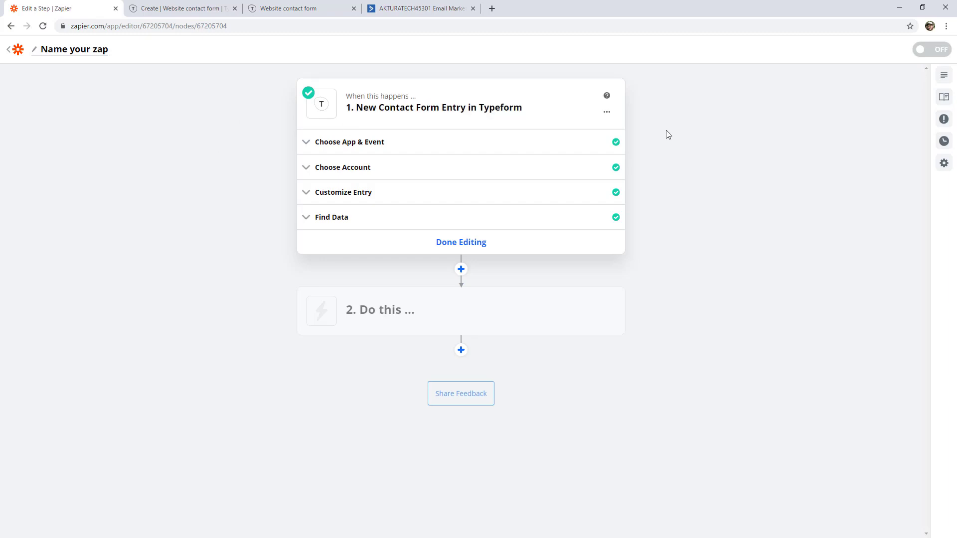
{"action": "mouse_move", "coordinate": [180, 101]}
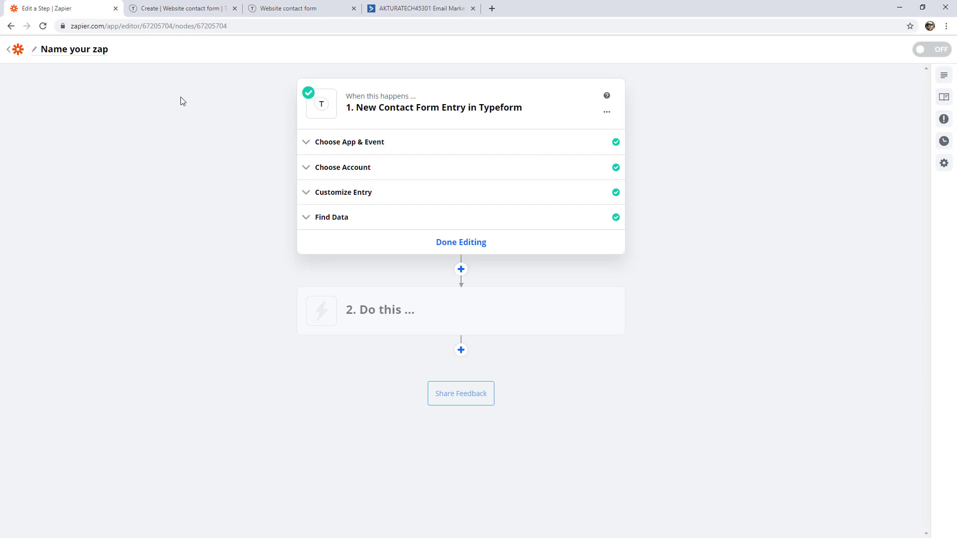
Title the zap 'Send contact form to Active Campaign'
{"action": "left_click", "coordinate": [70, 49]}
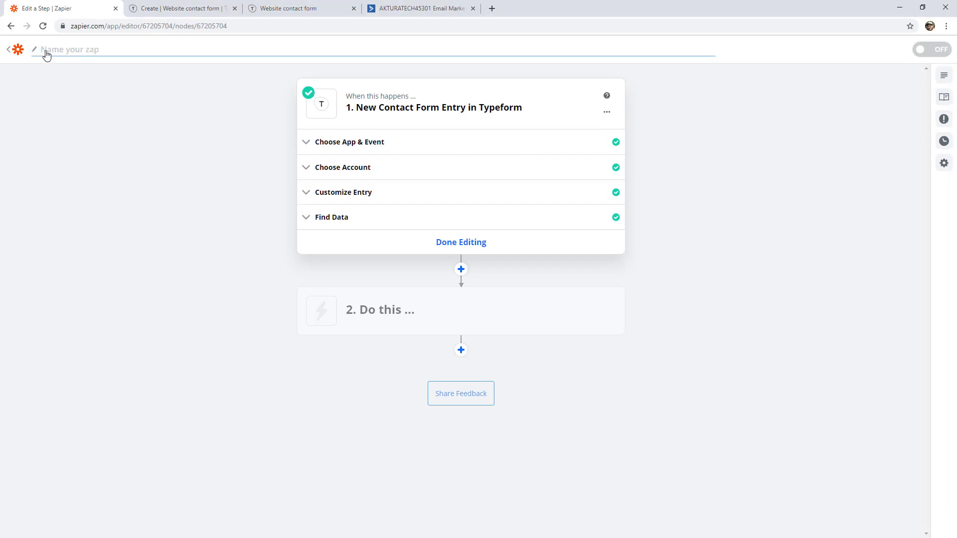
{"action": "type", "text": "Send contact form to Active Campaign"}
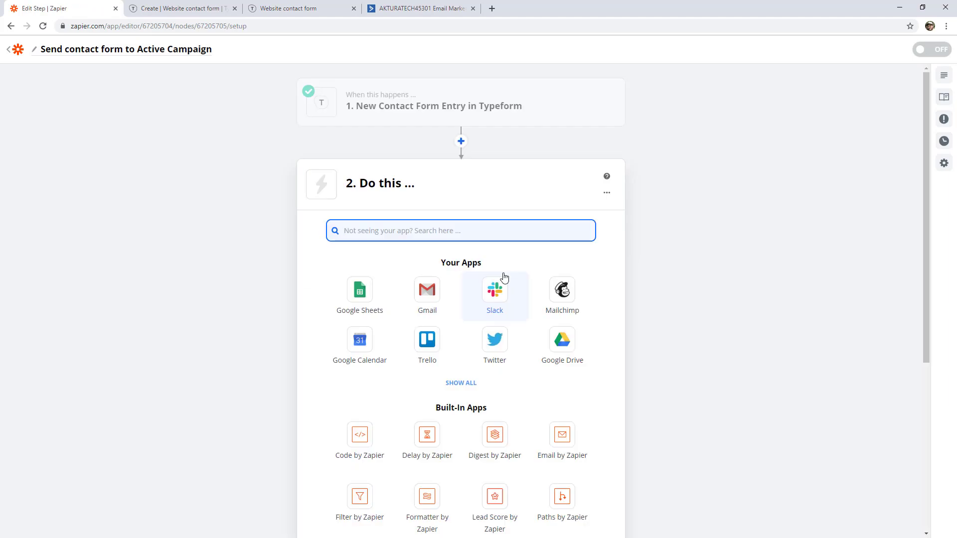
Set the action to ActiveCampaign's Create/Update Contact event and continue
{"action": "type", "text": "acti"}
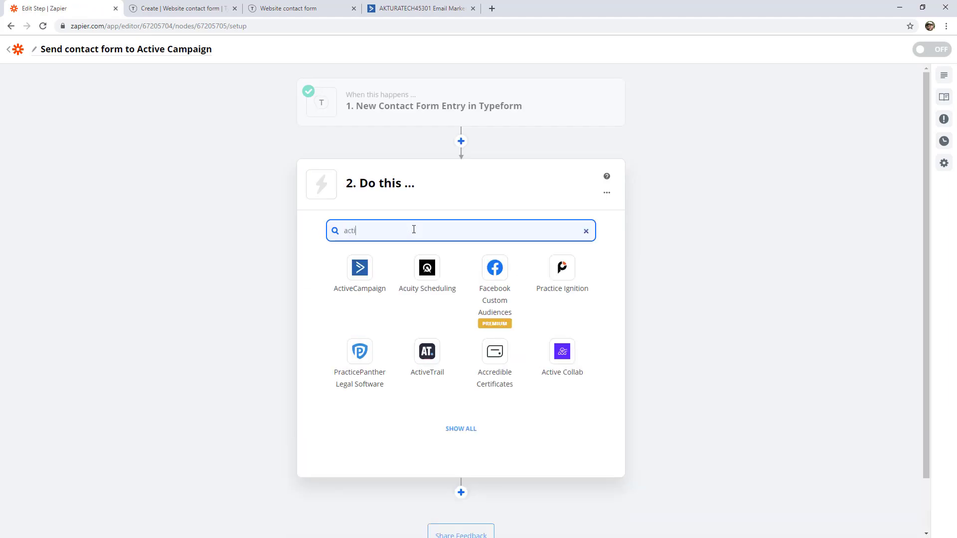
{"action": "left_click", "coordinate": [359, 267]}
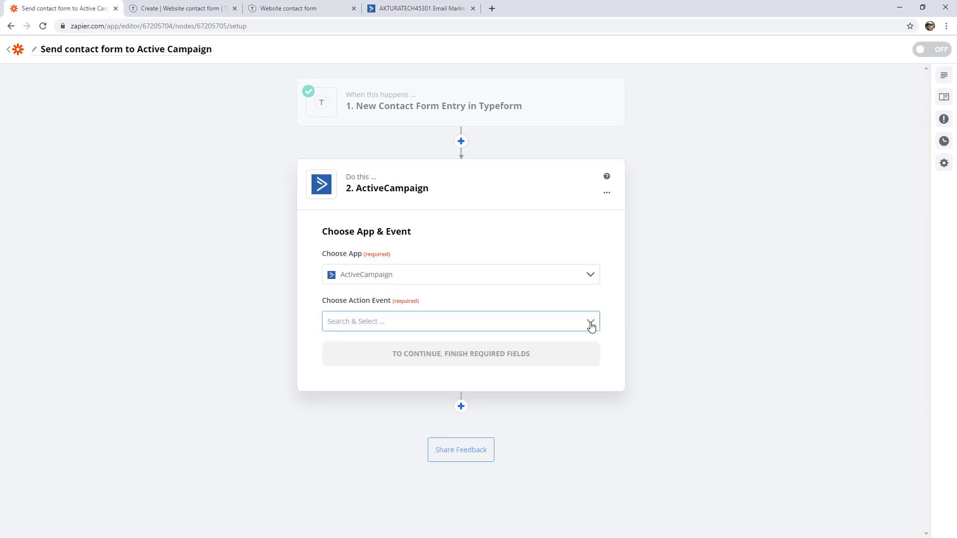
{"action": "left_click", "coordinate": [460, 321]}
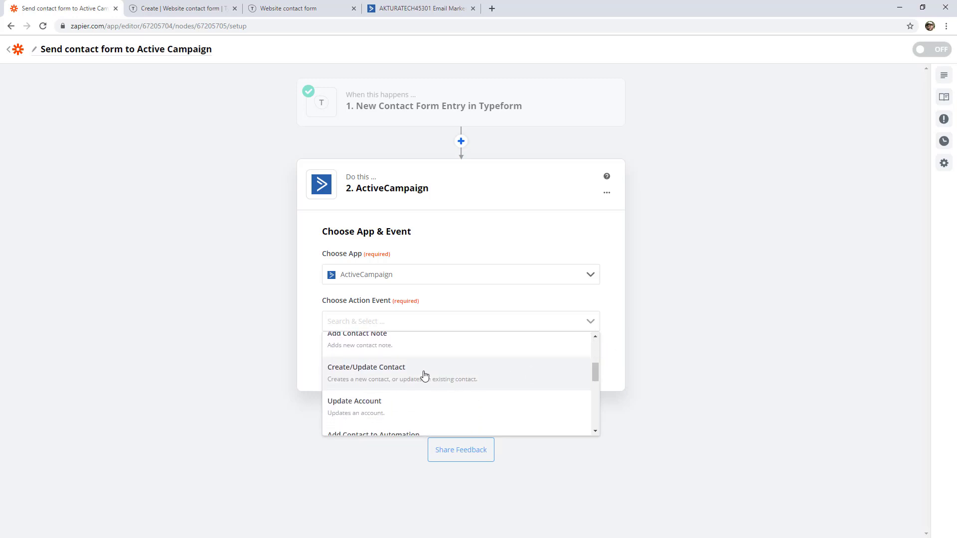
{"action": "mouse_move", "coordinate": [391, 377]}
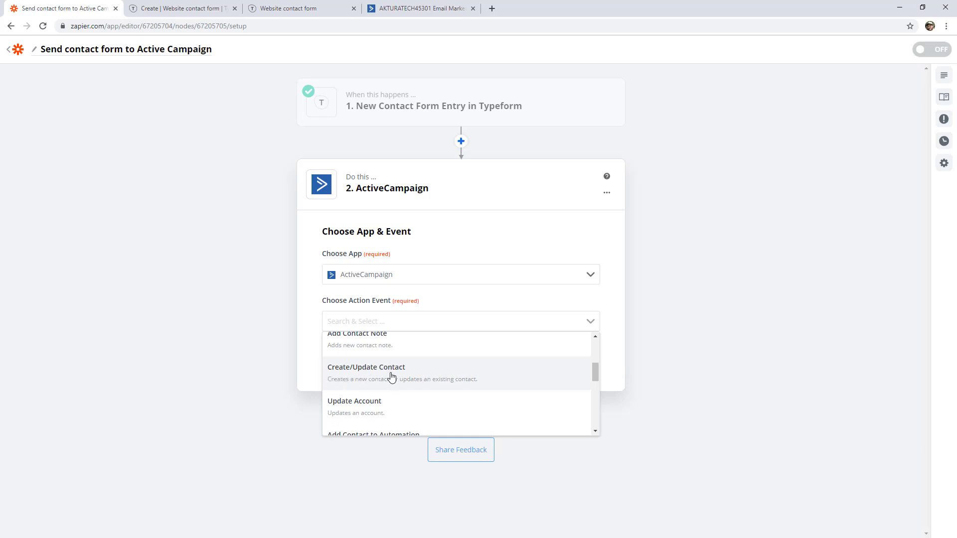
{"action": "left_click", "coordinate": [367, 372]}
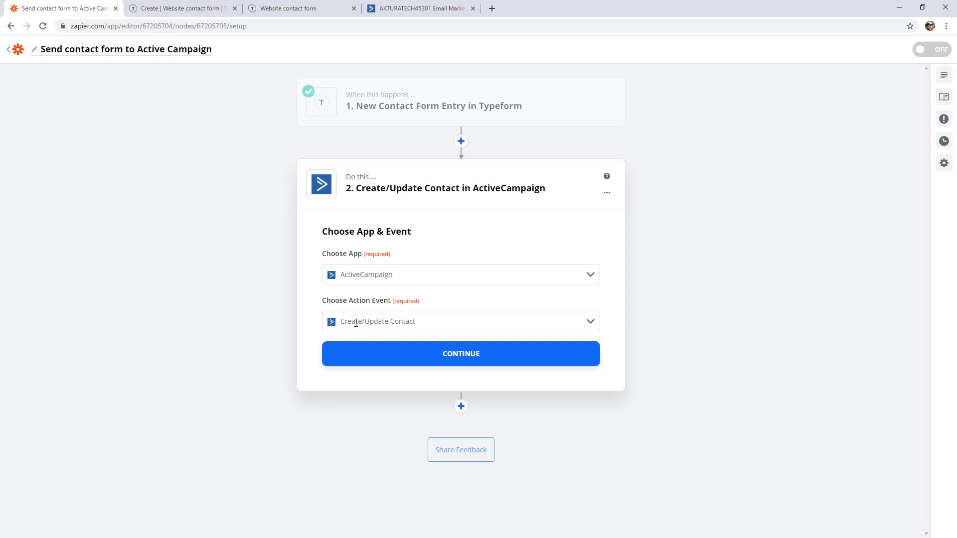
{"action": "mouse_move", "coordinate": [353, 323]}
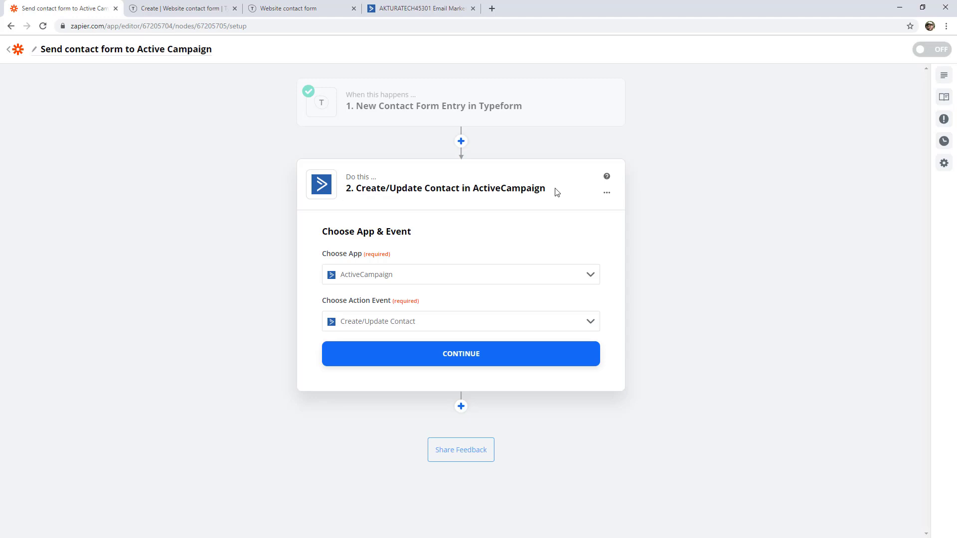
{"action": "left_click", "coordinate": [460, 354]}
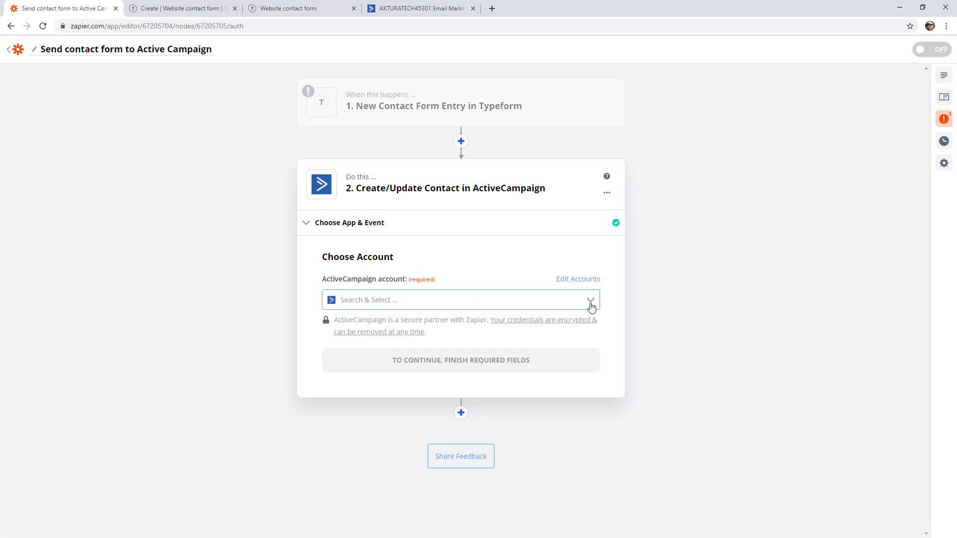
Add a new ActiveCampaign account, reaching the API URL and key sign-in dialog
{"action": "left_click", "coordinate": [460, 300]}
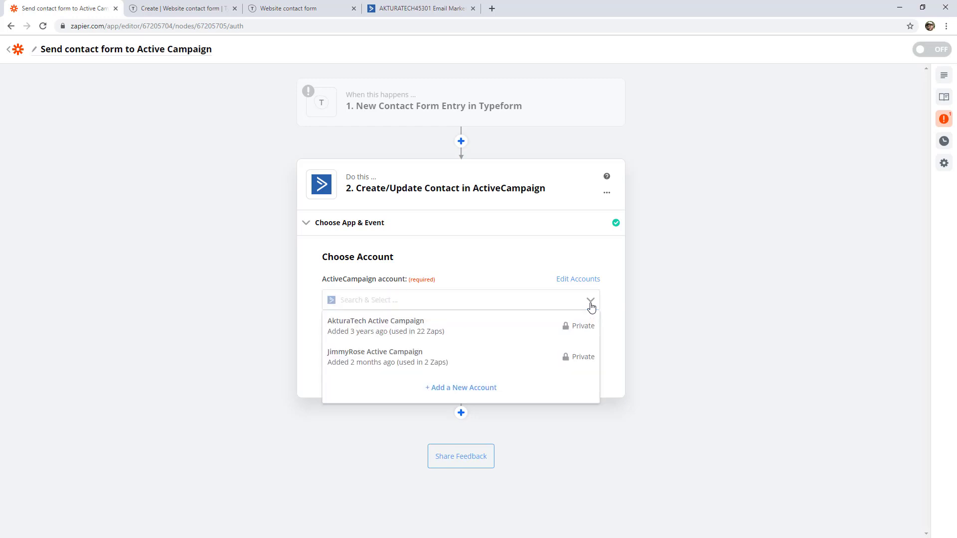
{"action": "mouse_move", "coordinate": [533, 357]}
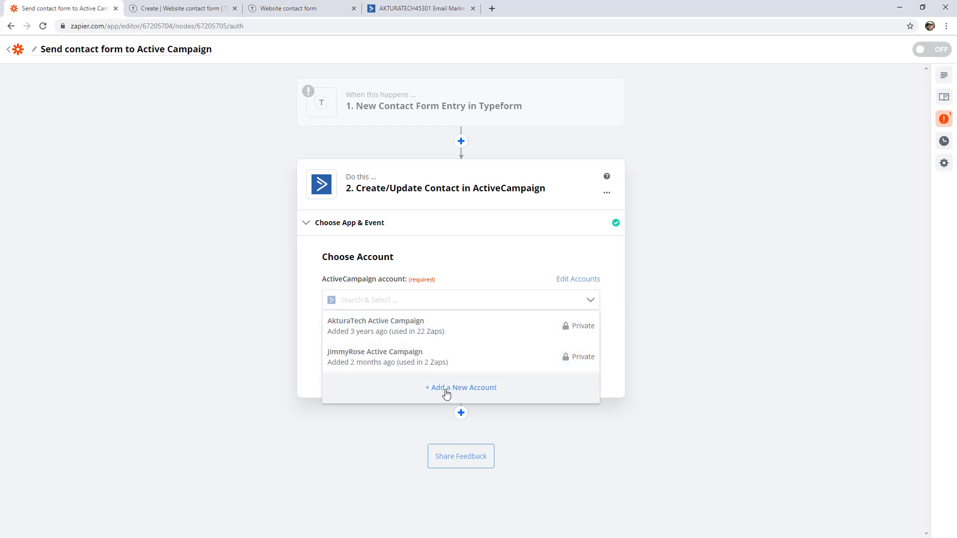
{"action": "left_click", "coordinate": [460, 387]}
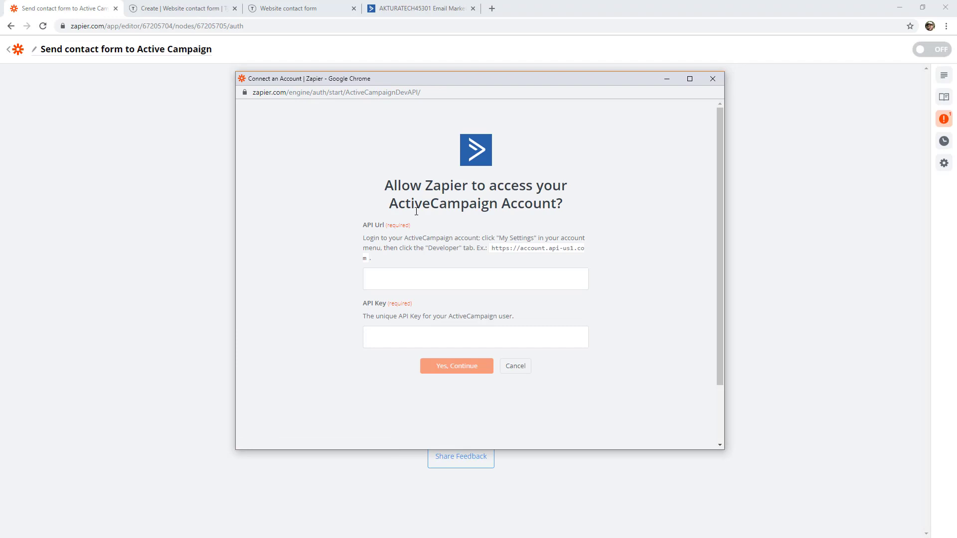
{"action": "left_click", "coordinate": [475, 278]}
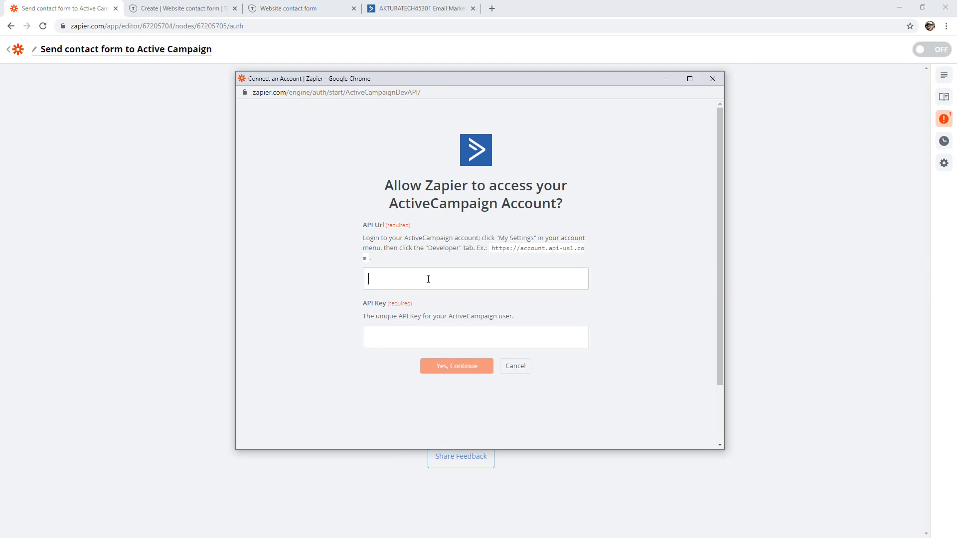
{"action": "mouse_move", "coordinate": [427, 280]}
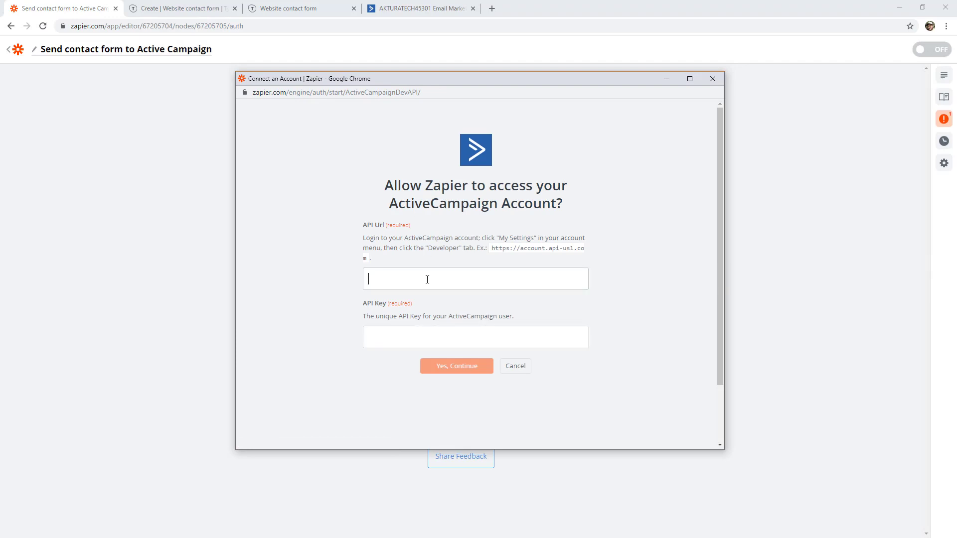
{"action": "mouse_move", "coordinate": [359, 242]}
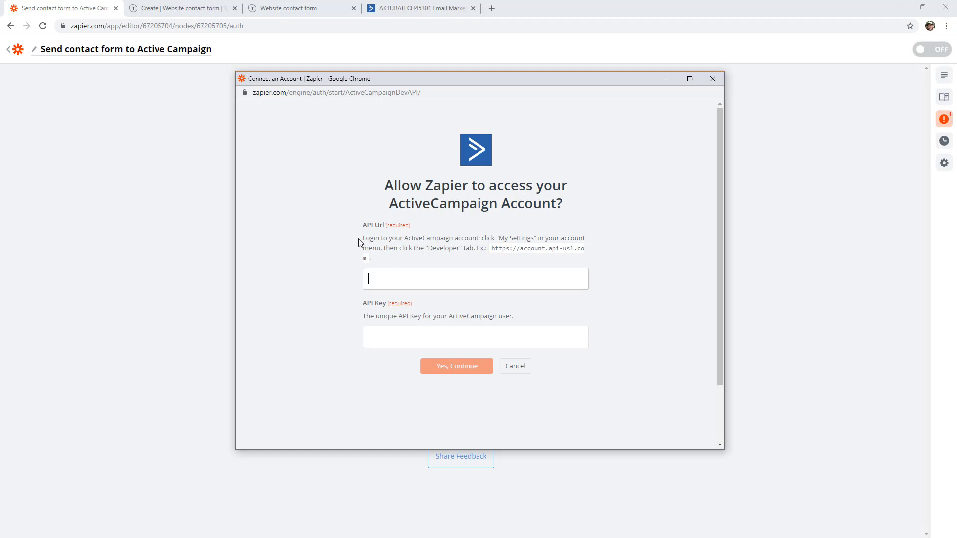
{"action": "mouse_move", "coordinate": [533, 239]}
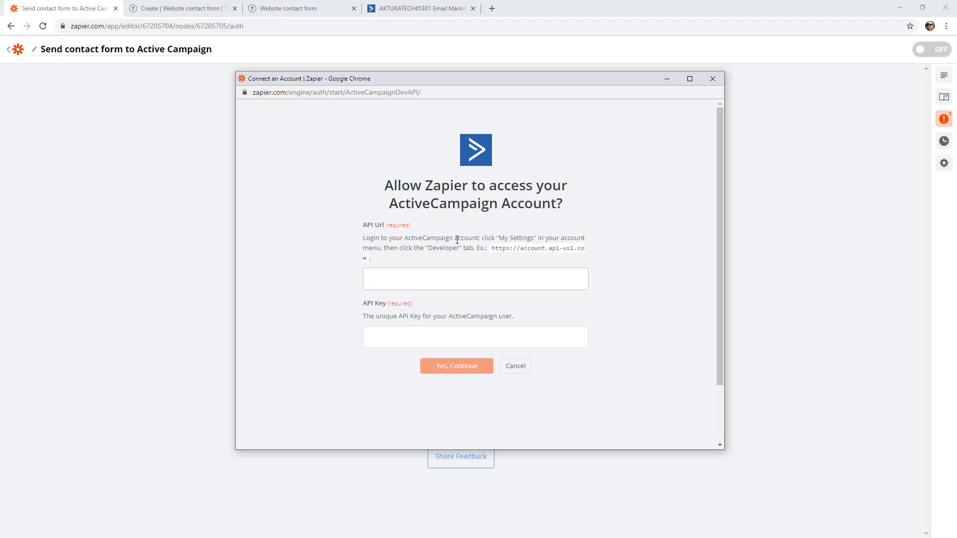
Copy the API URL and key from ActiveCampaign's Developer settings and connect the account
{"action": "left_click", "coordinate": [475, 279]}
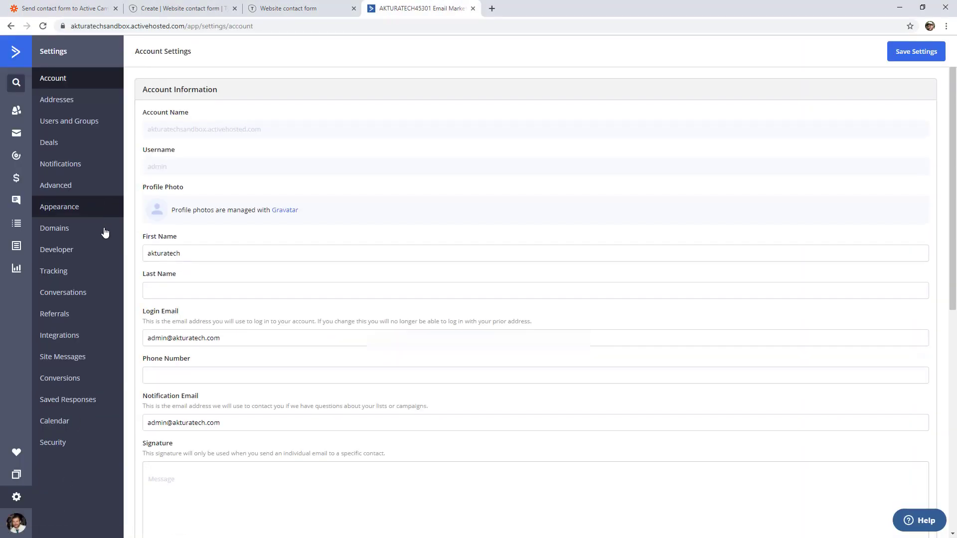
{"action": "left_click", "coordinate": [57, 249]}
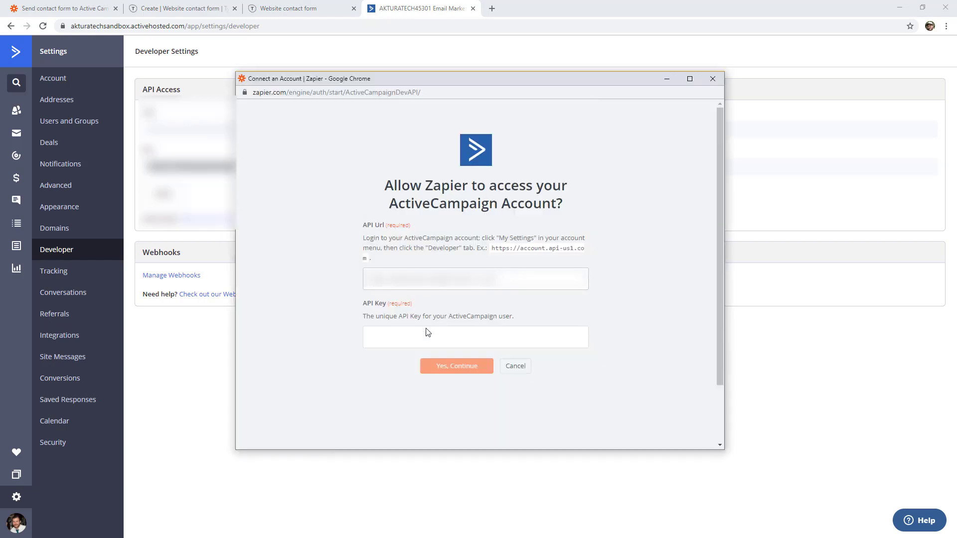
{"action": "left_click", "coordinate": [456, 366]}
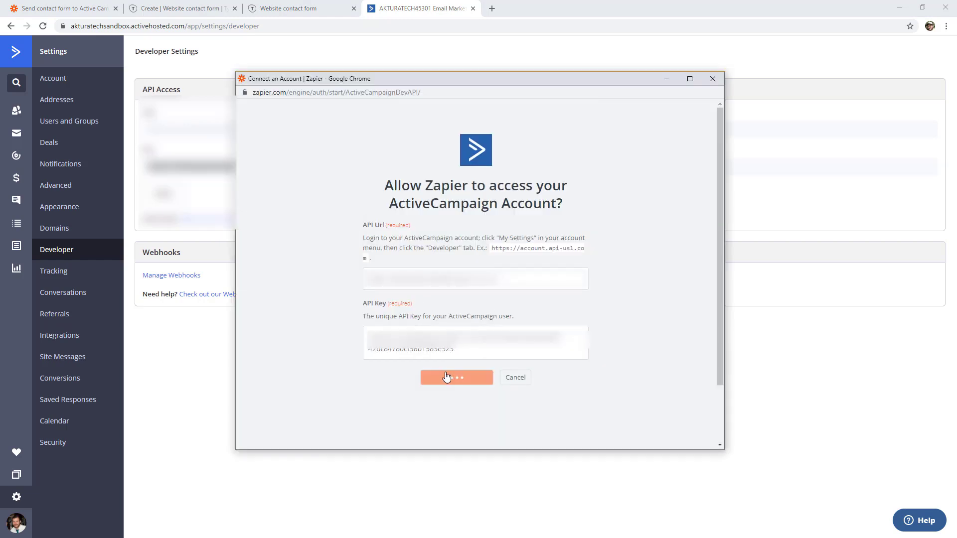
{"action": "left_click", "coordinate": [457, 377]}
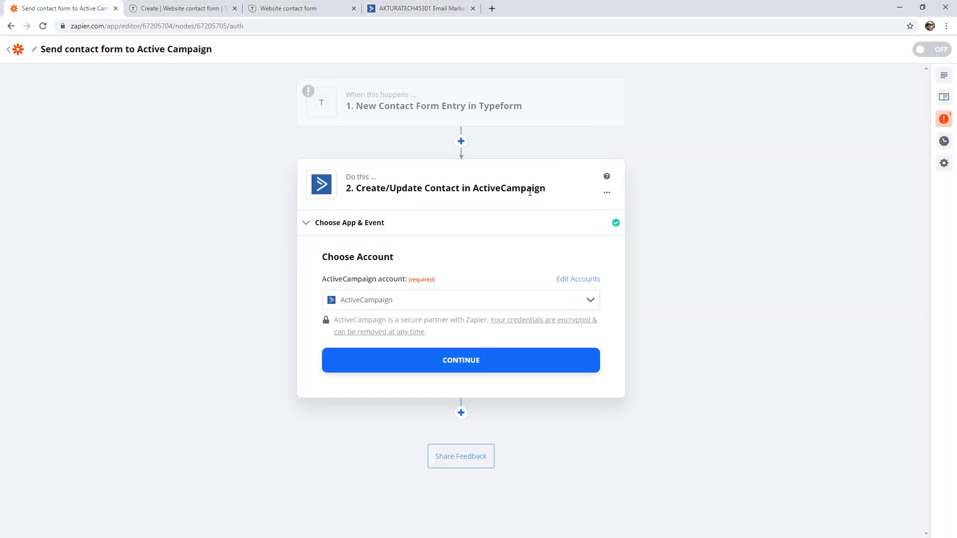
Confirm the connected ActiveCampaign account and set the contact list to 'Test'
{"action": "left_click", "coordinate": [461, 300]}
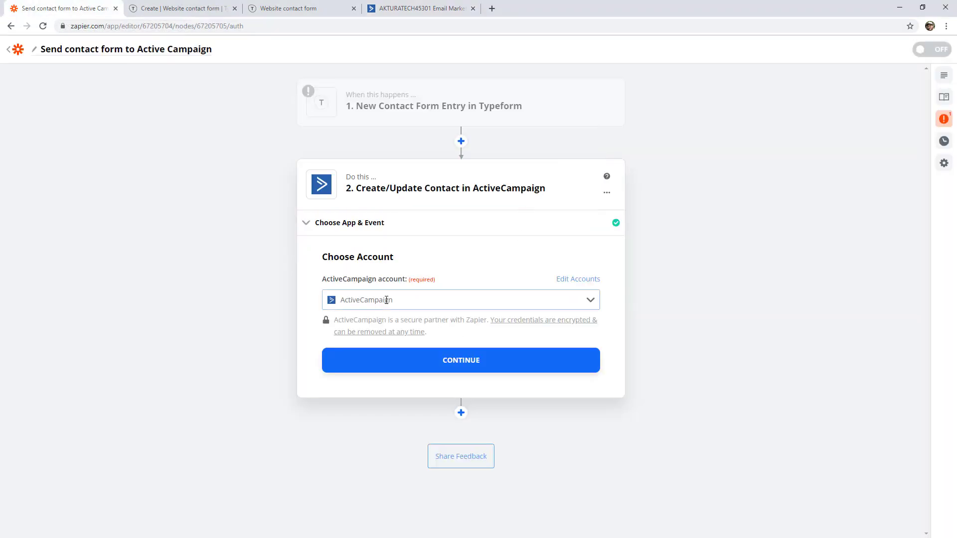
{"action": "left_click", "coordinate": [460, 360]}
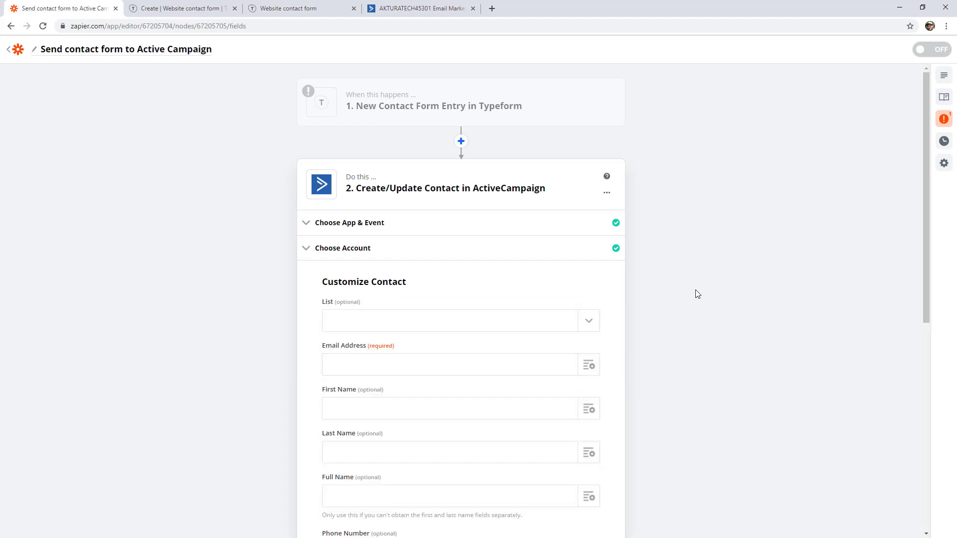
{"action": "scroll", "scroll_direction": "down", "scroll_amount": 3}
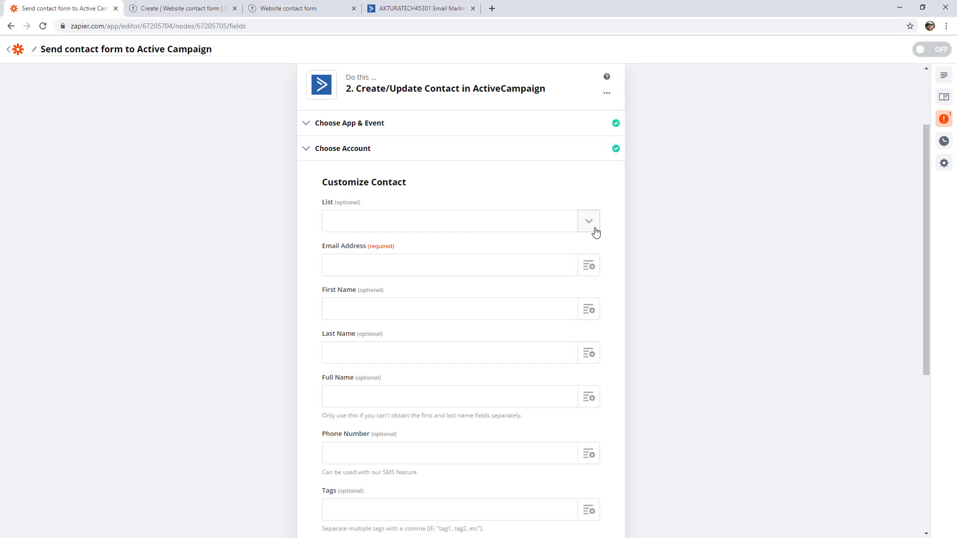
{"action": "mouse_move", "coordinate": [383, 244]}
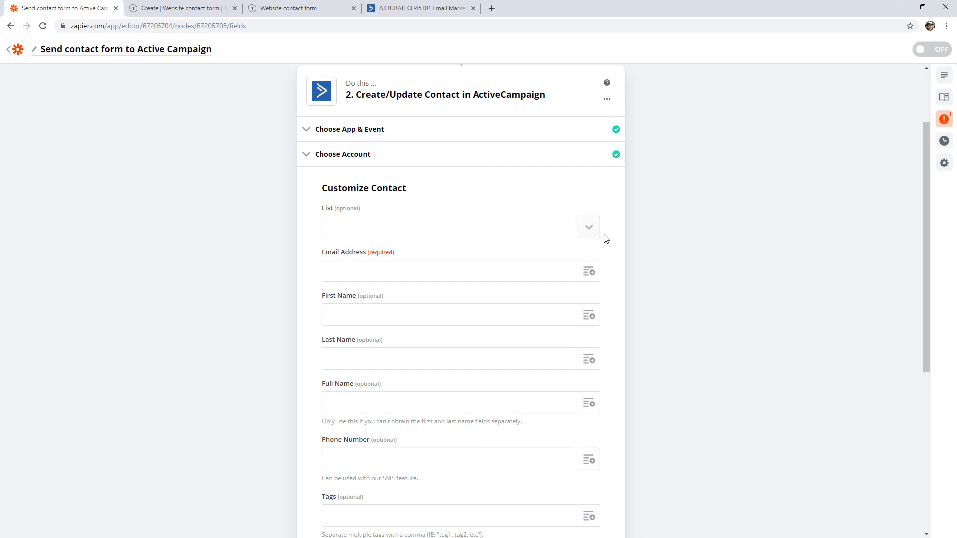
{"action": "mouse_move", "coordinate": [589, 359]}
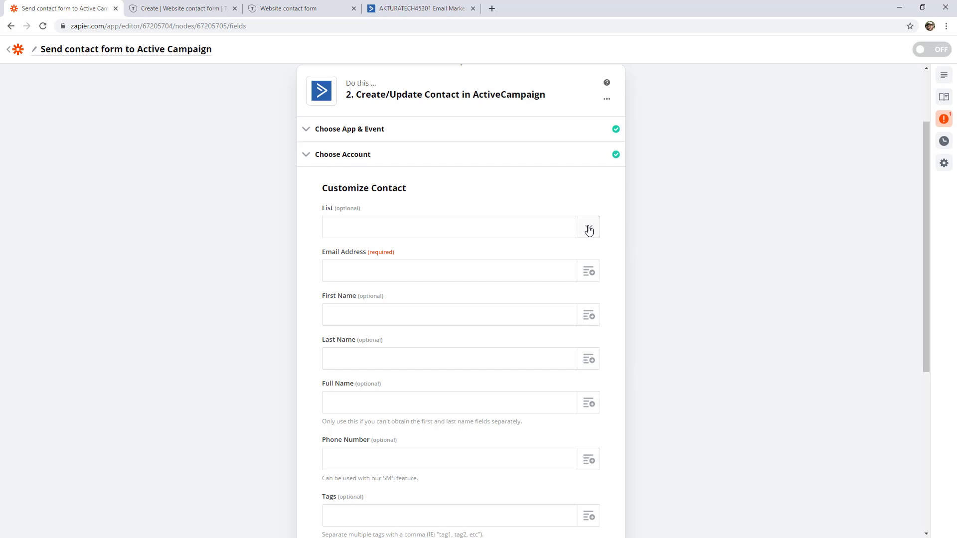
{"action": "left_click", "coordinate": [588, 226]}
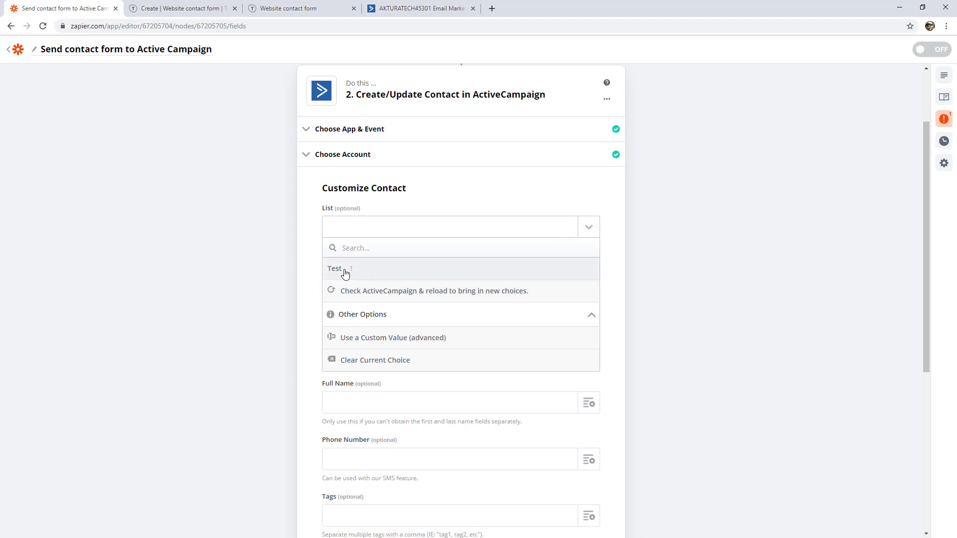
{"action": "mouse_move", "coordinate": [419, 273]}
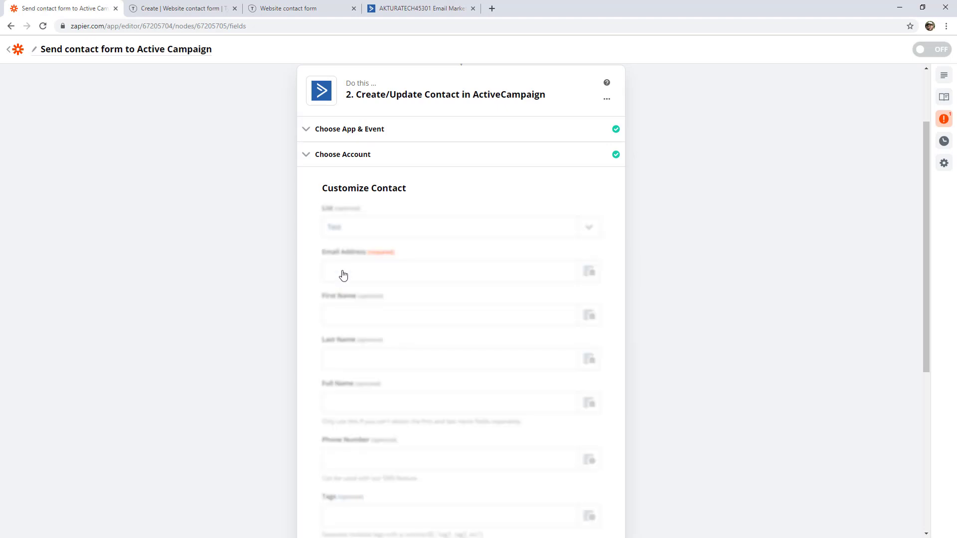
{"action": "scroll", "scroll_direction": "down", "scroll_amount": 3}
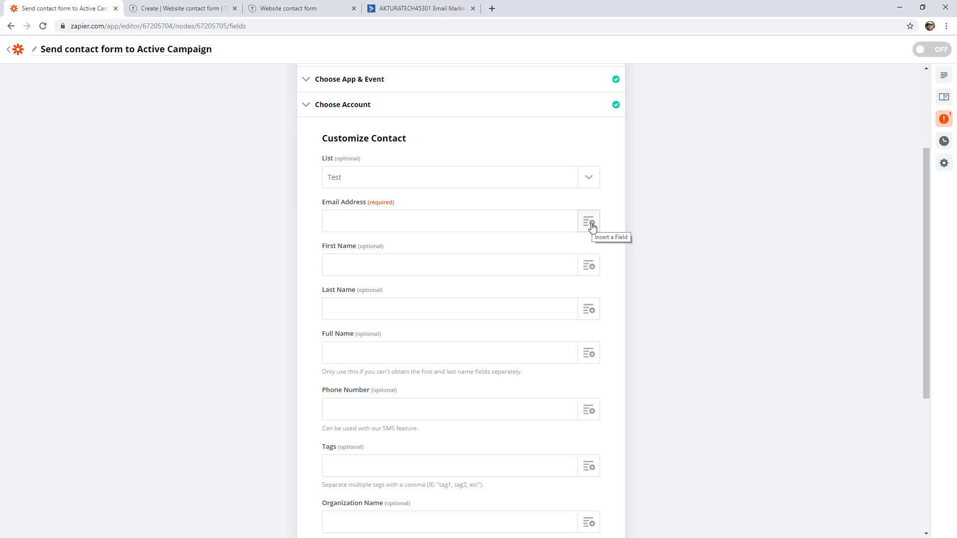
Map the contact's Email Address to the form's 'Your email' answer
{"action": "left_click", "coordinate": [588, 221]}
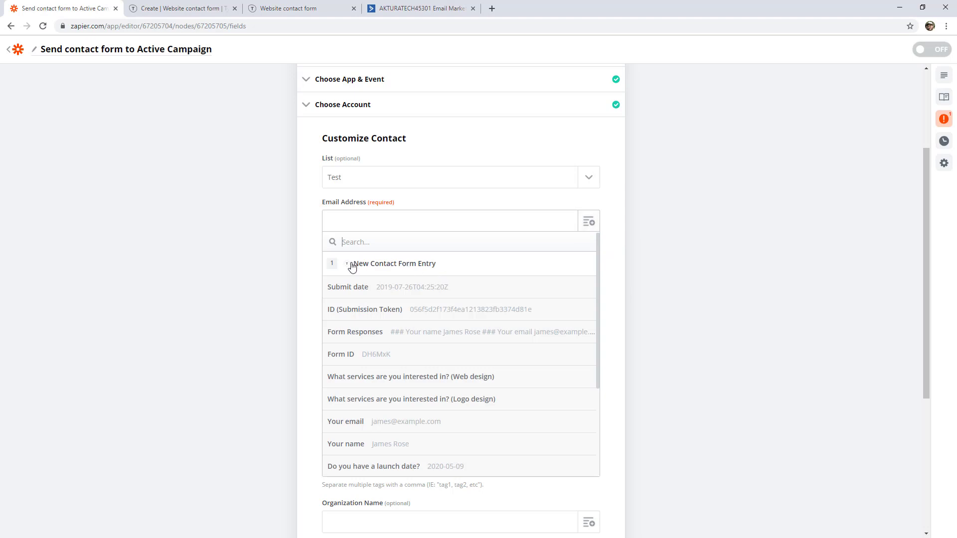
{"action": "mouse_move", "coordinate": [359, 267]}
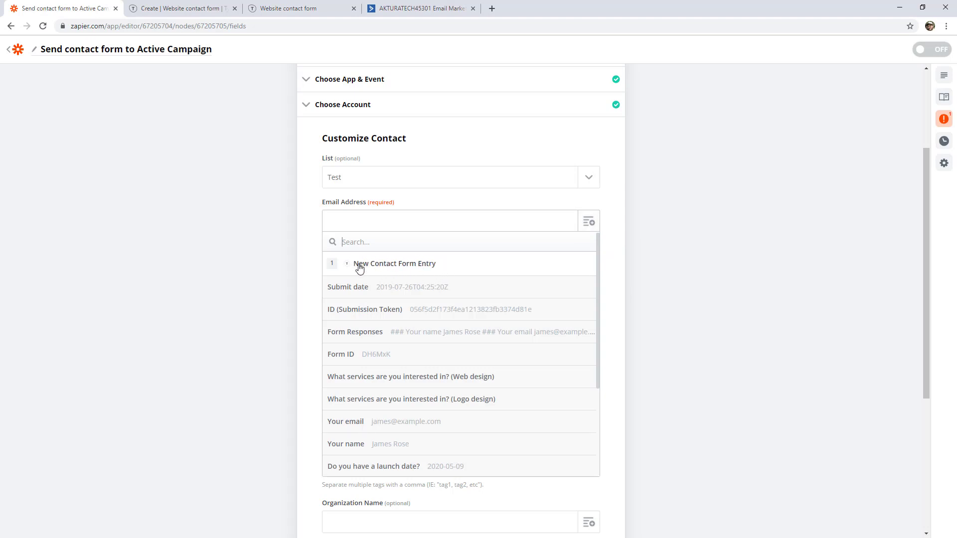
{"action": "mouse_move", "coordinate": [378, 356]}
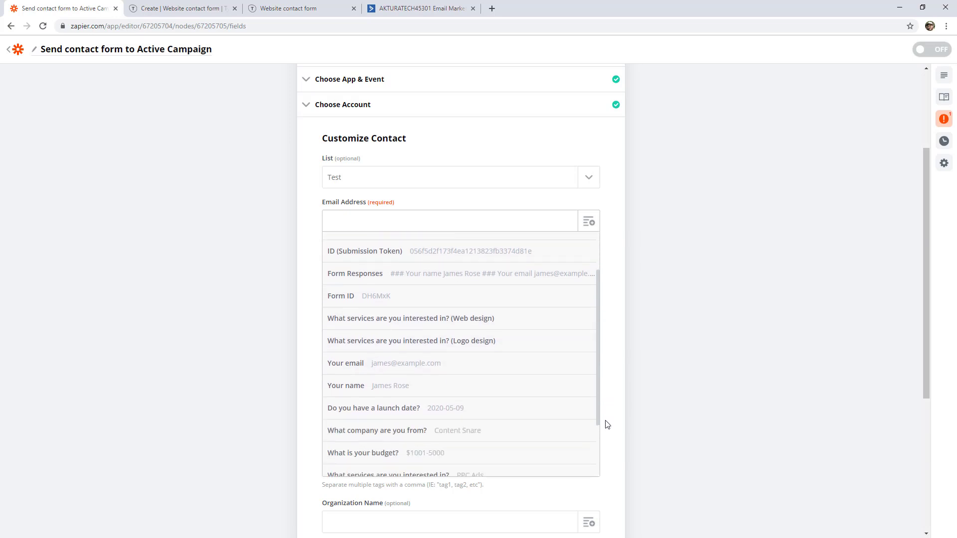
{"action": "scroll", "scroll_direction": "down", "scroll_amount": 3}
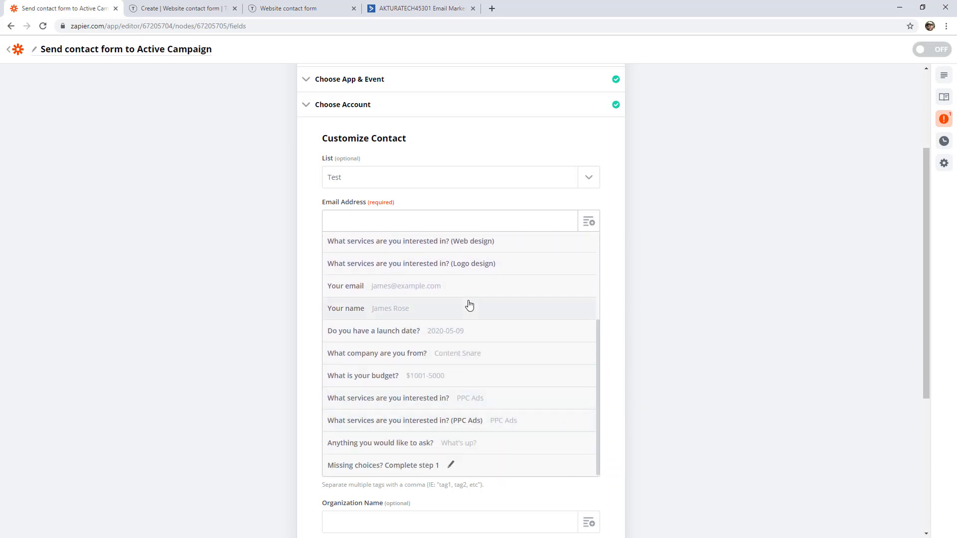
{"action": "mouse_move", "coordinate": [381, 285]}
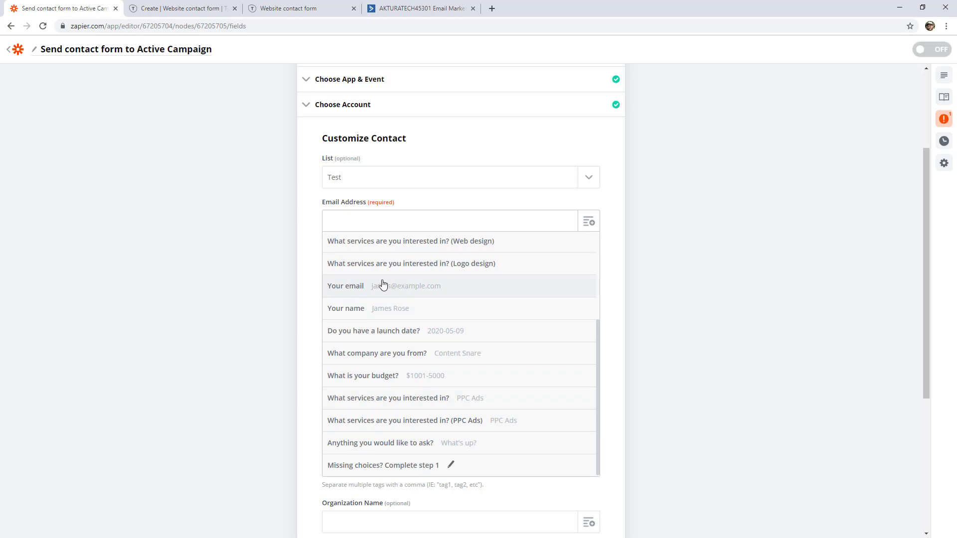
{"action": "mouse_move", "coordinate": [372, 287]}
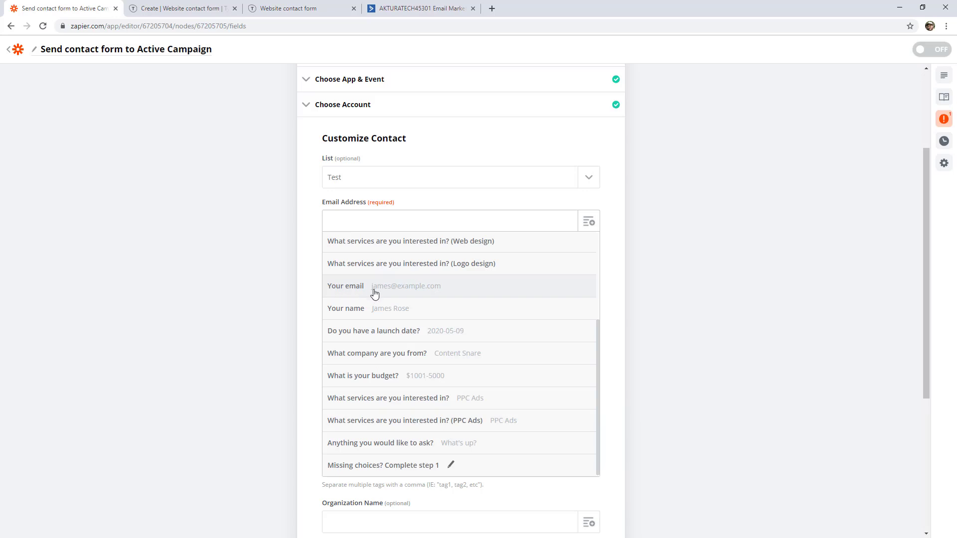
{"action": "mouse_move", "coordinate": [401, 298]}
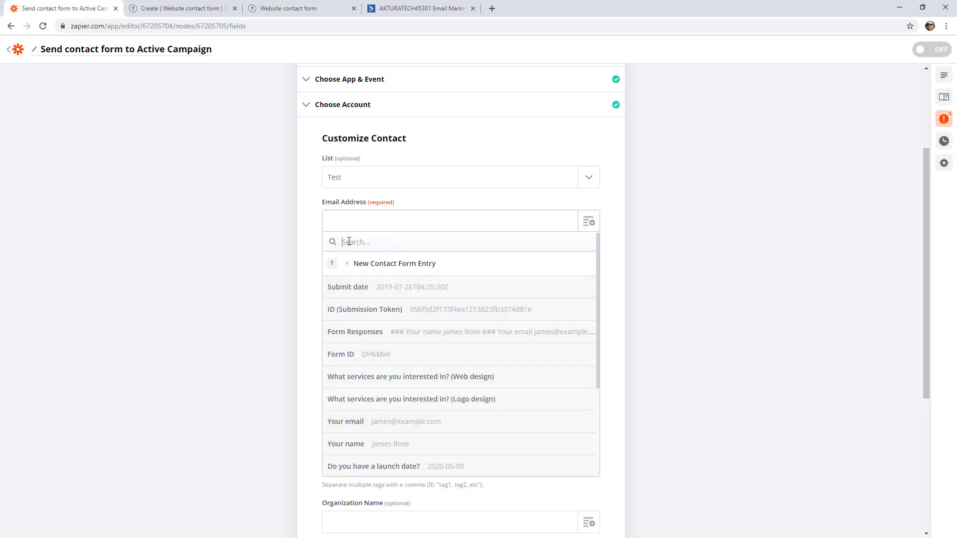
{"action": "type", "text": "email"}
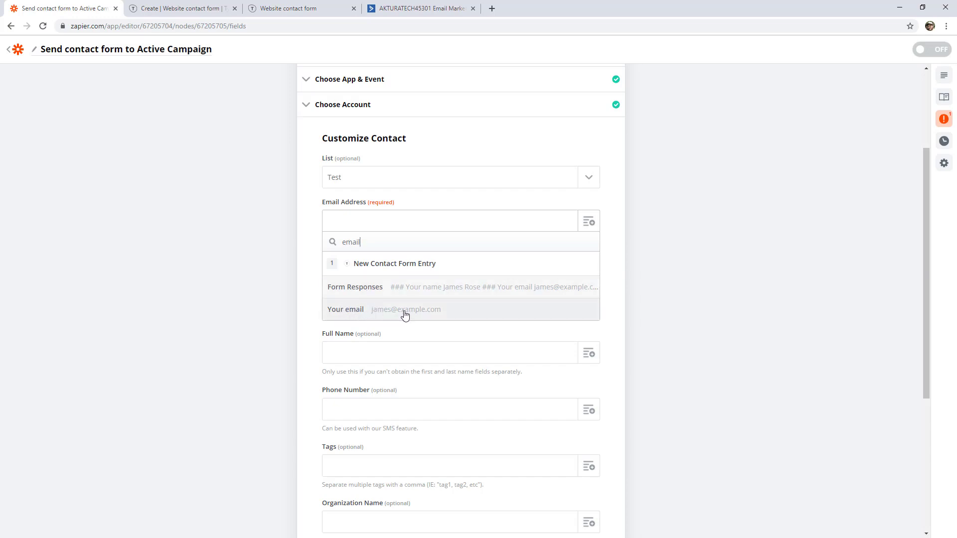
{"action": "left_click", "coordinate": [406, 310]}
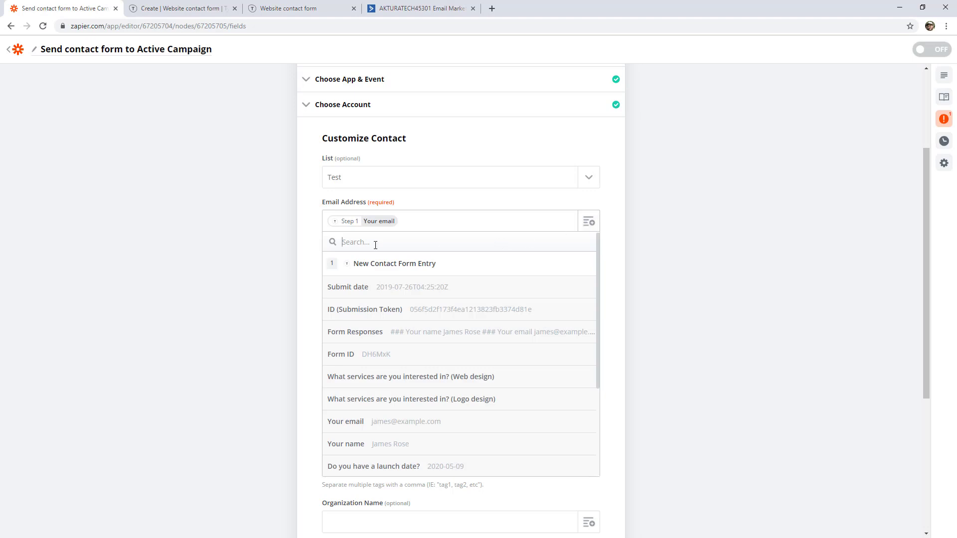
{"action": "type", "text": "james"}
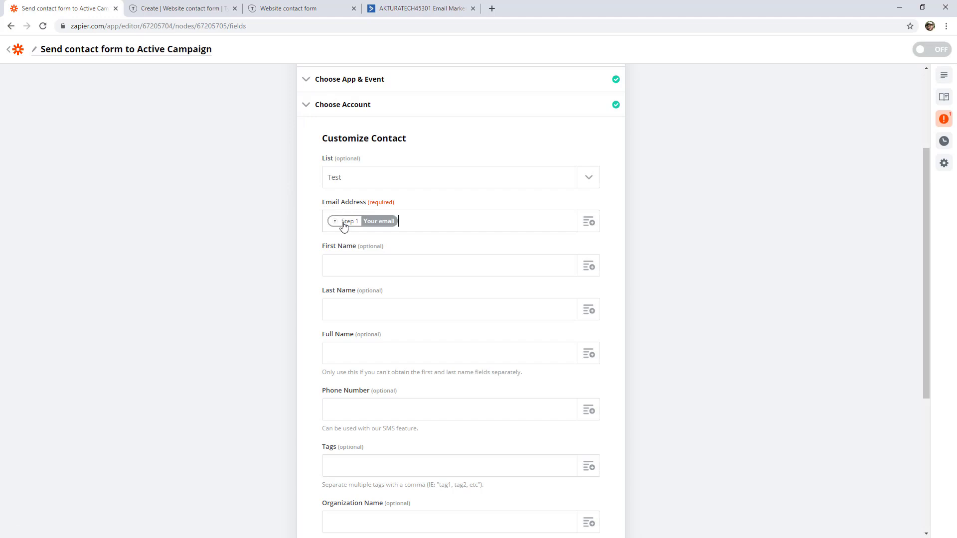
{"action": "scroll", "scroll_direction": "down", "scroll_amount": 3}
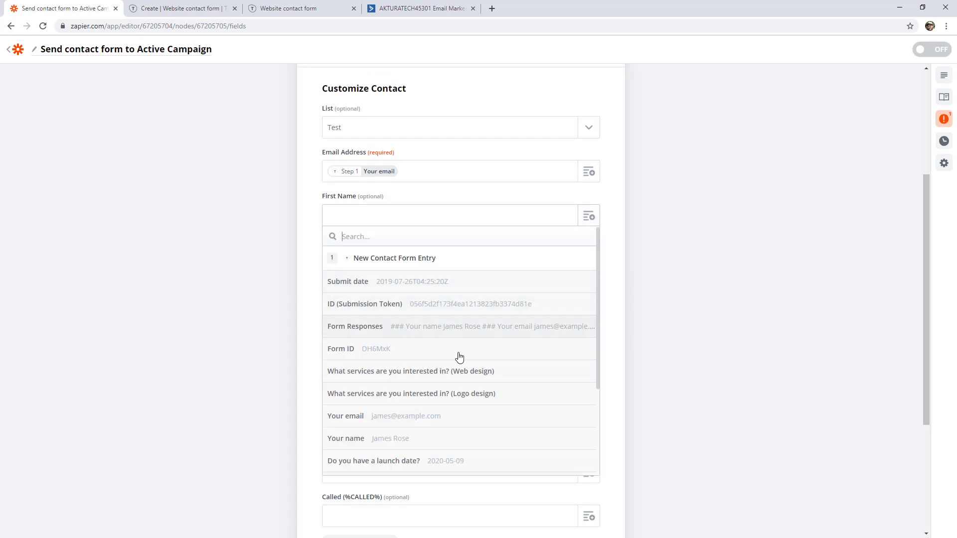
{"action": "mouse_move", "coordinate": [409, 438]}
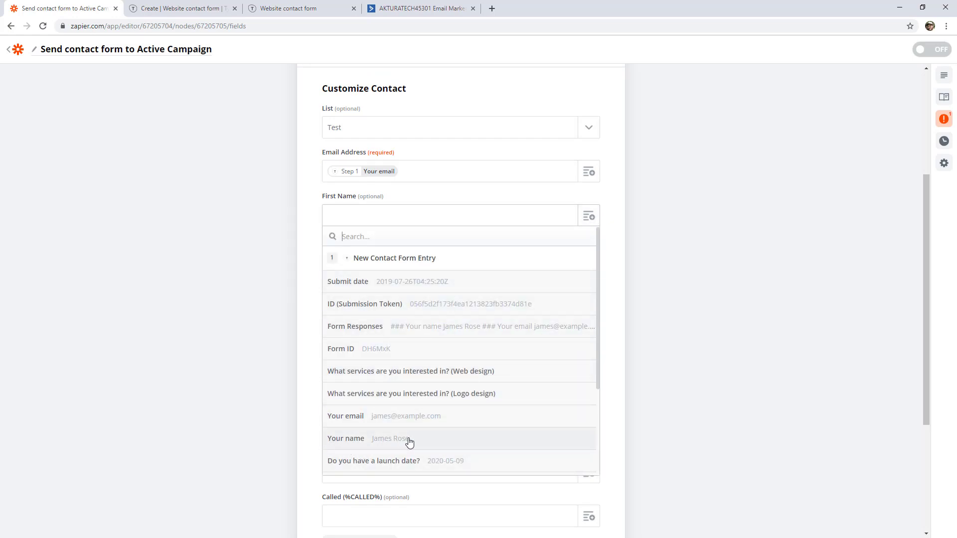
Map Full Name to 'Your name' and Organization Name to 'What company are you from?'
{"action": "left_click", "coordinate": [259, 261]}
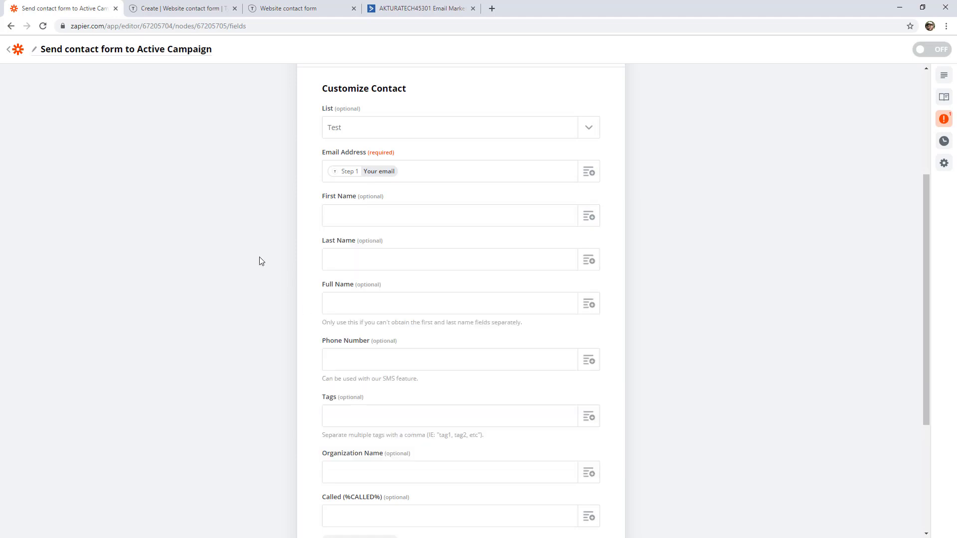
{"action": "left_click", "coordinate": [587, 303]}
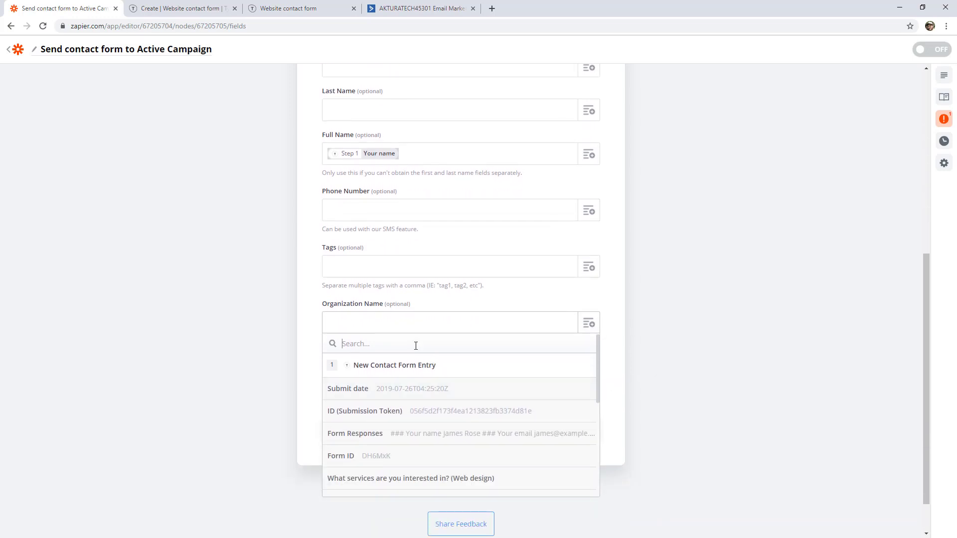
{"action": "type", "text": "comp"}
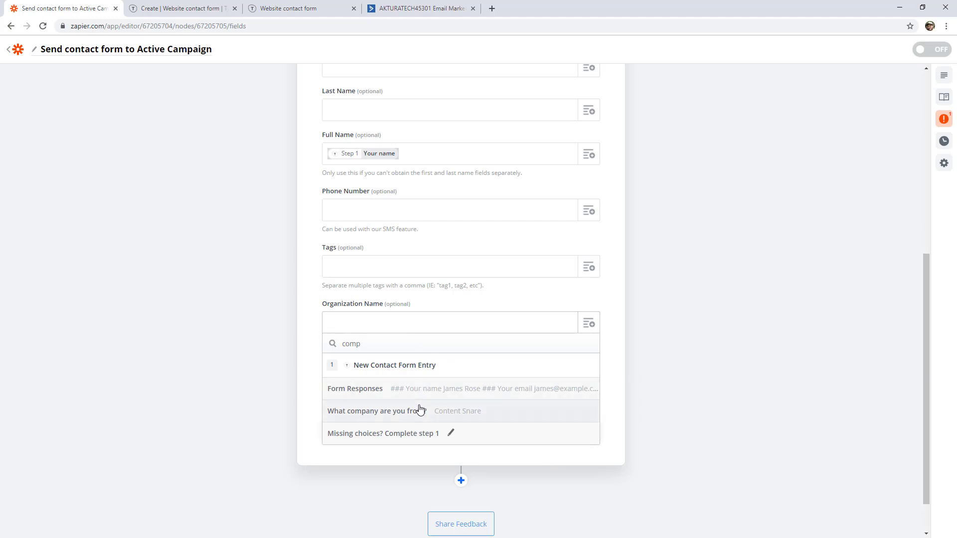
{"action": "left_click", "coordinate": [373, 410]}
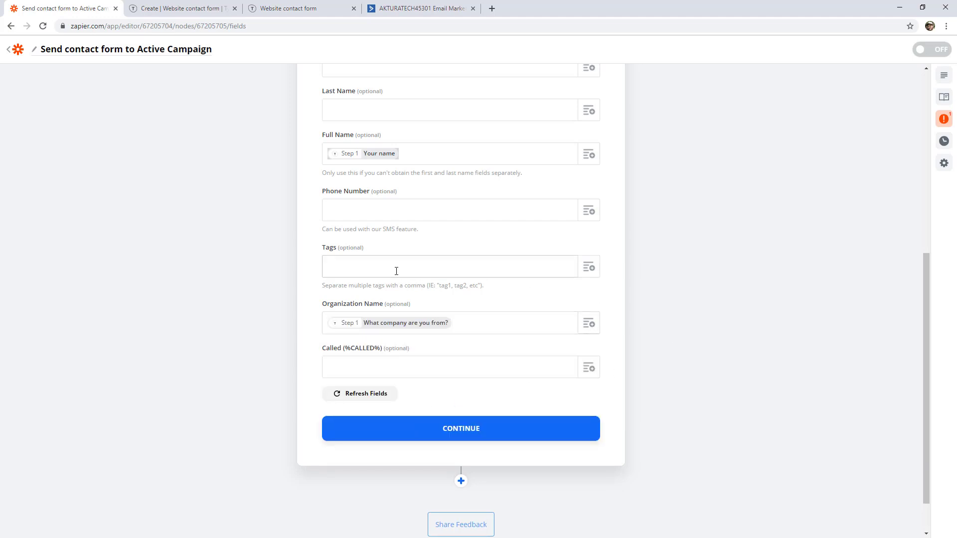
Tag new contacts 'Contact form' and continue to the Send Data test
{"action": "left_click", "coordinate": [450, 266]}
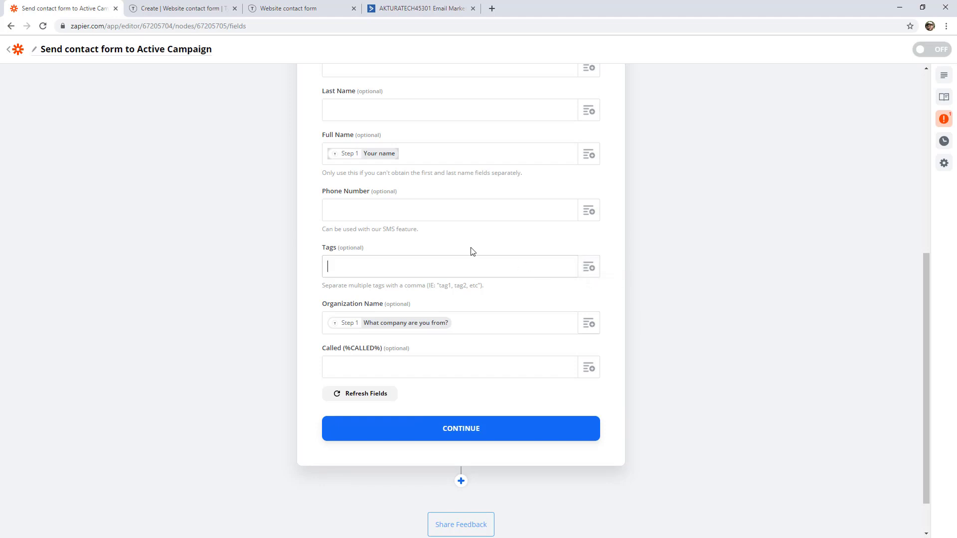
{"action": "type", "text": "Contact form"}
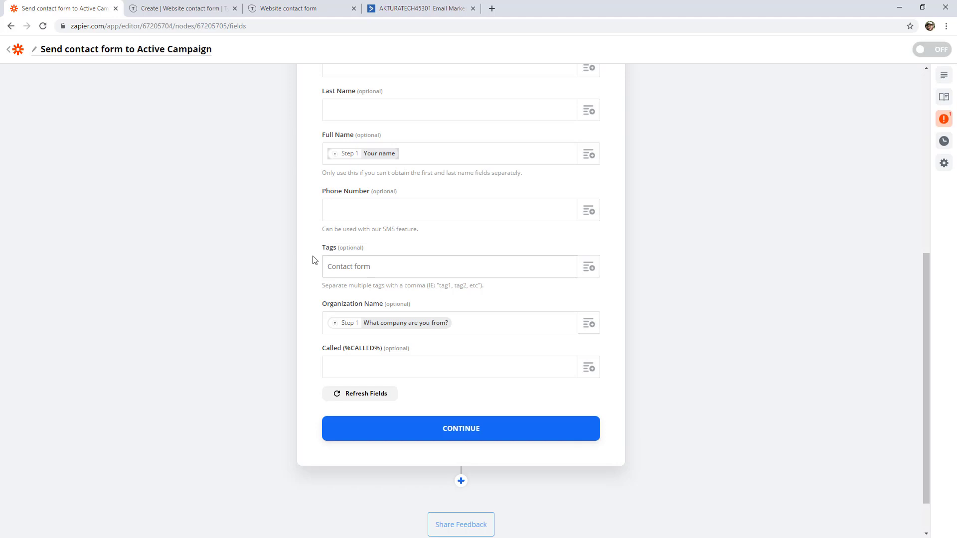
{"action": "mouse_move", "coordinate": [321, 276]}
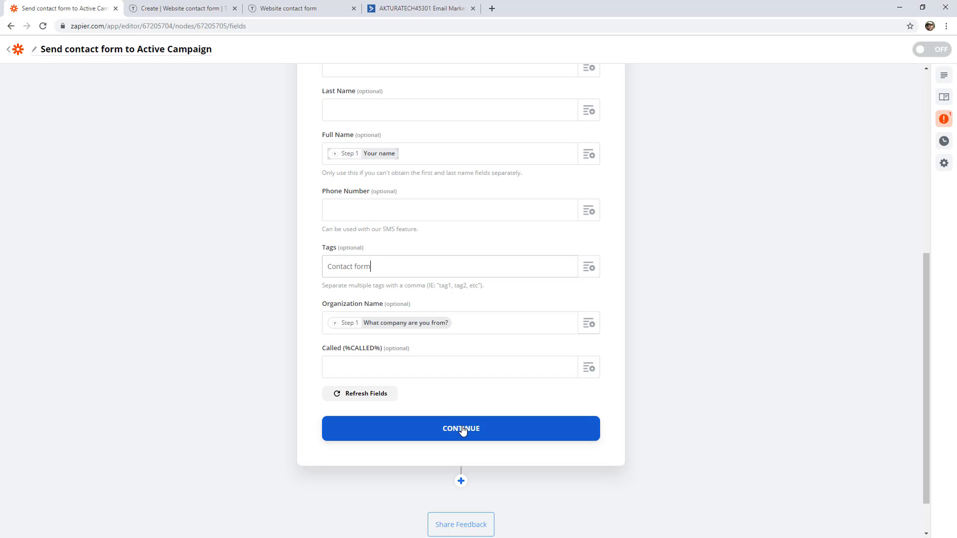
{"action": "left_click", "coordinate": [460, 427]}
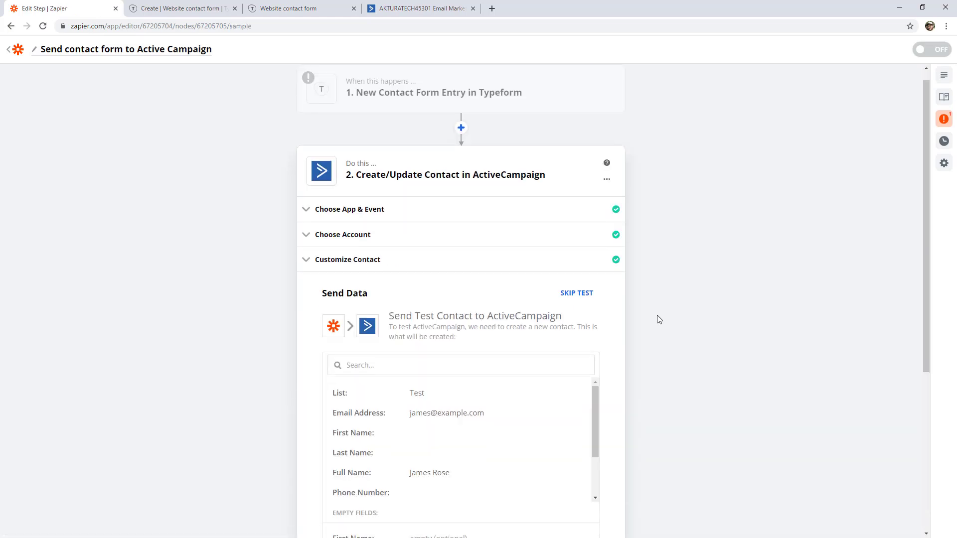
Send the James Rose test contact to ActiveCampaign and switch to the ActiveCampaign account
{"action": "scroll", "scroll_direction": "down", "scroll_amount": 3}
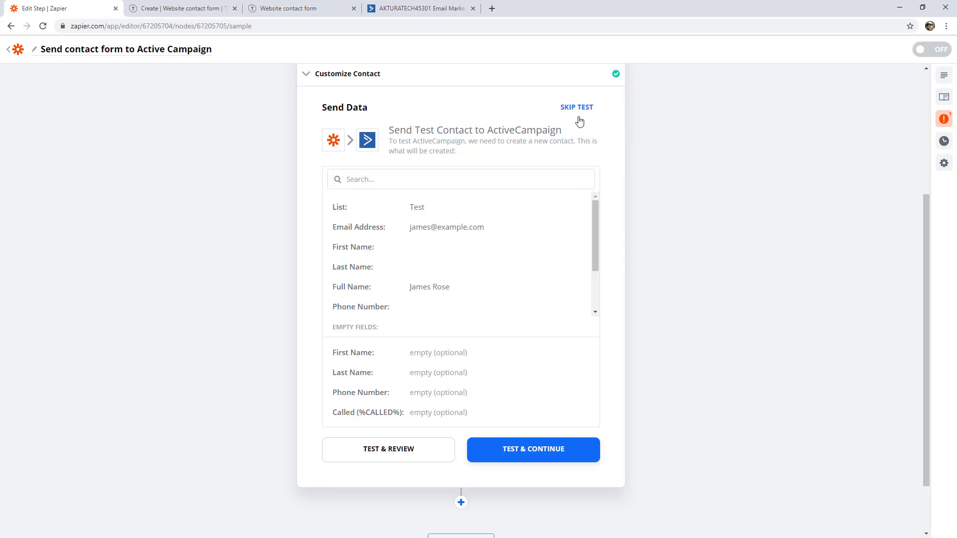
{"action": "mouse_move", "coordinate": [577, 142]}
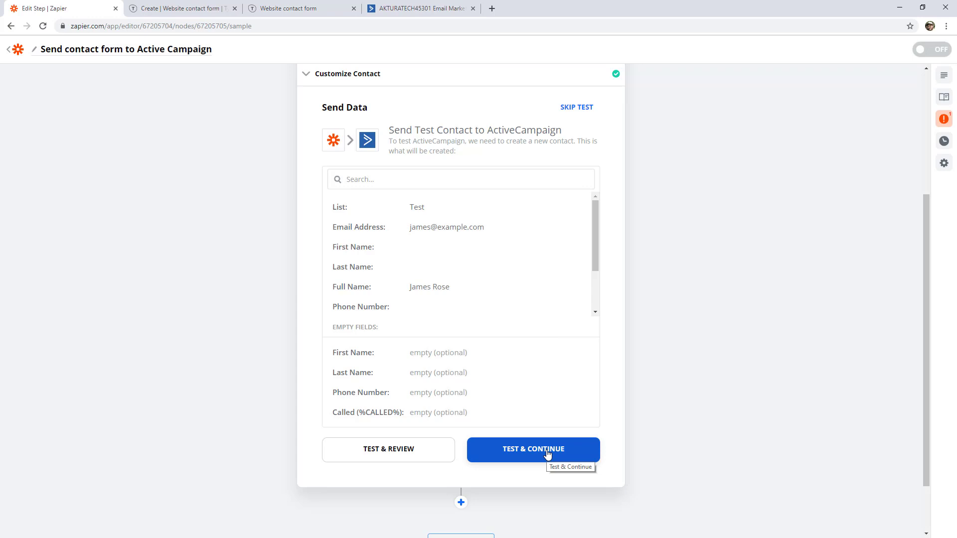
{"action": "left_click", "coordinate": [532, 449]}
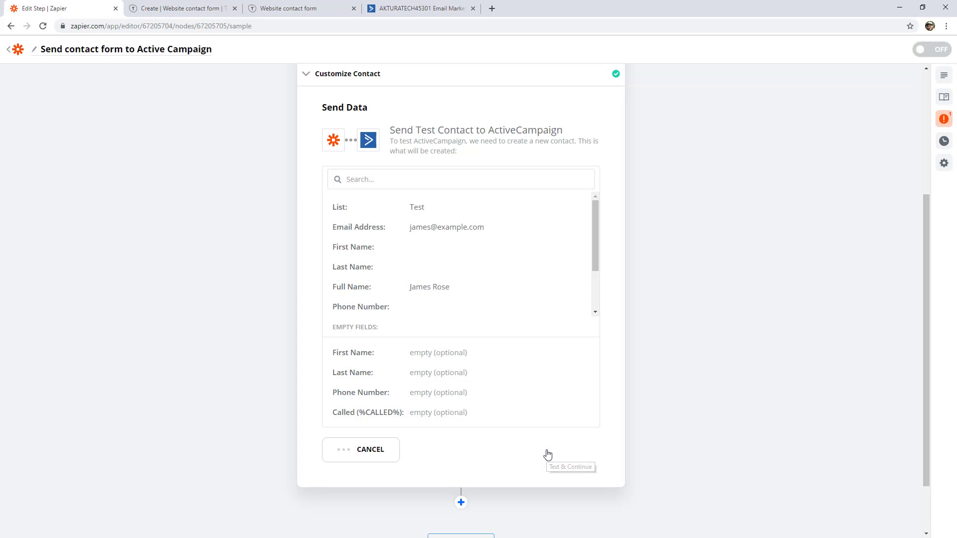
{"action": "left_click", "coordinate": [571, 467]}
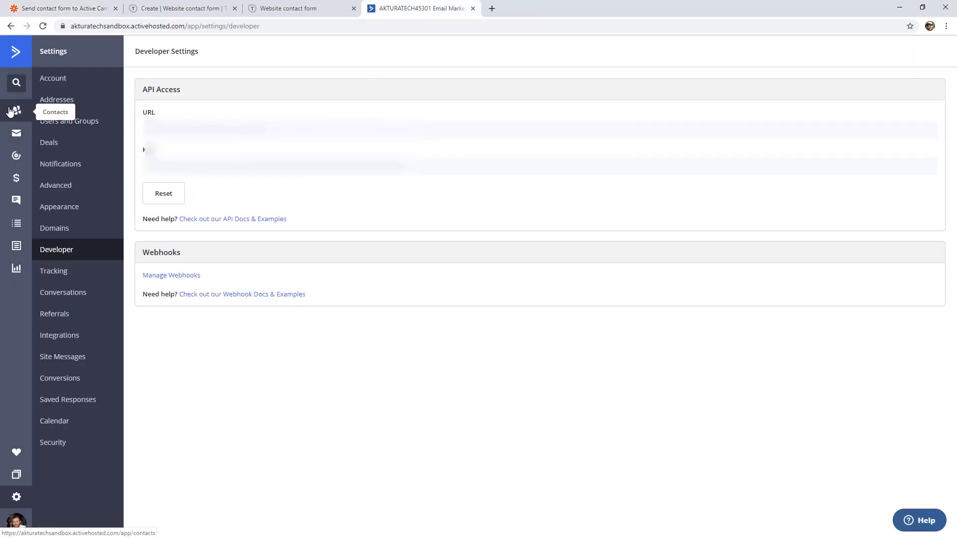
{"action": "left_click", "coordinate": [16, 110]}
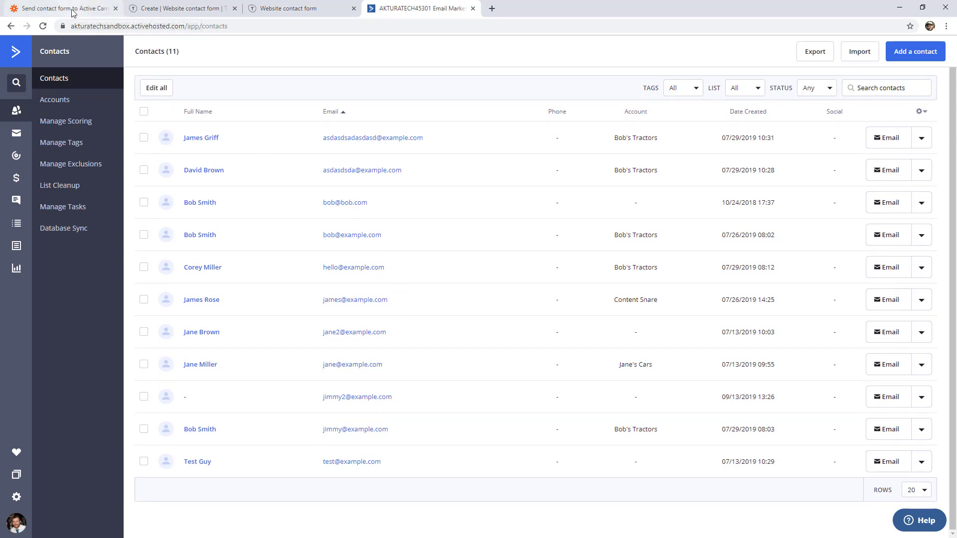
{"action": "left_click", "coordinate": [61, 8]}
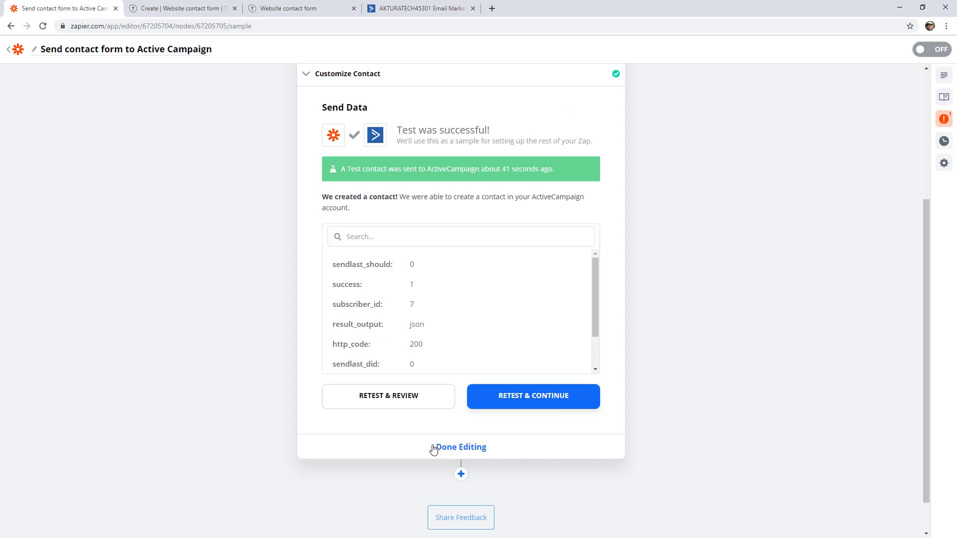
Mark the ActiveCampaign action step done and switch the Zap on
{"action": "left_click", "coordinate": [460, 447]}
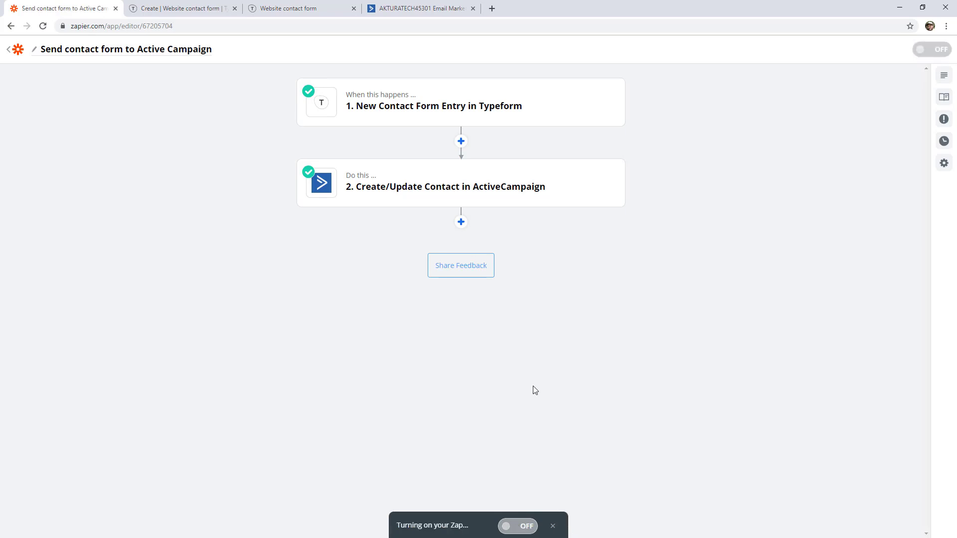
{"action": "left_click", "coordinate": [931, 50]}
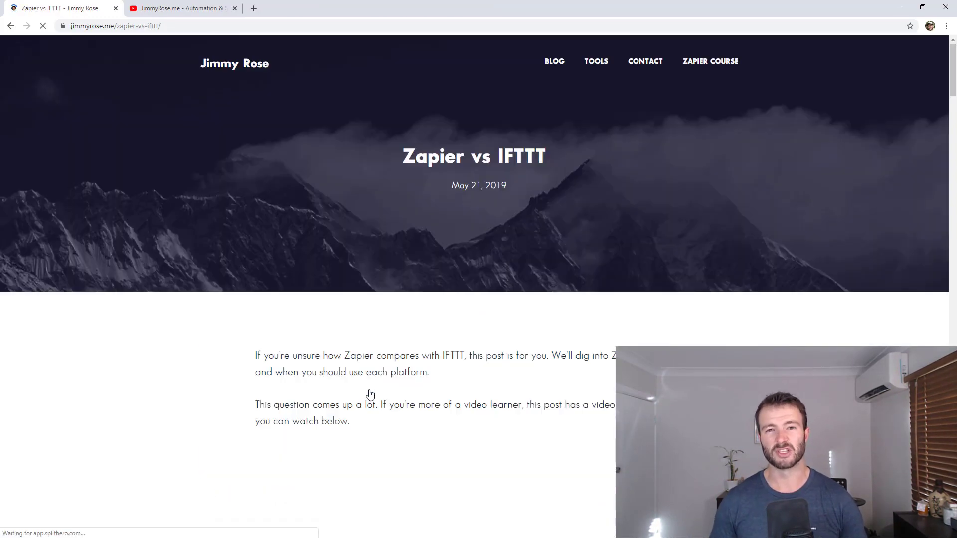
Scroll through the Zapier Mastery course page's Basic and Advanced module lists
{"action": "scroll", "scroll_direction": "down", "scroll_amount": 3}
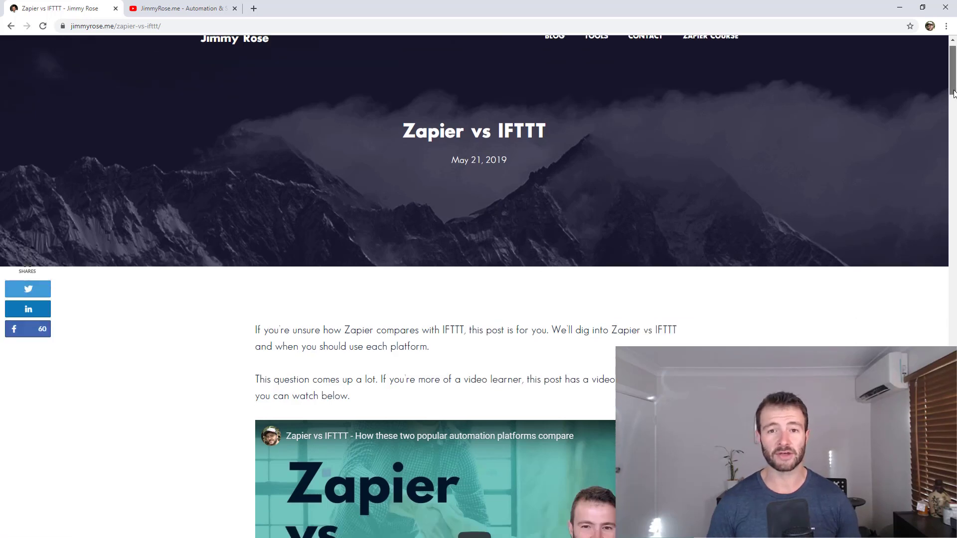
{"action": "scroll", "scroll_direction": "down", "scroll_amount": 3}
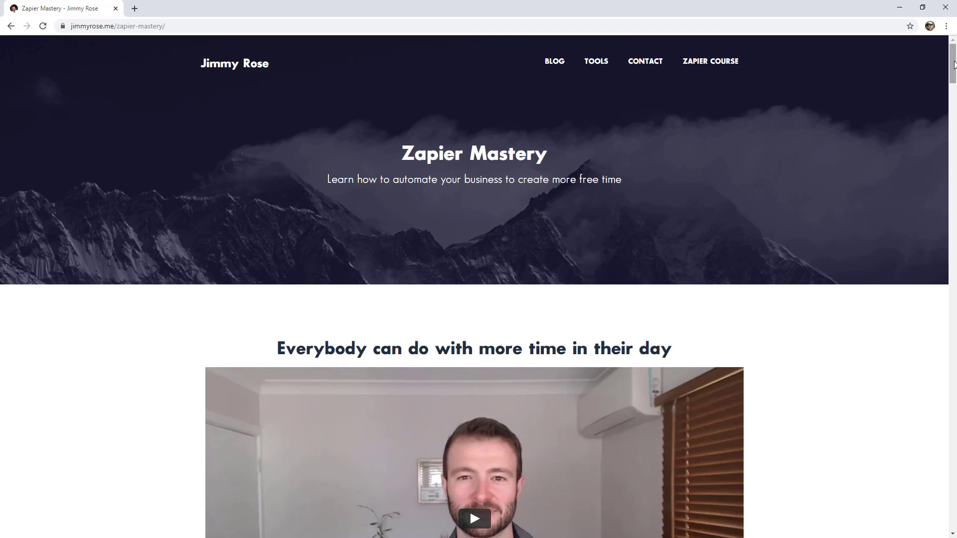
{"action": "scroll", "scroll_direction": "down", "scroll_amount": 3}
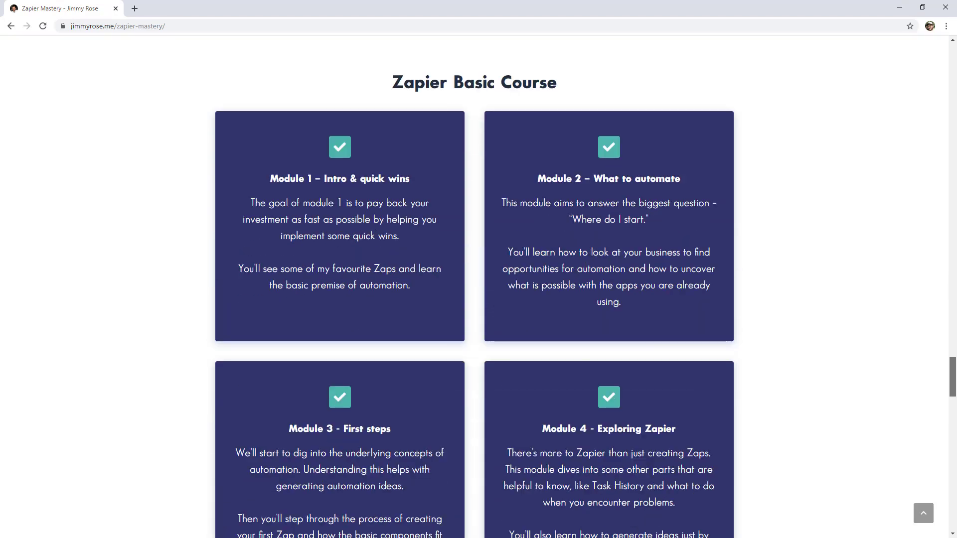
{"action": "scroll", "scroll_direction": "down", "scroll_amount": 3}
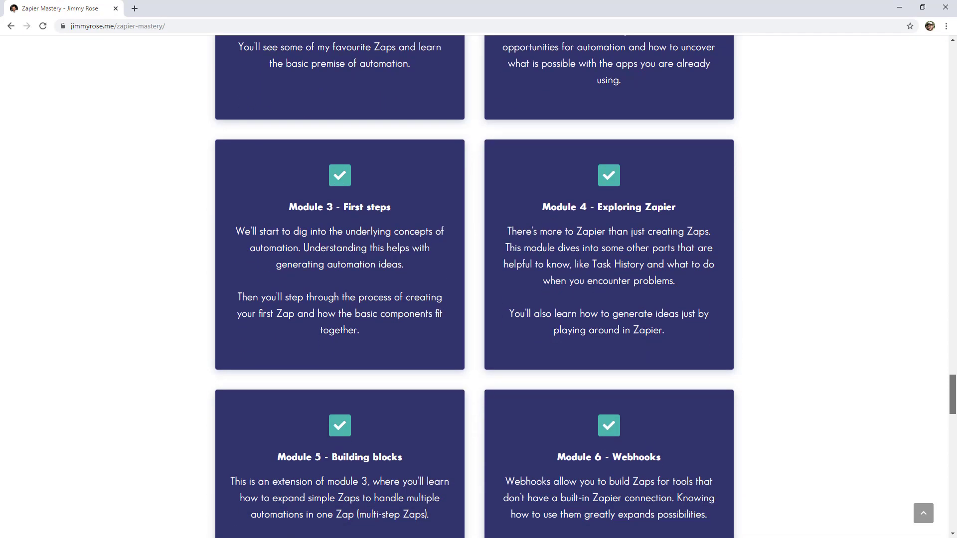
{"action": "scroll", "scroll_direction": "down", "scroll_amount": 3}
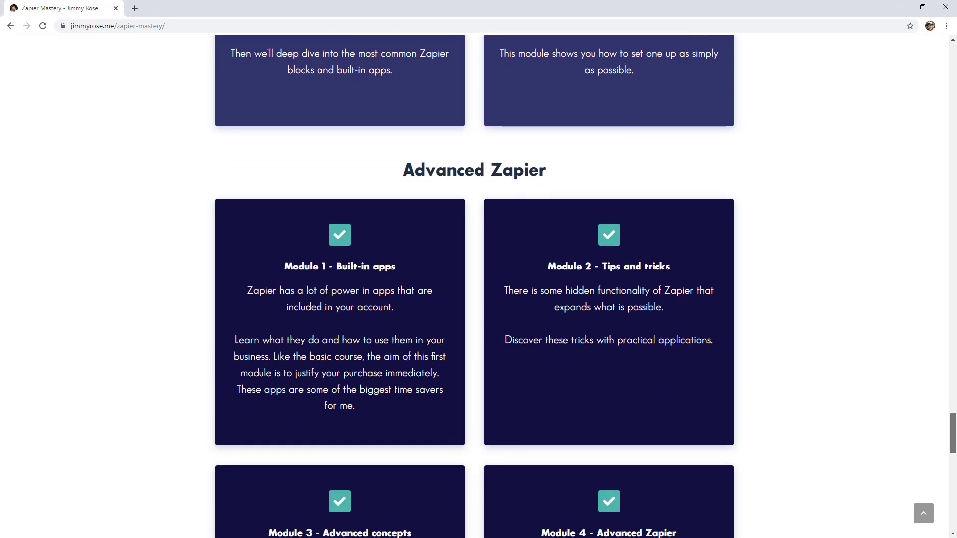
{"action": "scroll", "scroll_direction": "down", "scroll_amount": 3}
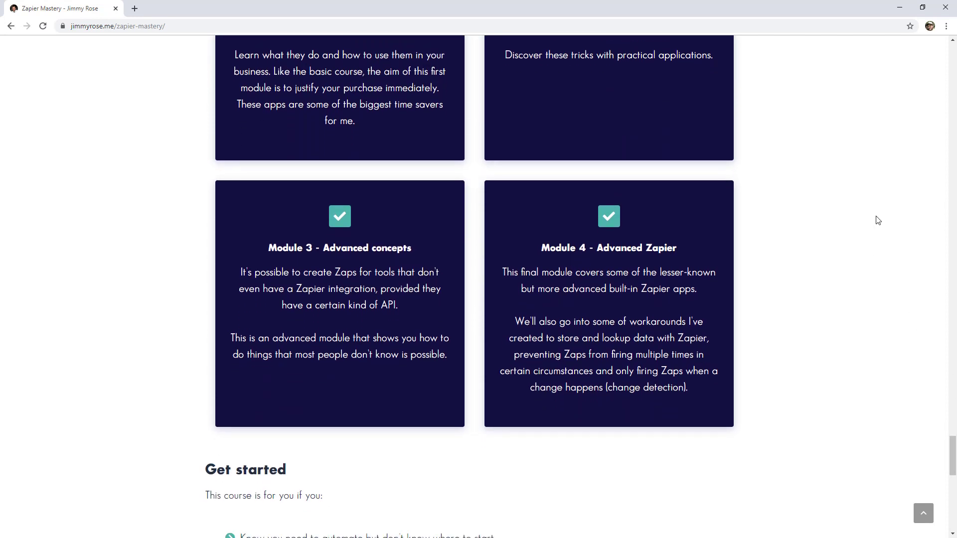